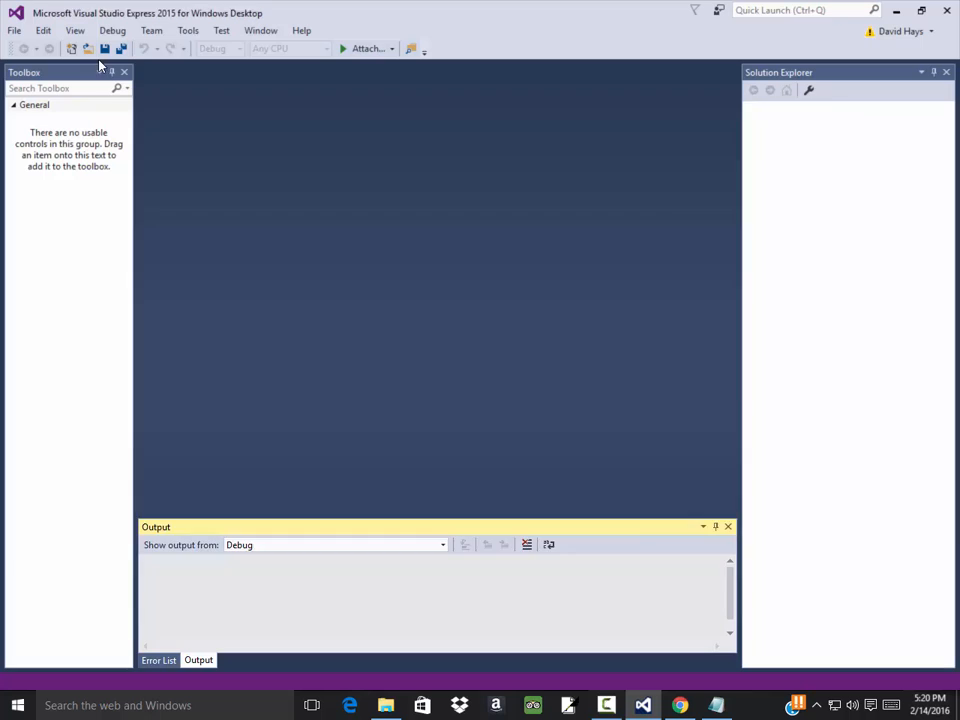
Create a new Windows Forms Application project named Example_While_Simple_interest.
click(11, 30)
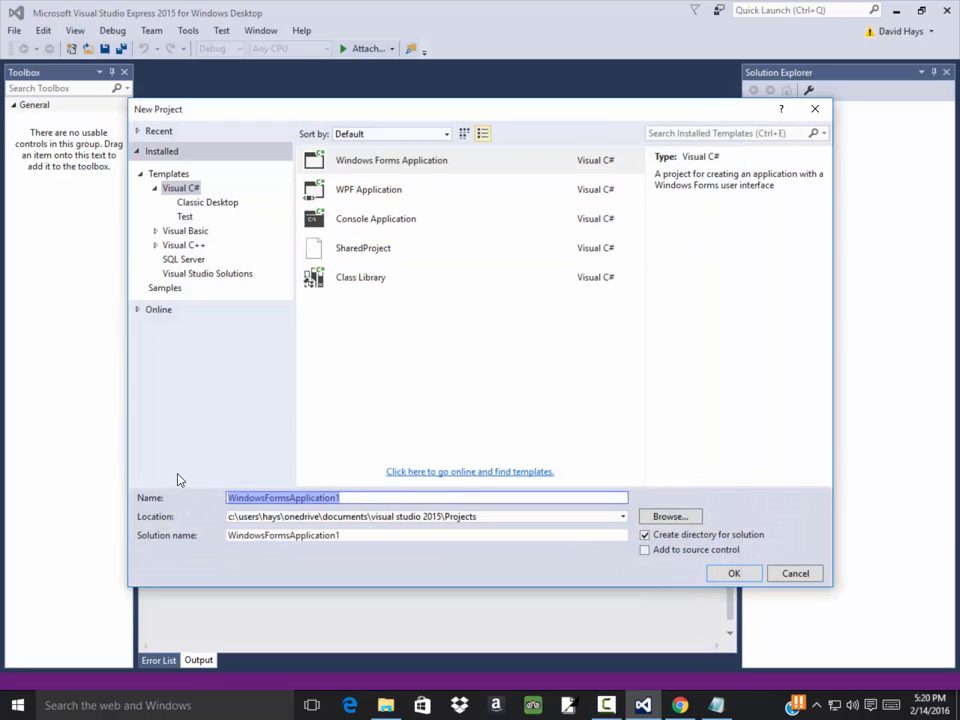
text(Example_While_)
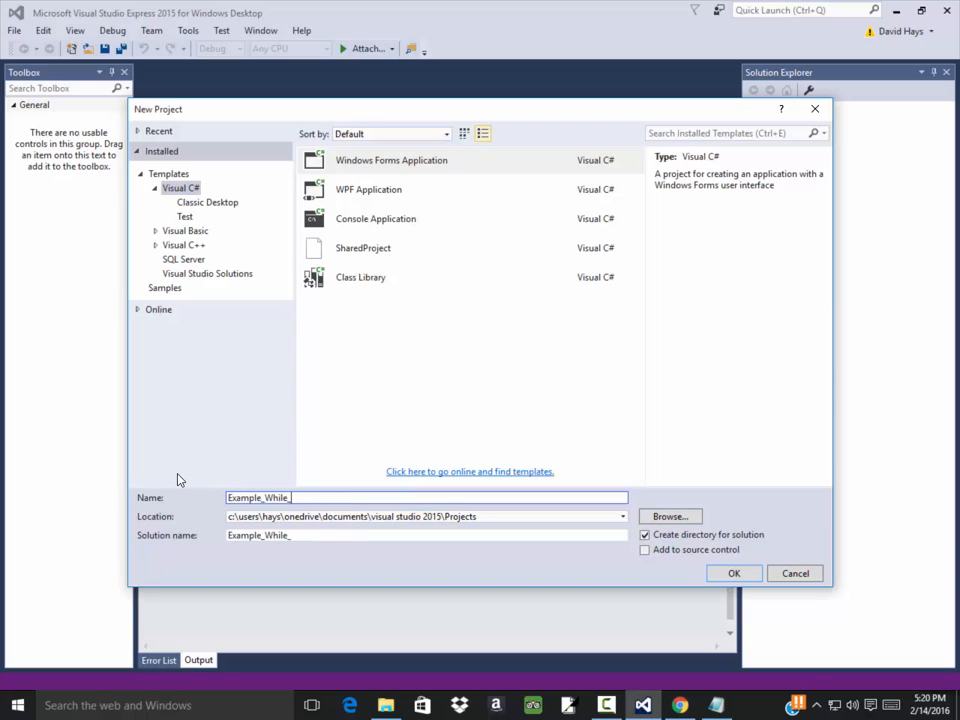
text(Simple)
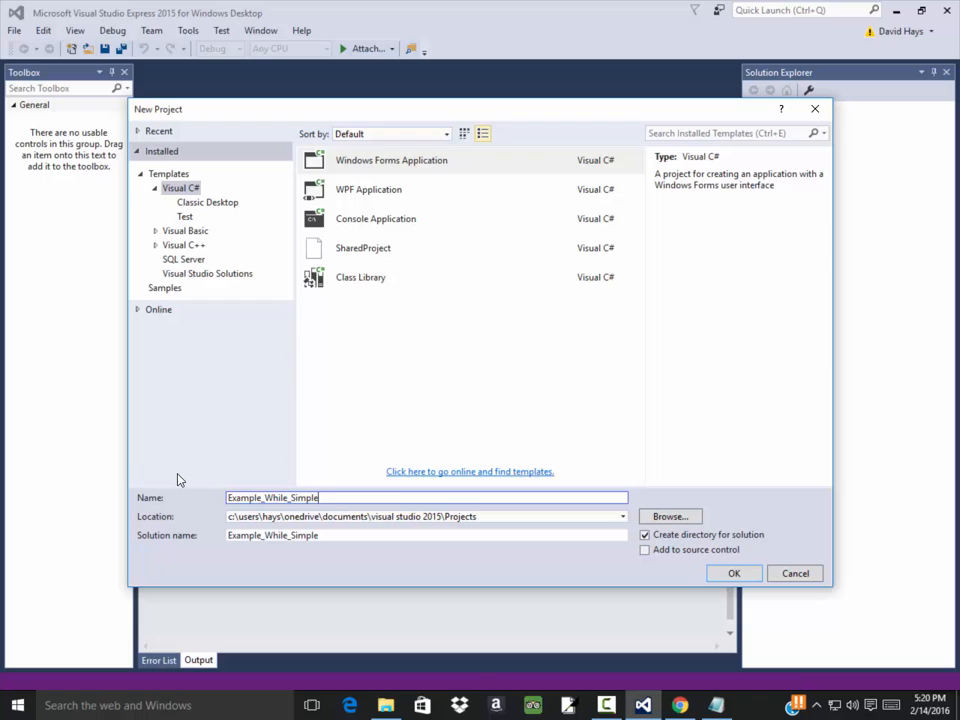
text(_interest)
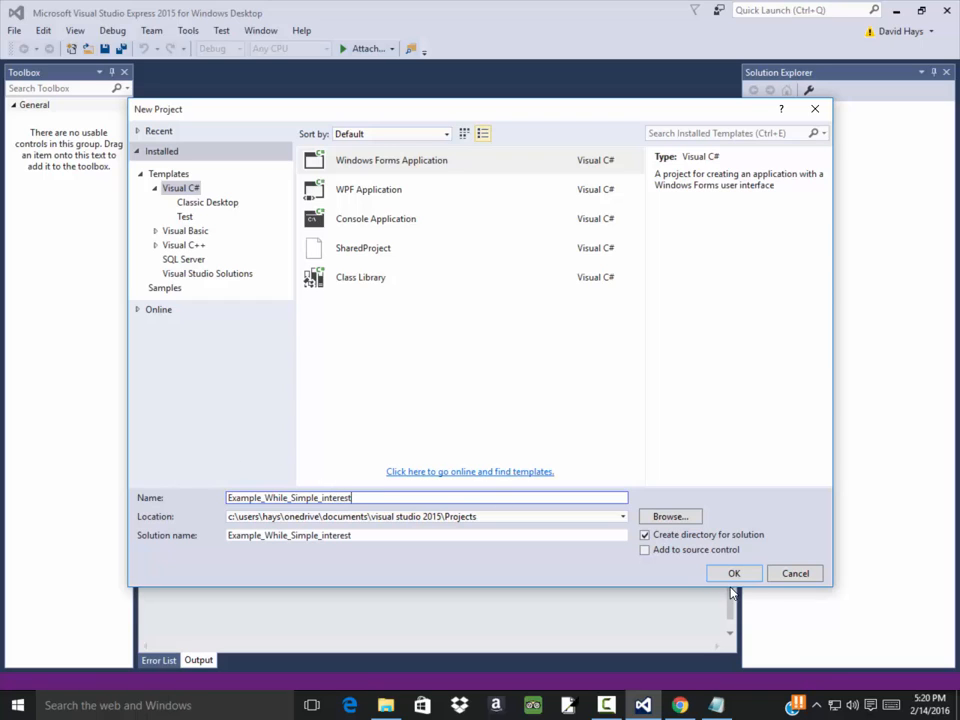
click(735, 573)
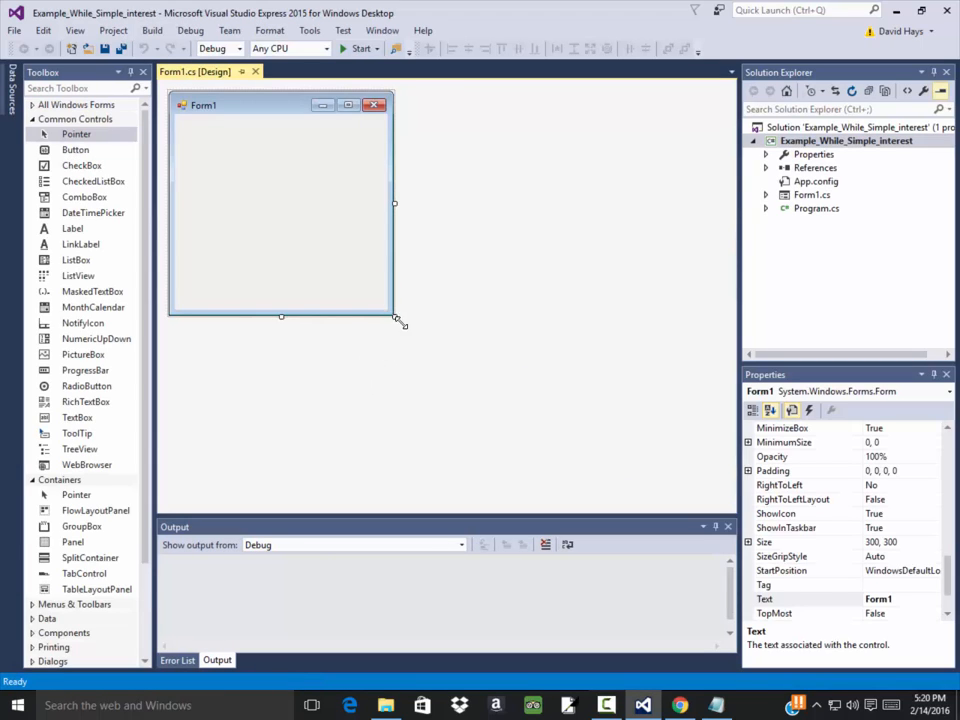
Enlarge Form1 and add two labels, each paired with a text box.
drag(397, 318, 450, 410)
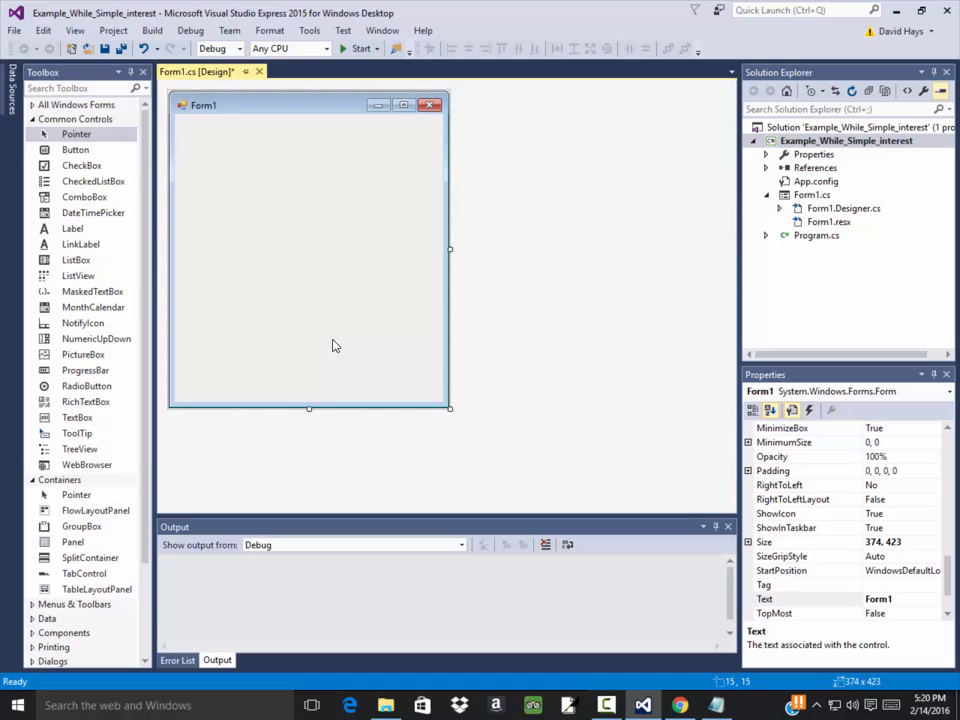
mouse_move(227, 243)
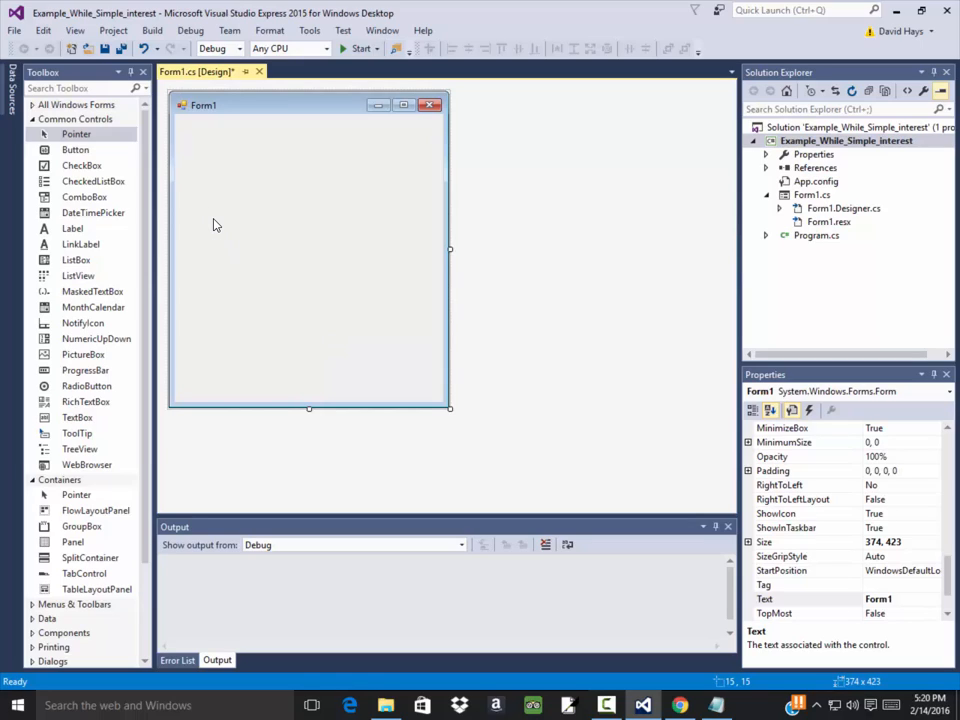
mouse_move(238, 237)
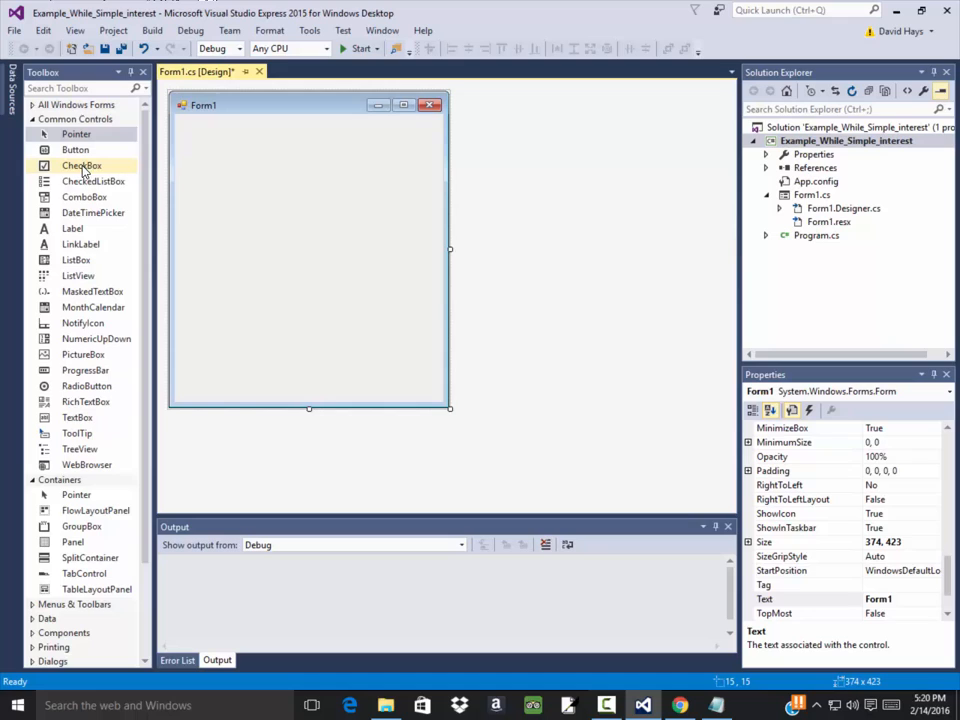
mouse_move(72, 228)
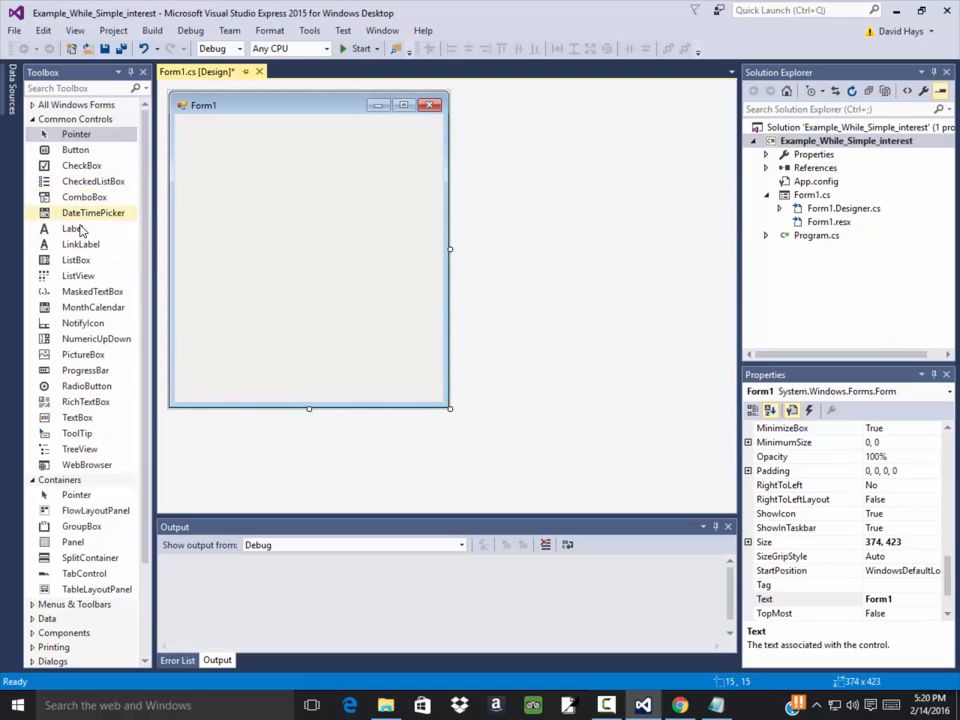
click(68, 228)
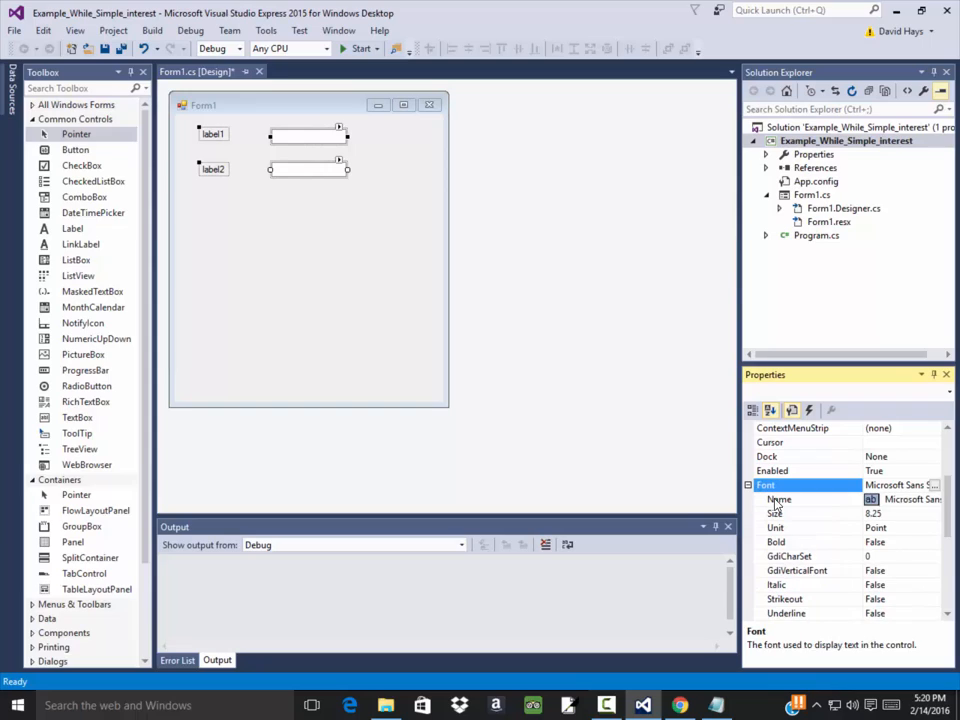
Set the font size of both labels and both text boxes to 20.
click(775, 513)
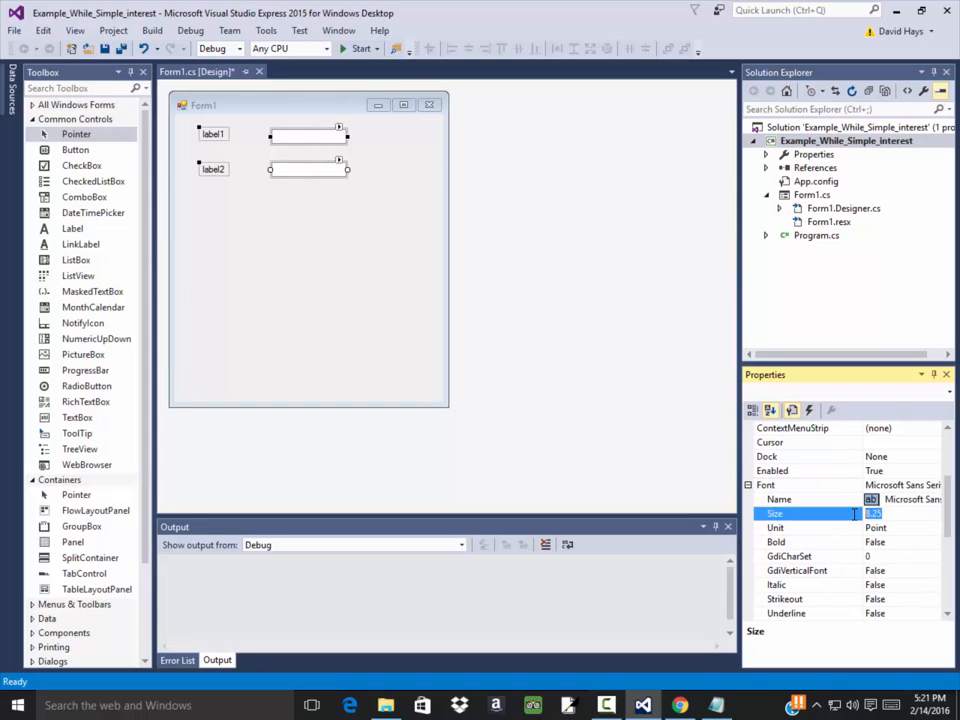
text(20)
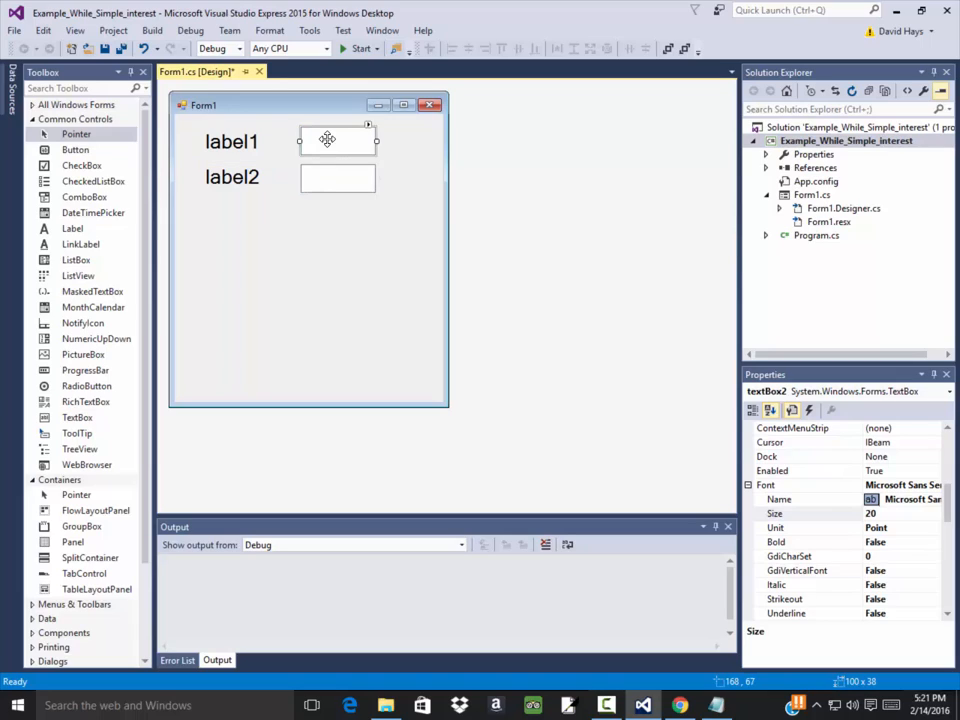
click(337, 141)
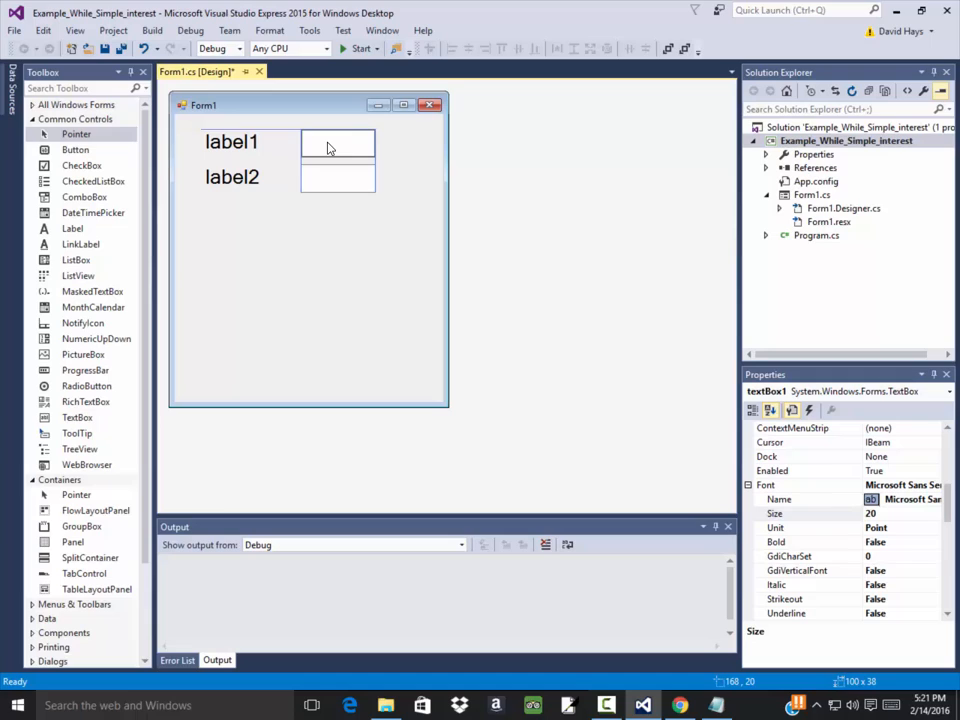
click(337, 143)
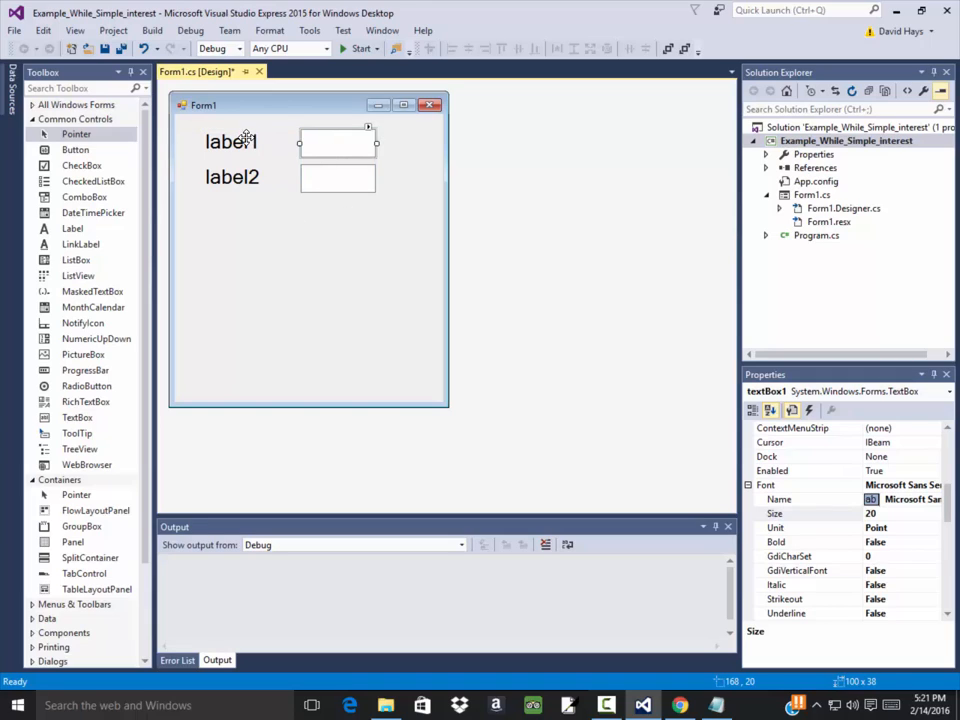
click(231, 140)
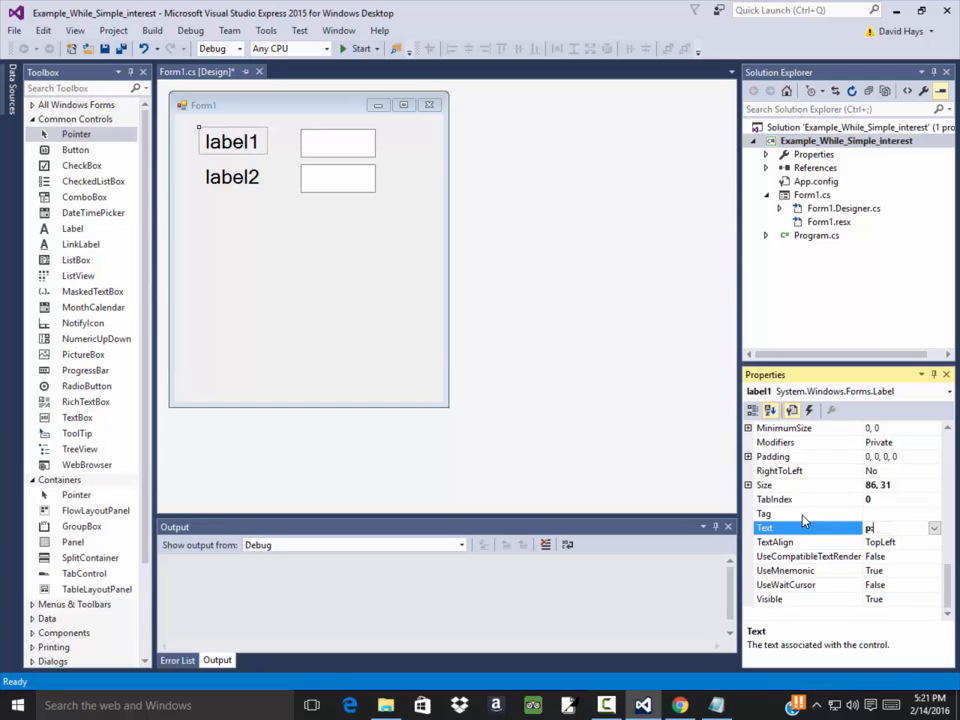
Set label1's Text to 'principle', label2's to 'rate', and add a button.
text(p:)
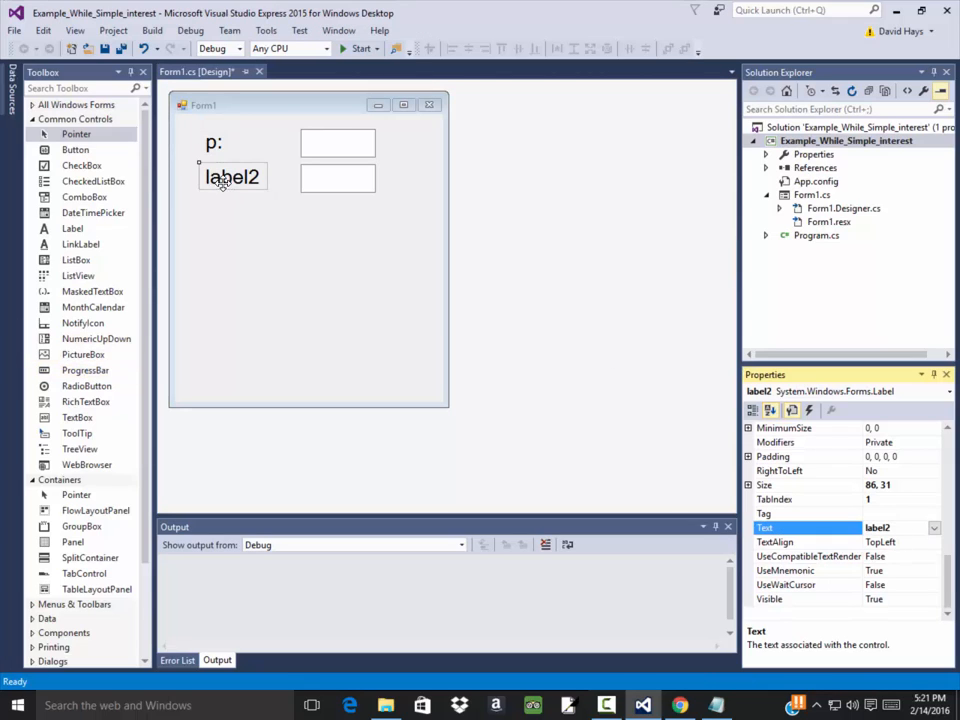
click(212, 141)
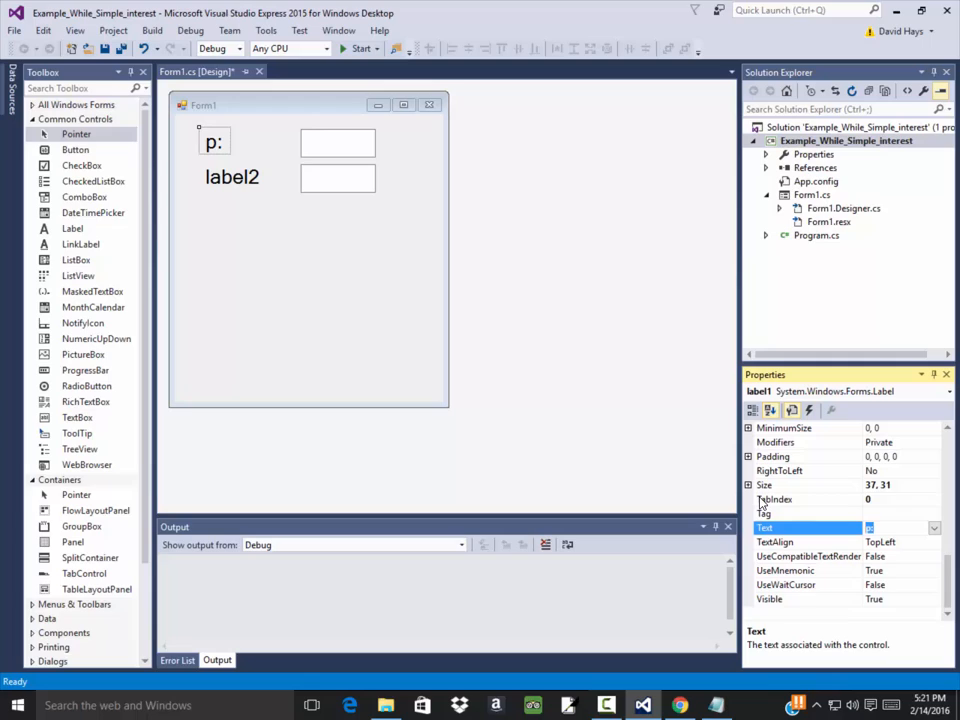
text(rinciple)
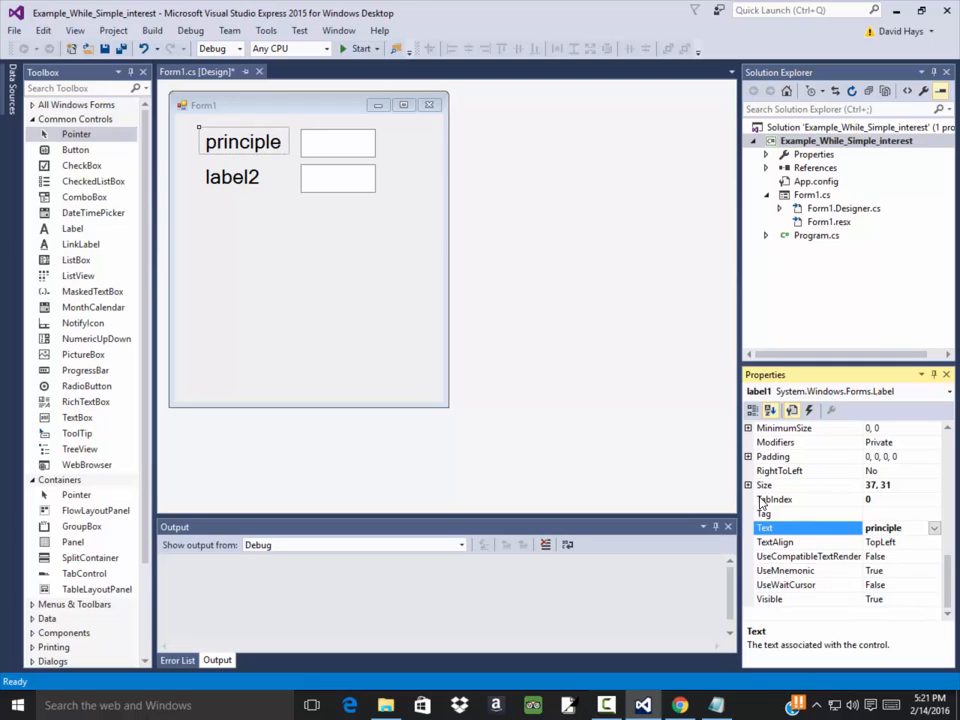
click(232, 177)
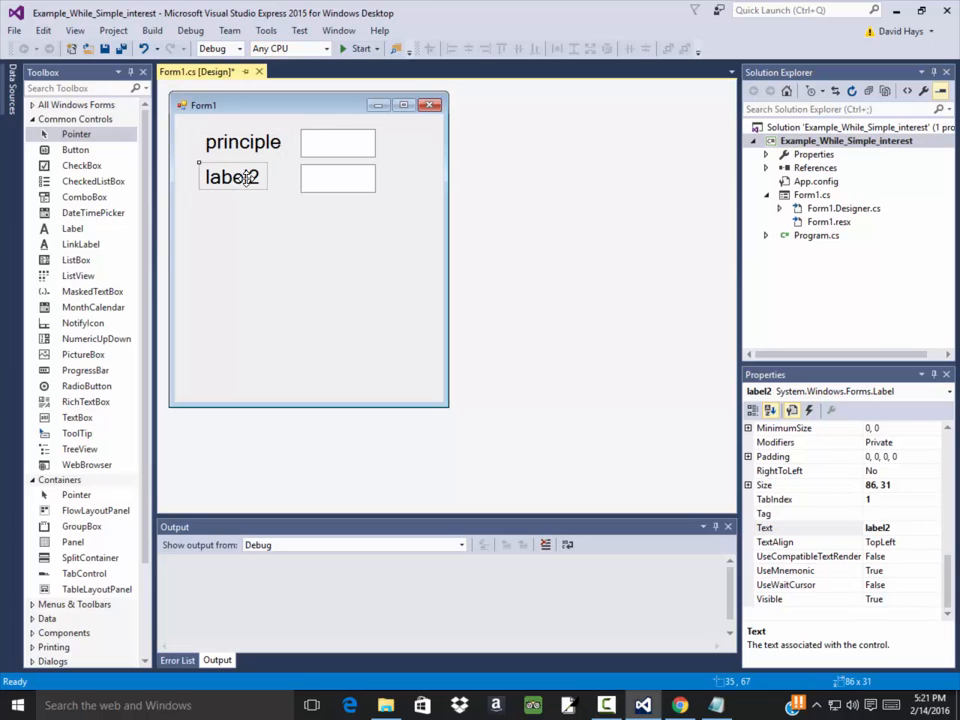
click(885, 527)
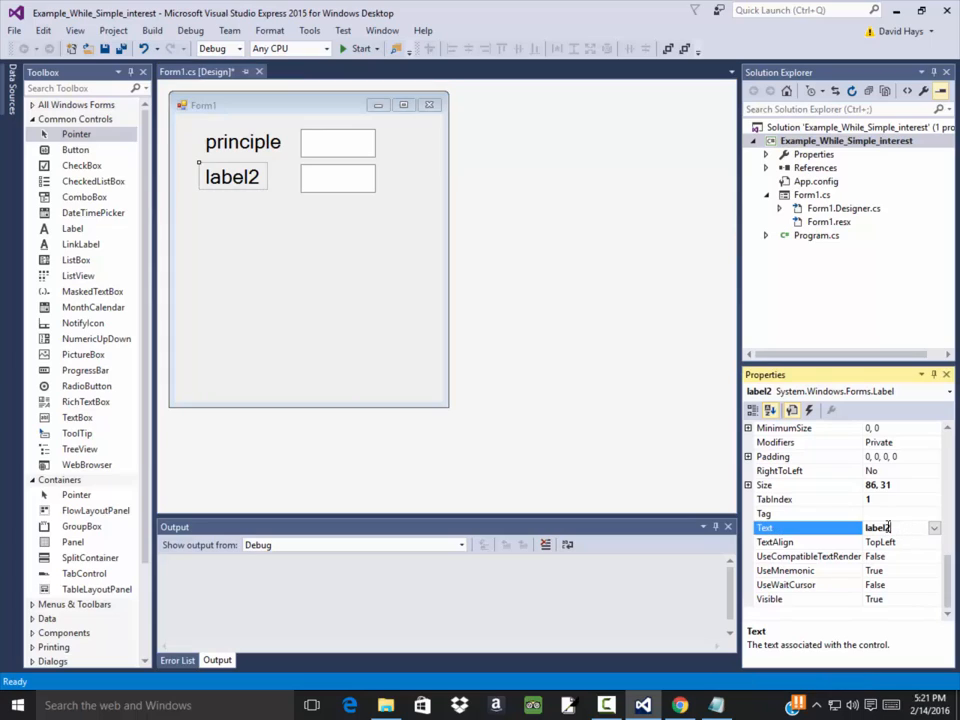
text(rate)
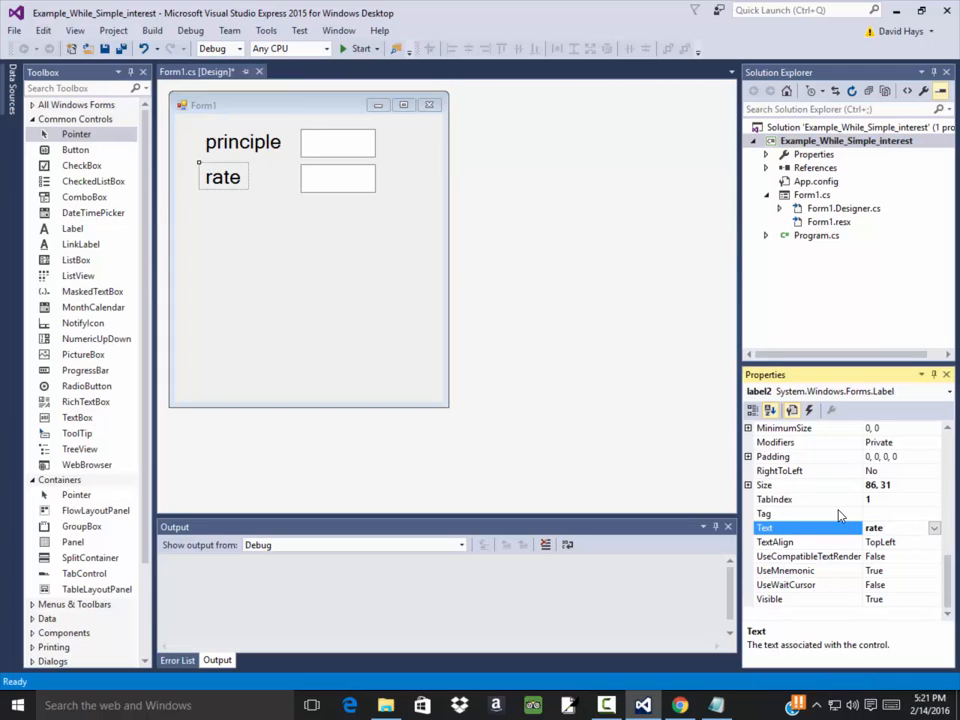
click(343, 275)
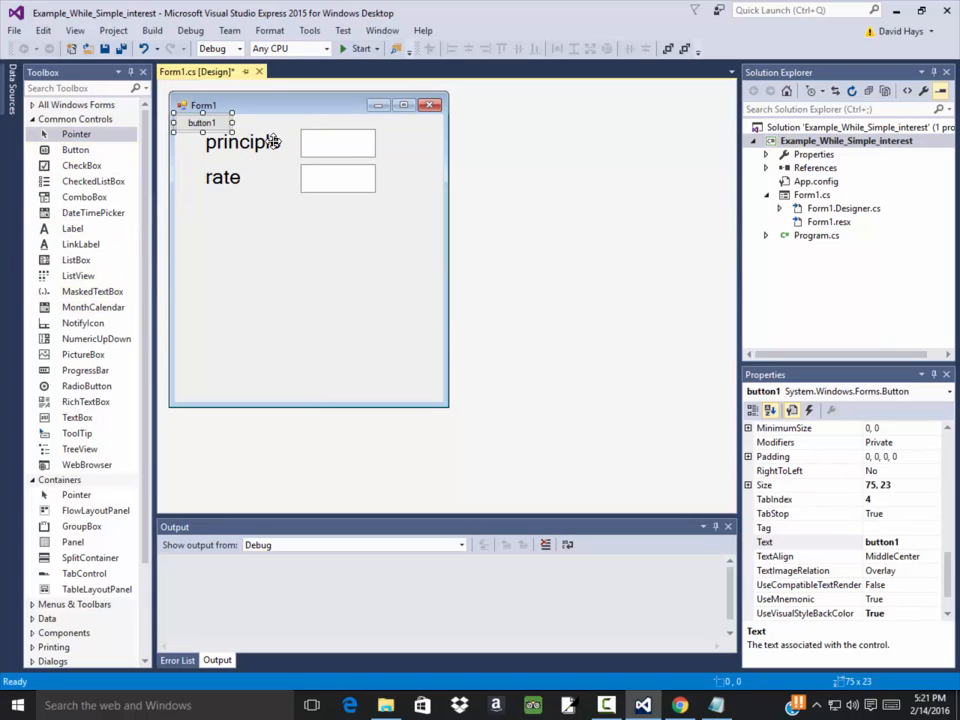
Move button1 below the rate row, enlarge the list box, and narrow the form.
drag(202, 122, 283, 222)
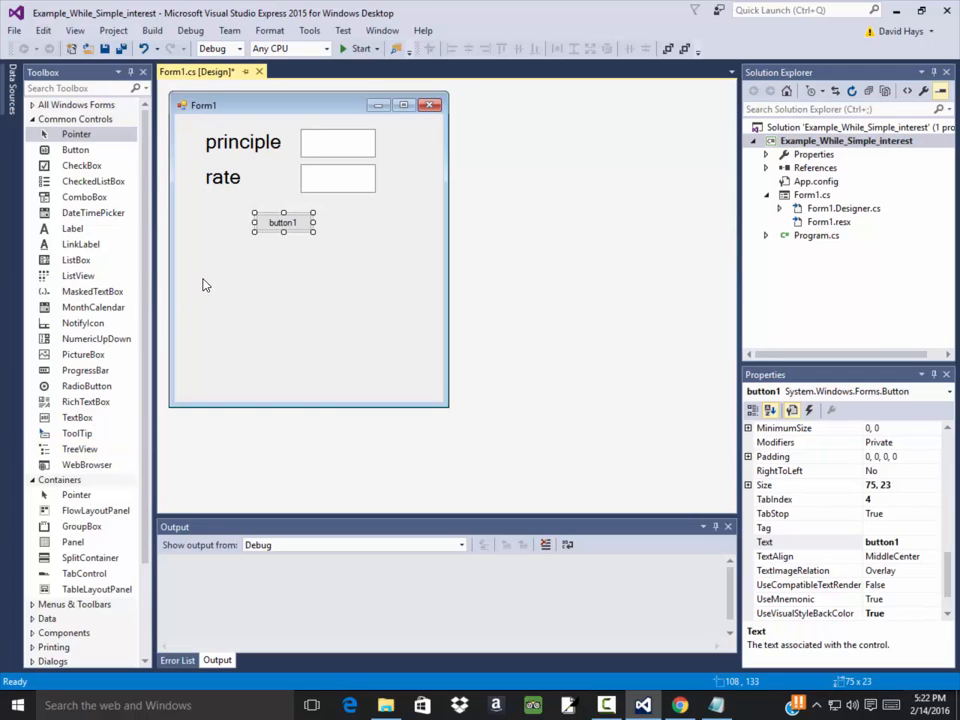
mouse_move(80, 244)
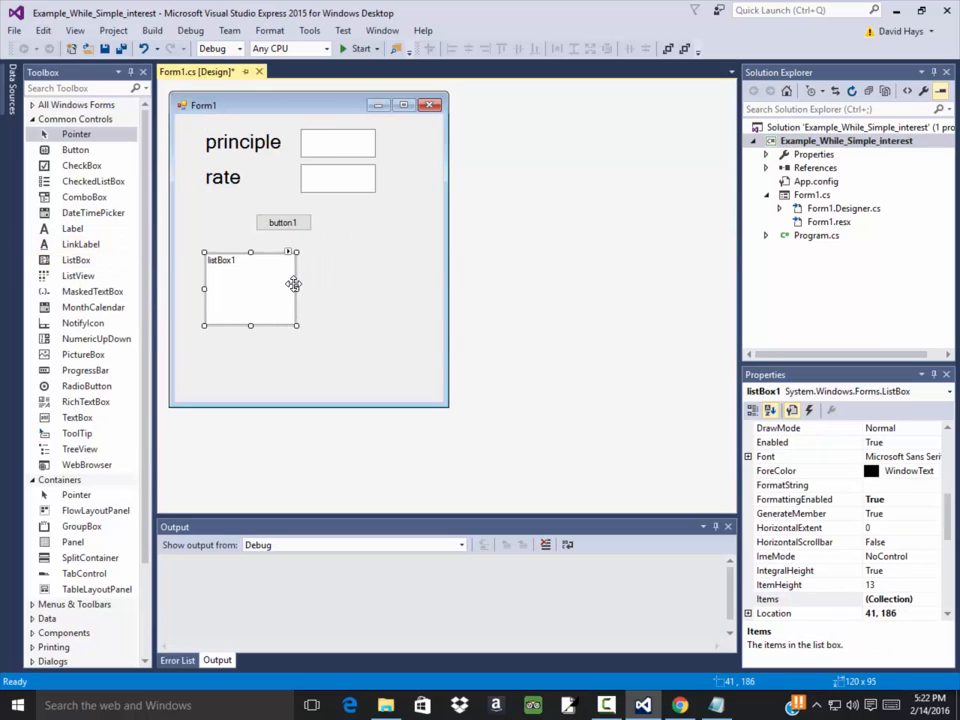
drag(296, 287, 376, 290)
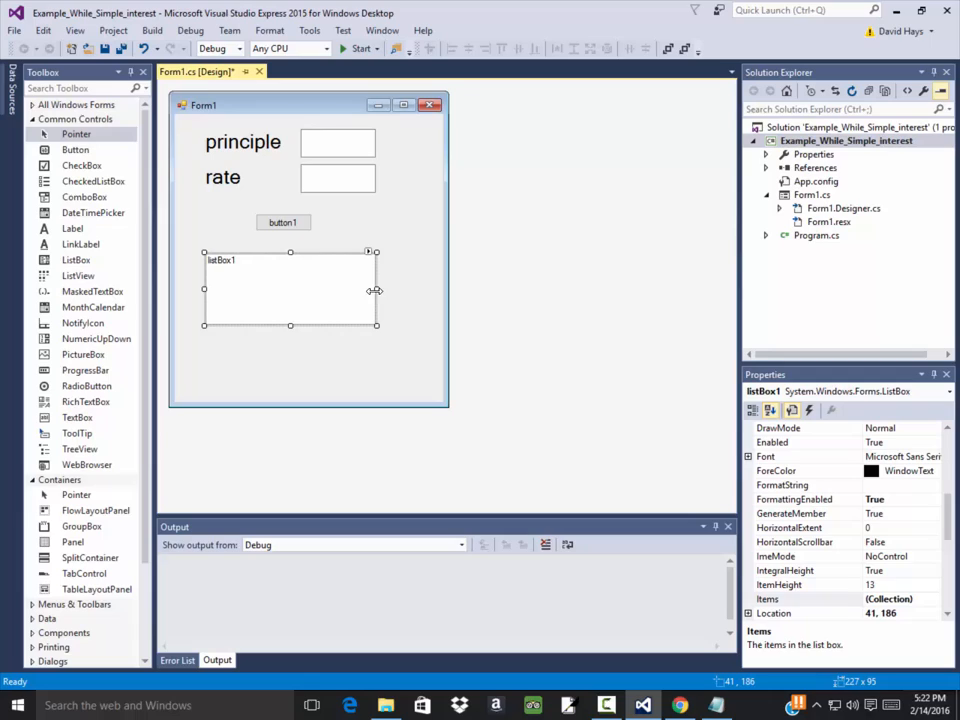
mouse_move(308, 205)
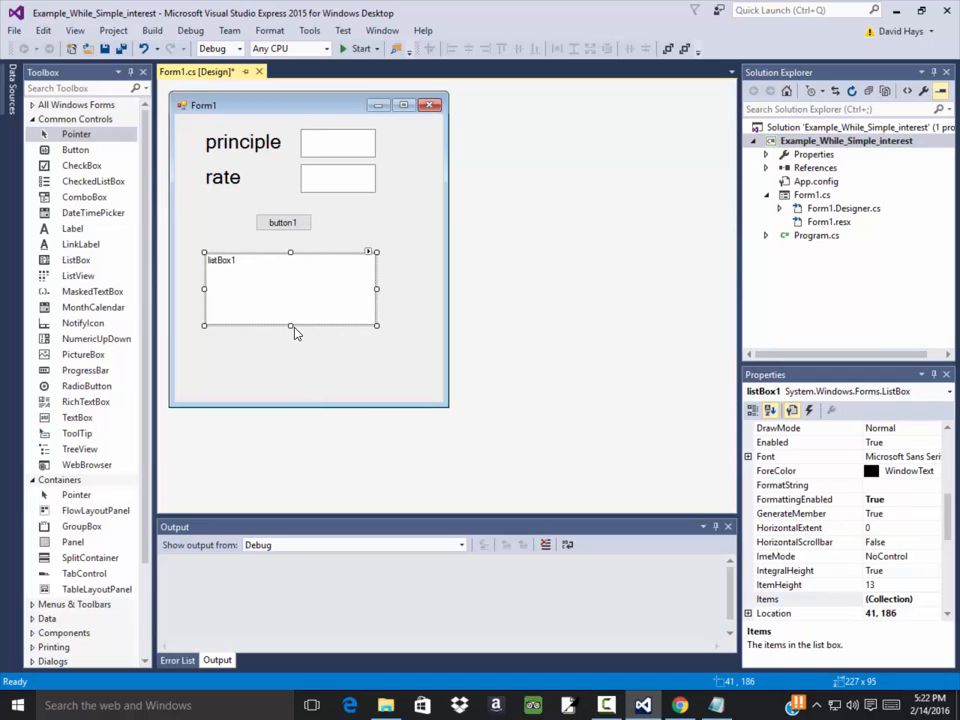
drag(290, 325, 295, 393)
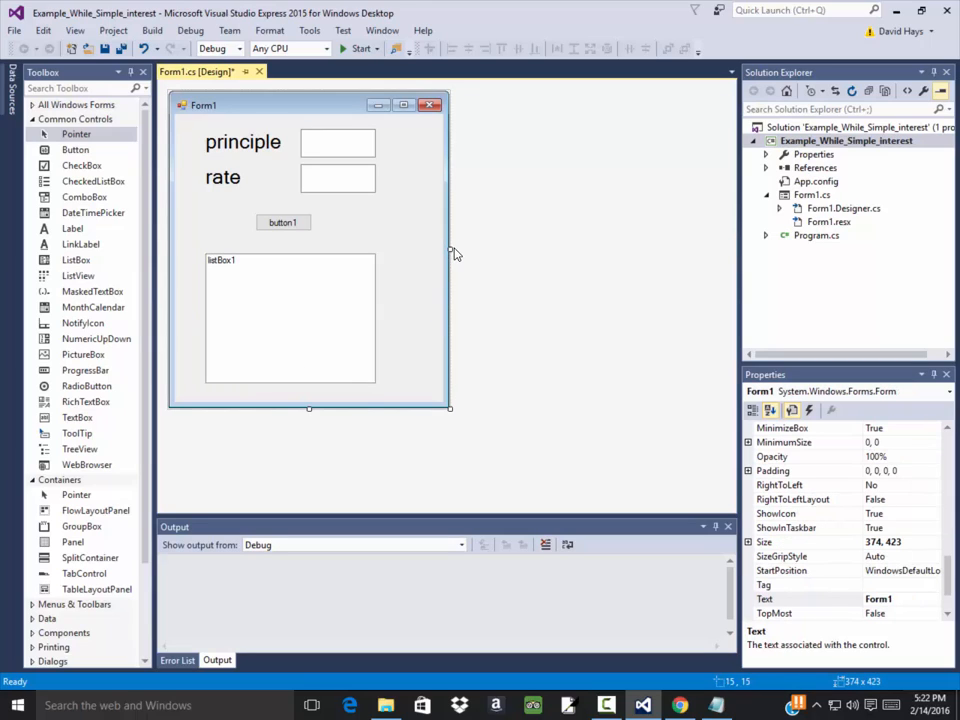
drag(450, 250, 420, 250)
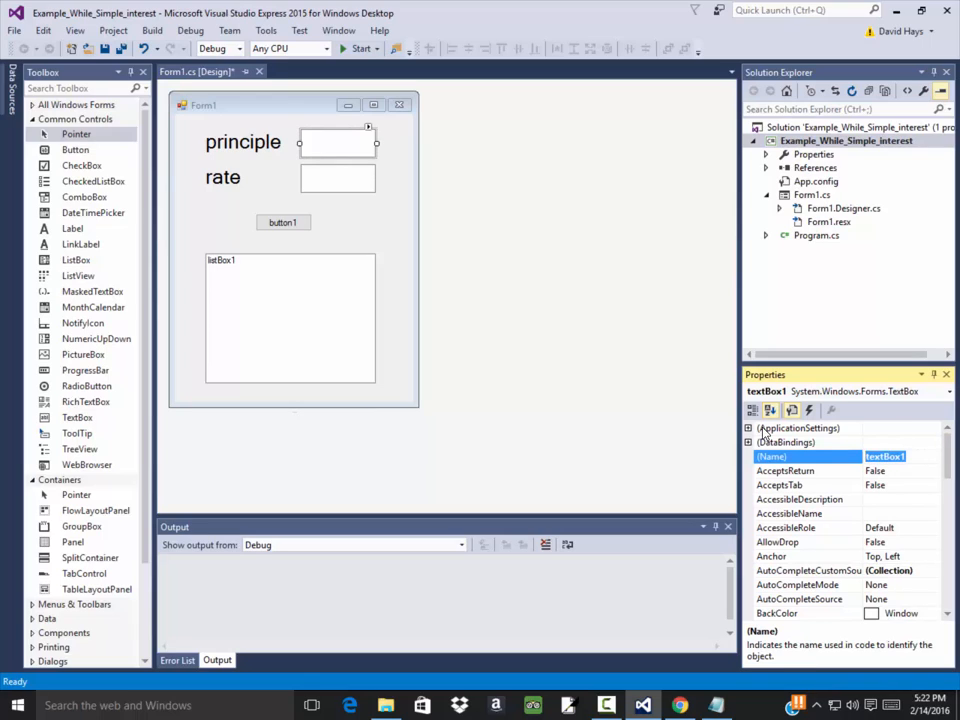
Confirm the text box names tb_principle and tb_rate, then select button1 and listBox1.
text(tb_principle)
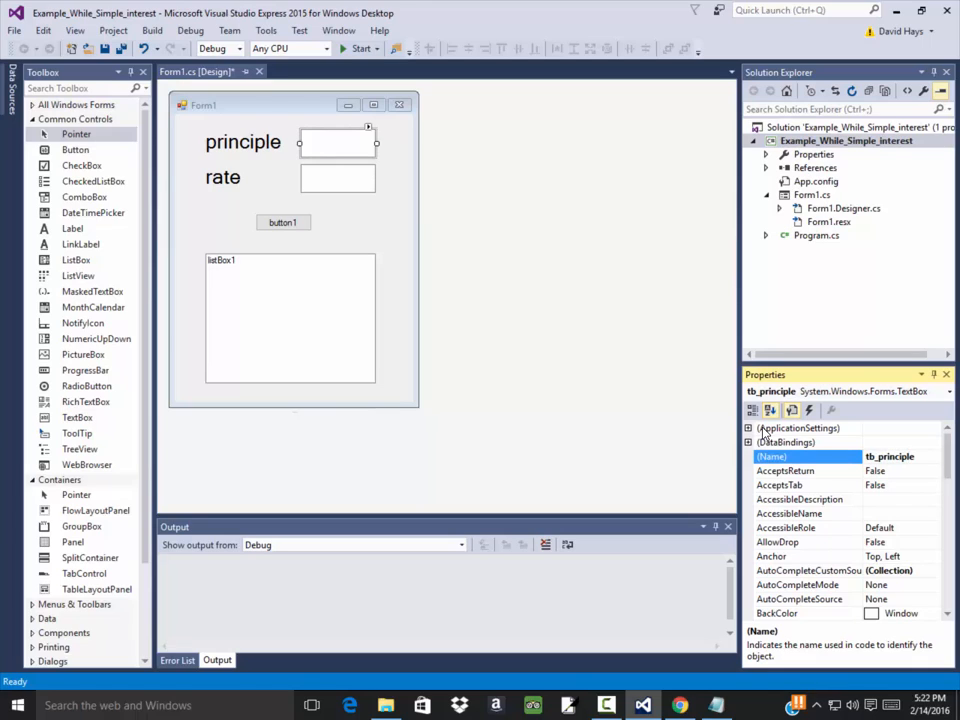
click(337, 177)
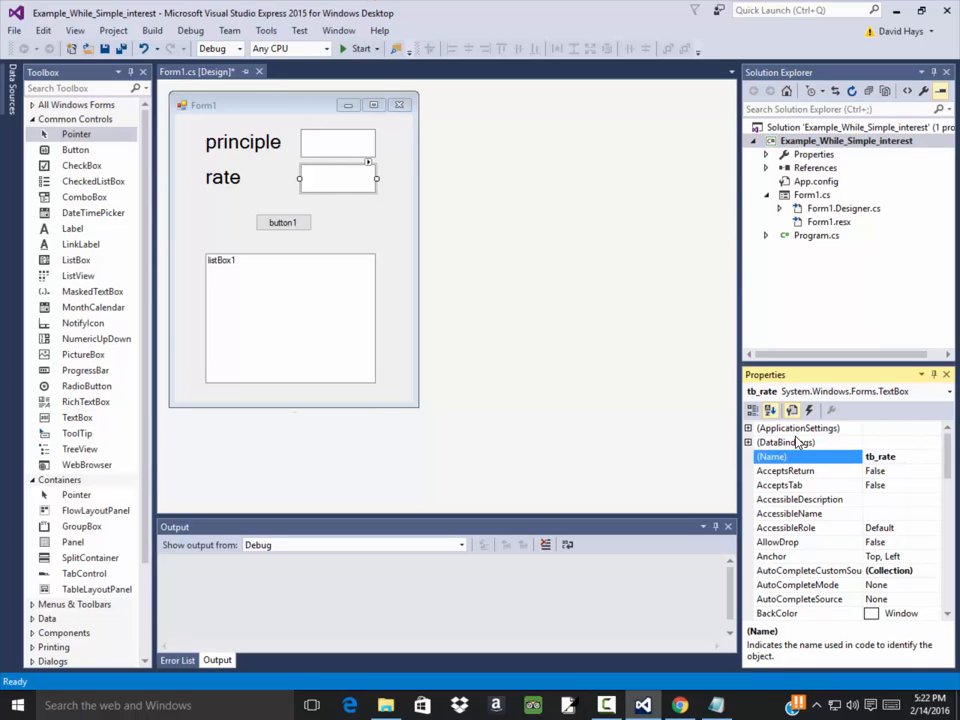
click(283, 222)
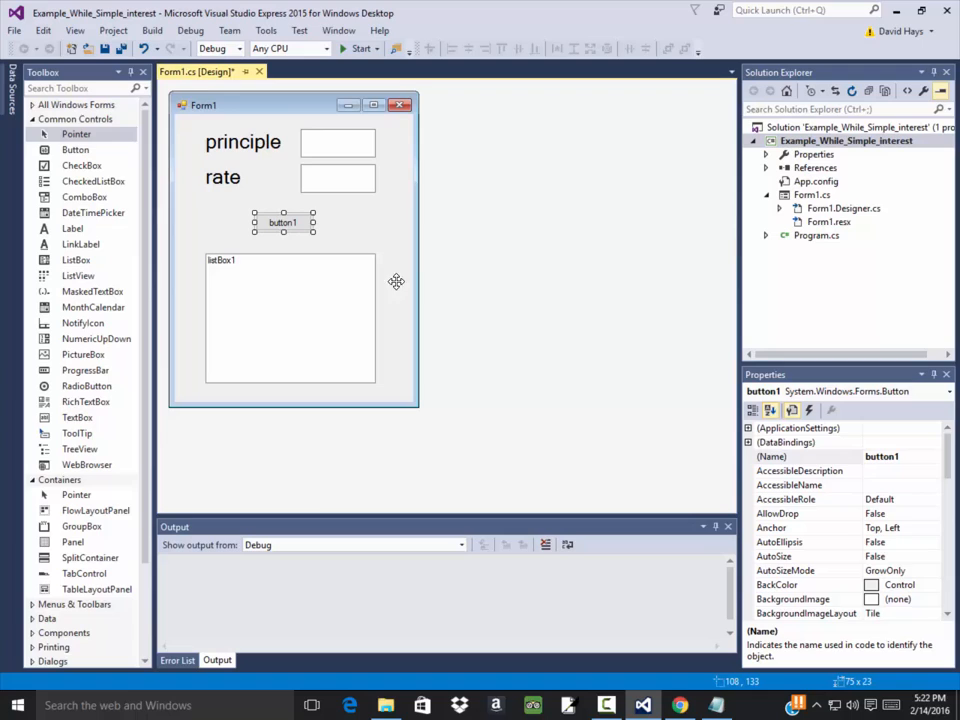
click(207, 216)
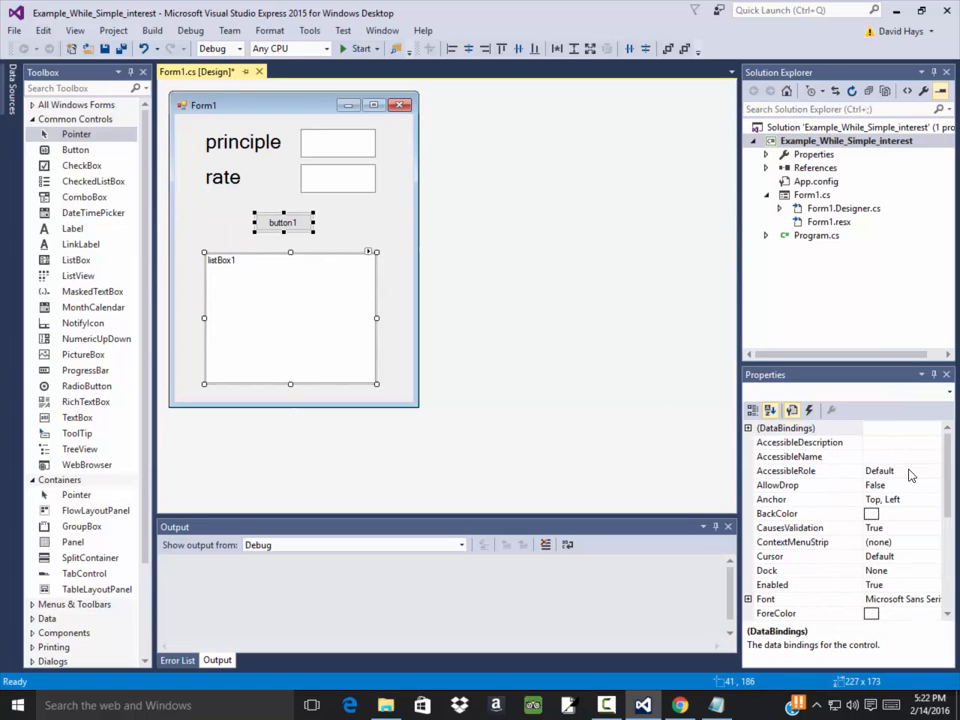
Set the Font Size of button1 and listBox1 to 20.
click(787, 428)
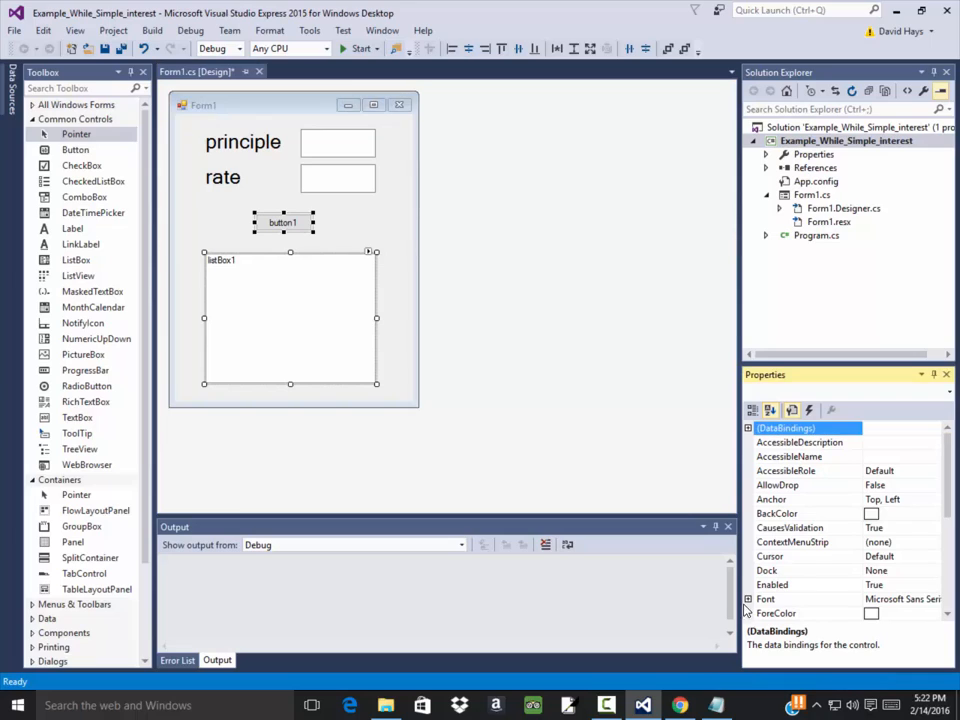
click(771, 599)
text(20)
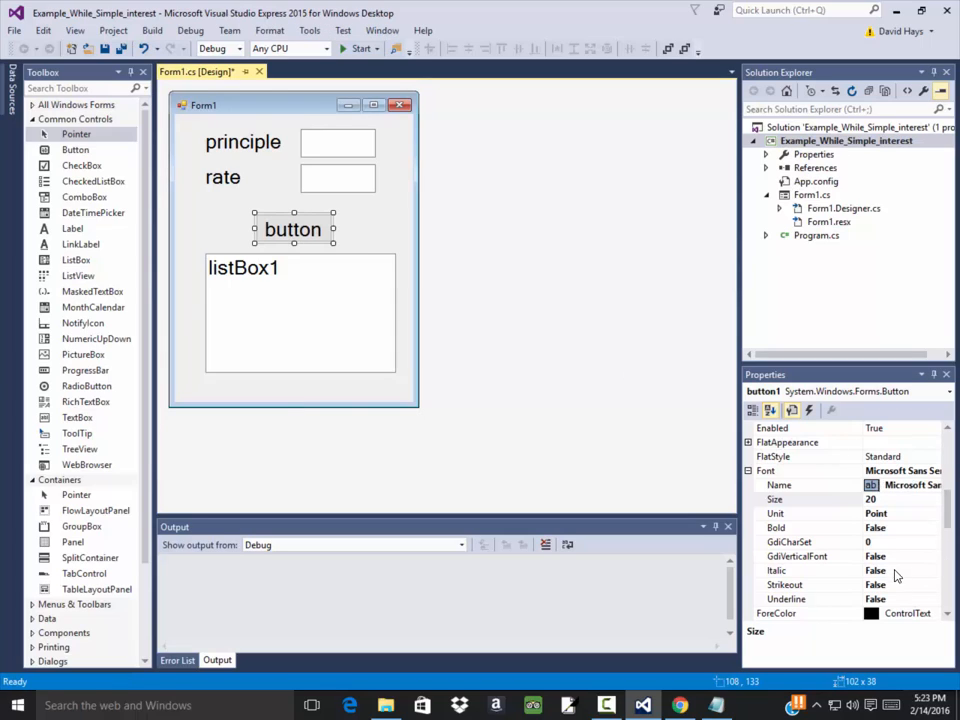
scroll(down, 3)
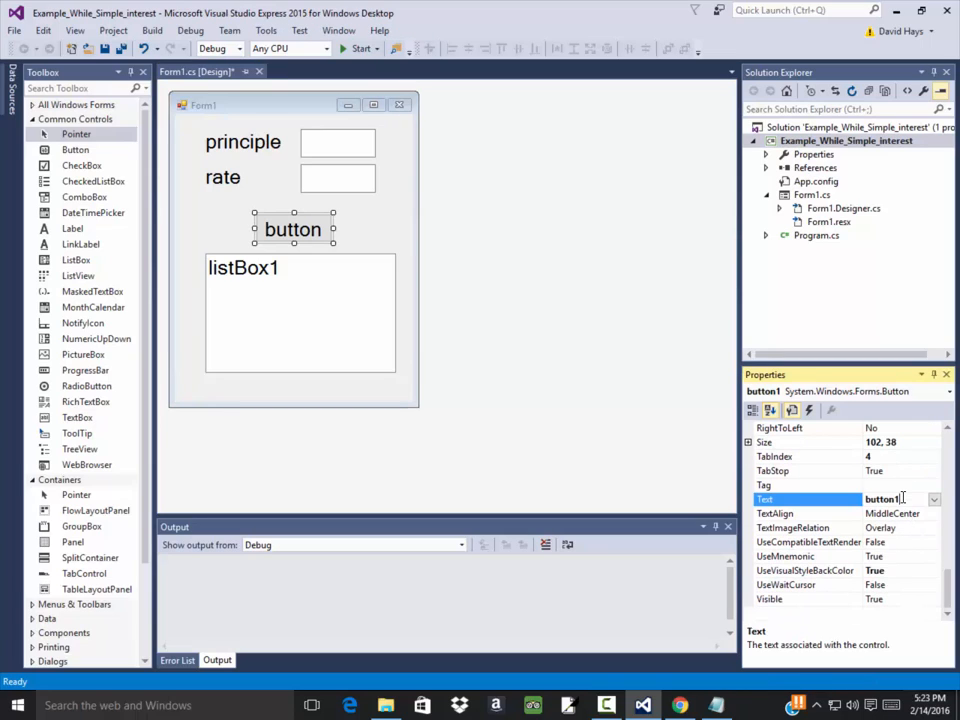
Change button1's Text to 'Calculate' and widen the button to fit it.
double_click(879, 499)
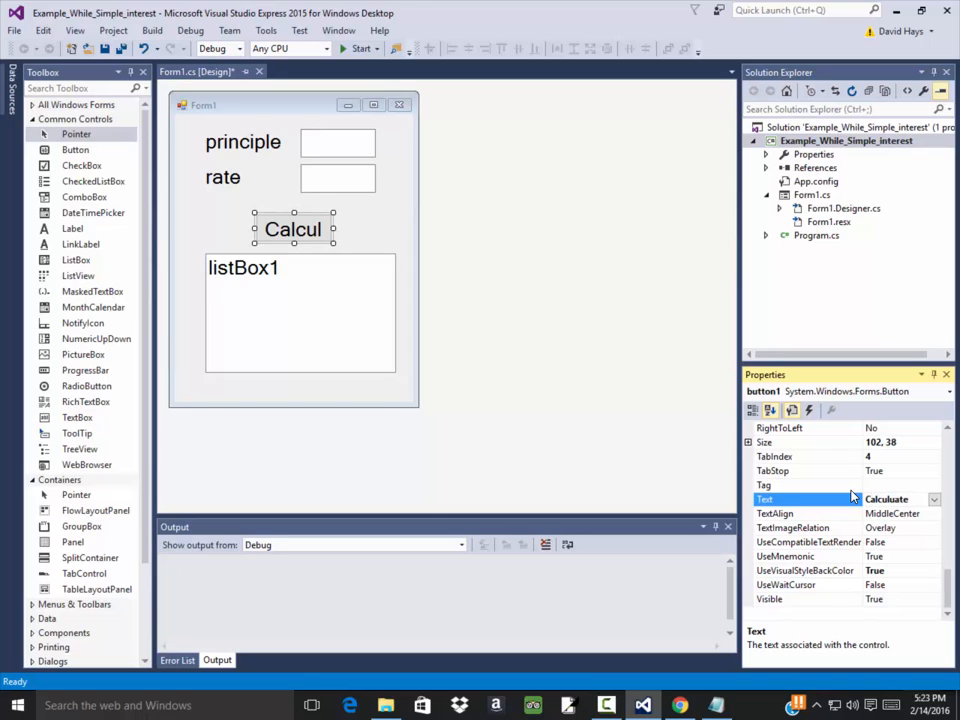
text(Calc)
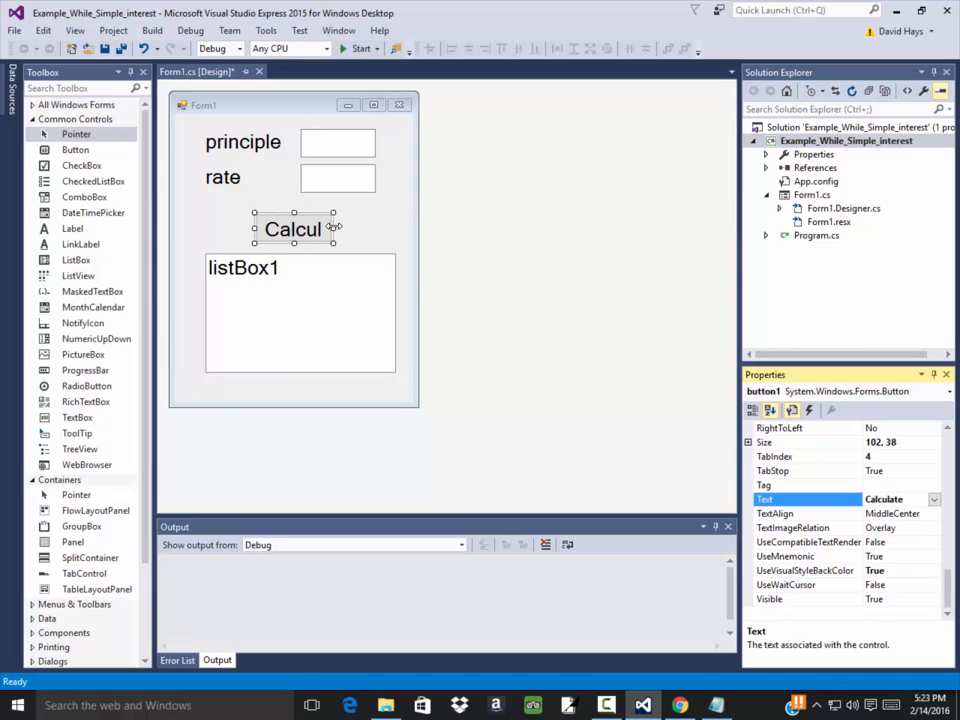
drag(336, 228, 378, 228)
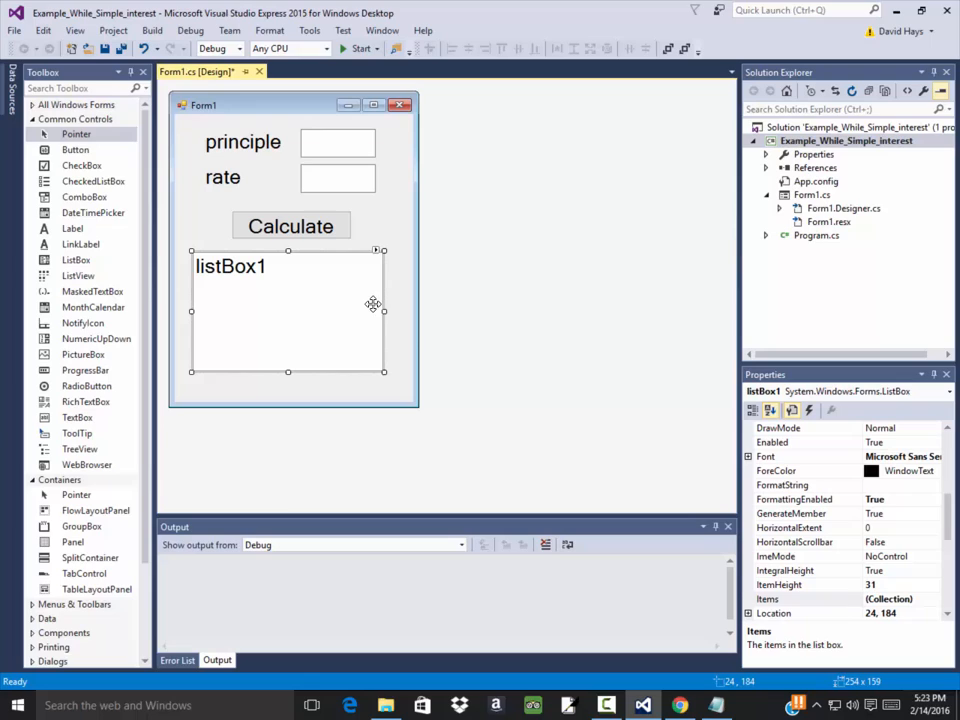
mouse_move(347, 284)
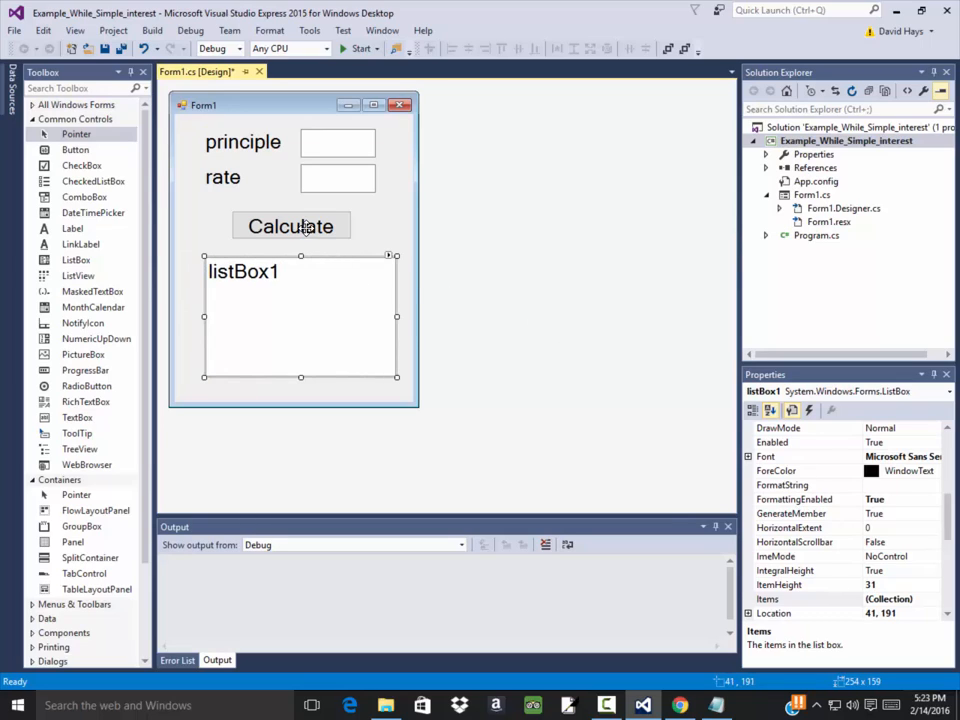
Generate the empty button1_Click handler from the Calculate button.
double_click(291, 225)
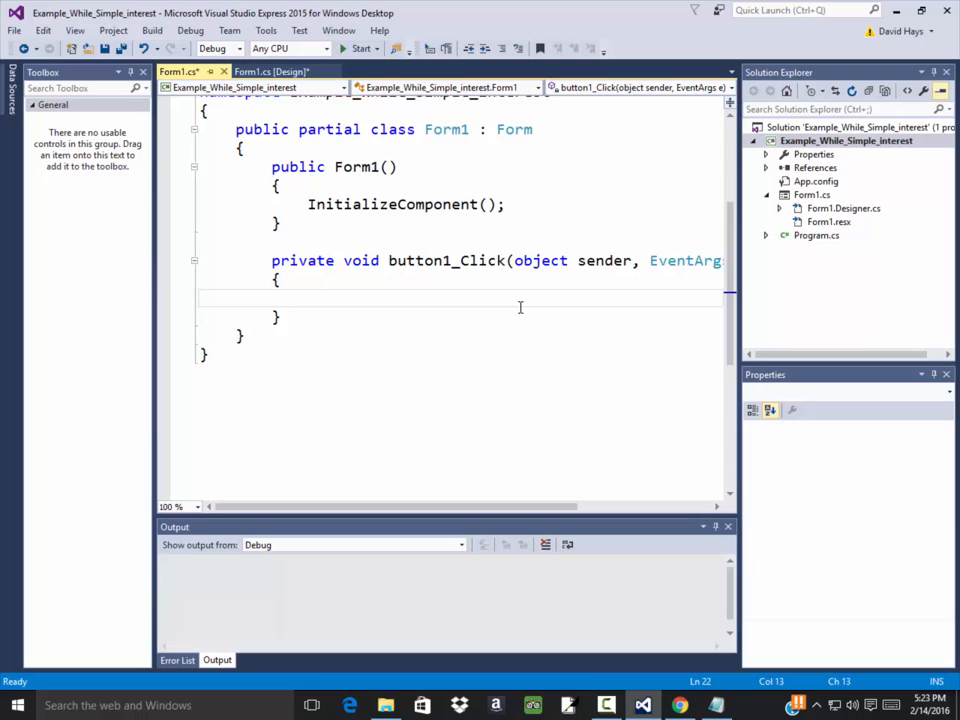
Declare int year = 1 and double principle, rate, interest in button1_Click.
text(int year)
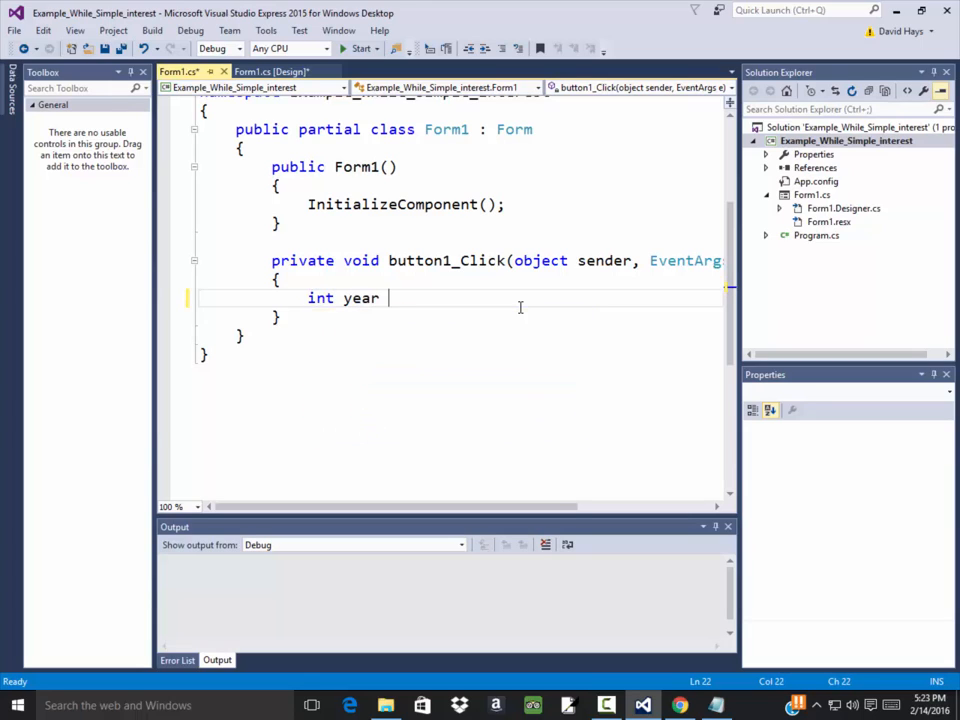
text(= 1)
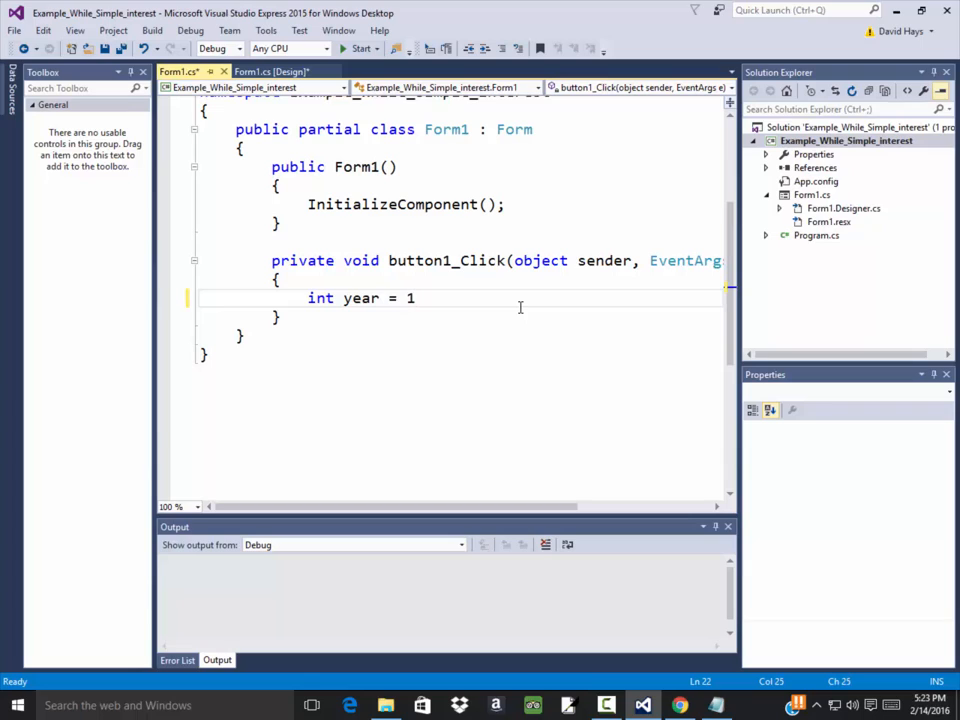
key(Return)
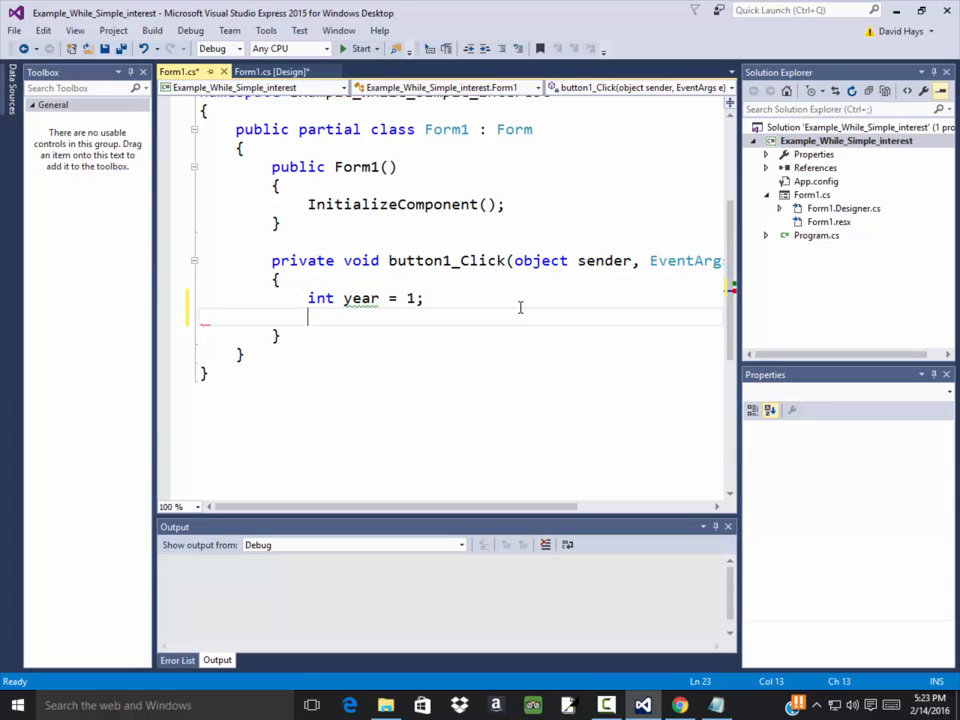
text(double p)
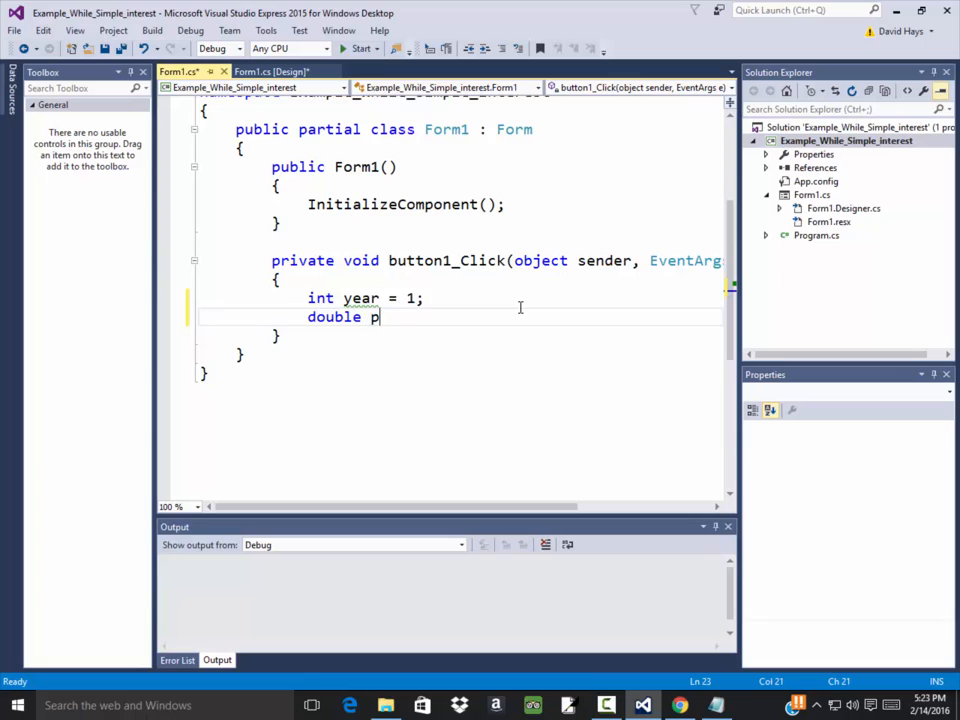
text(rinciple, rate)
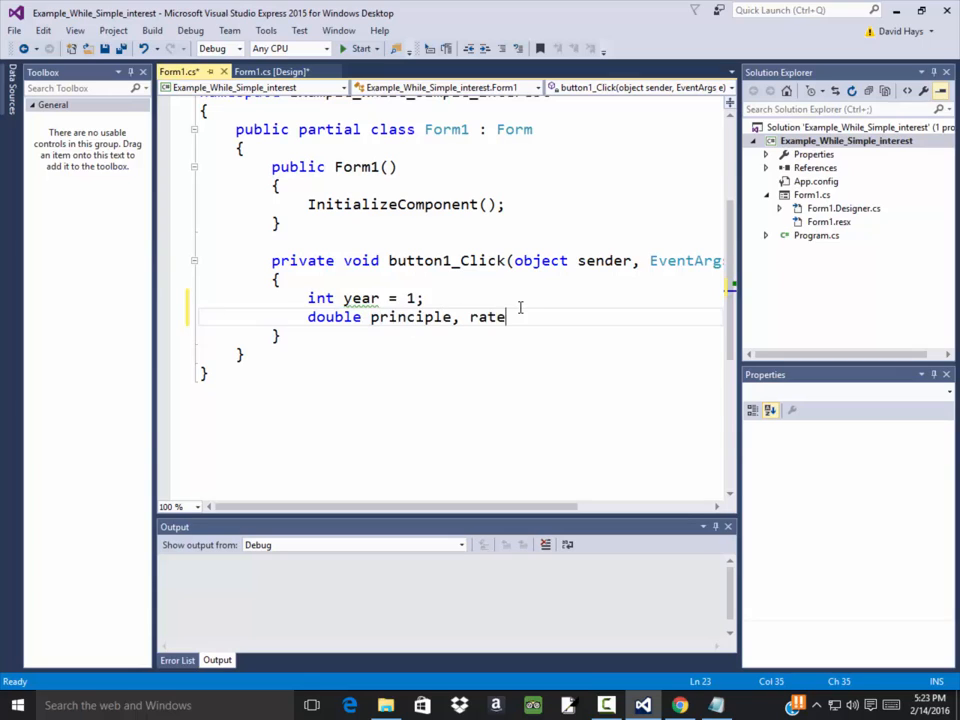
text(,)
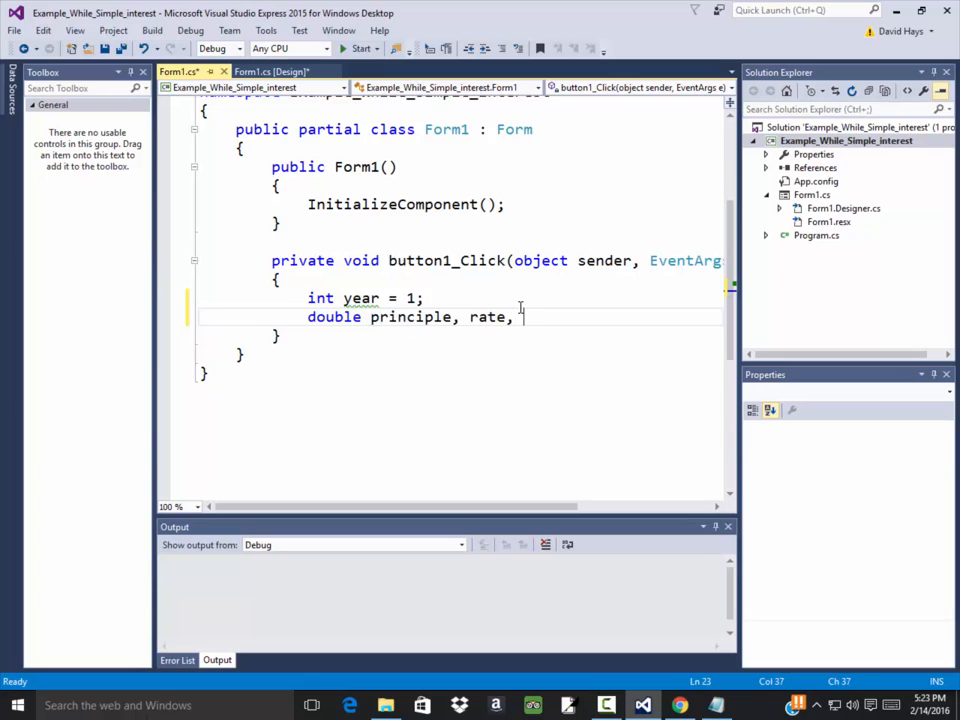
text(intege)
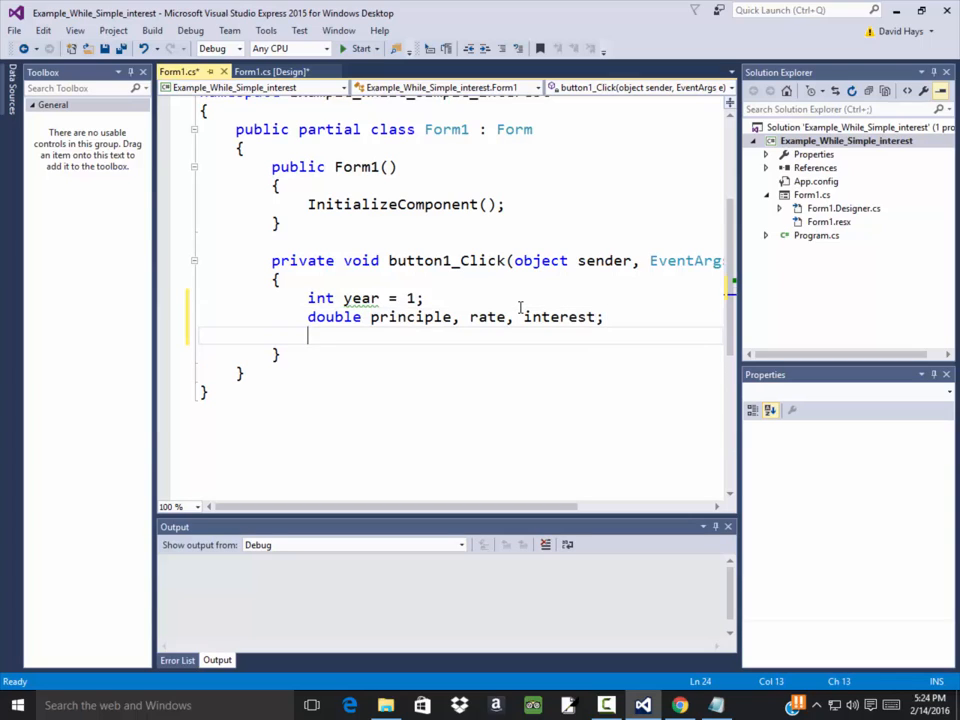
Assign principle = double.Parse(tb_principle.Text) and rate = double.Parse(tb_rate.Text).
text(principle = tb)
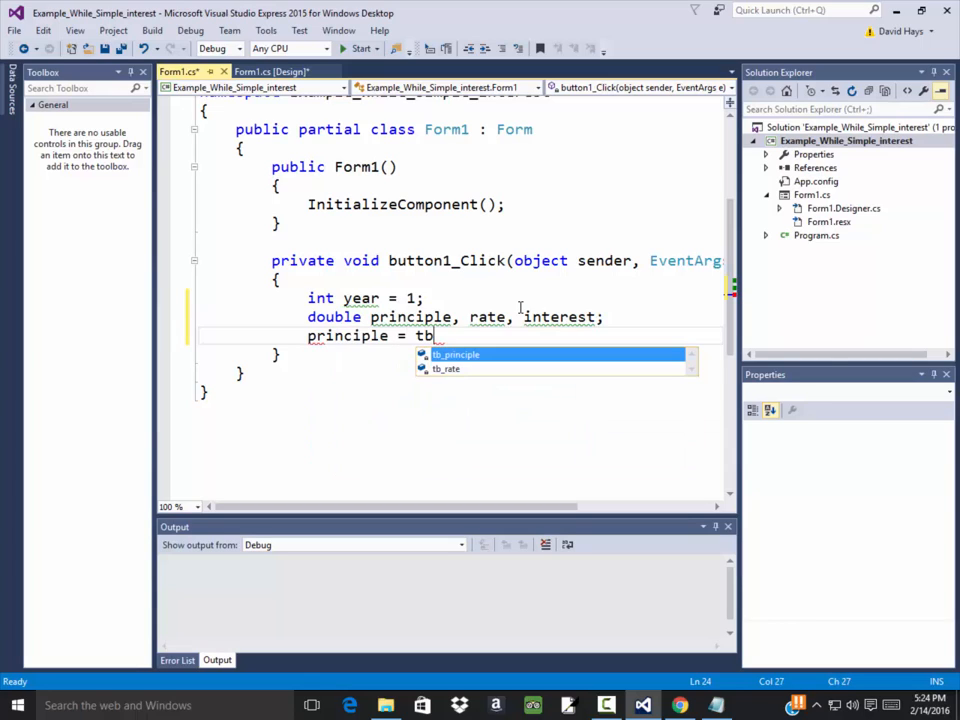
text(_principle.text)
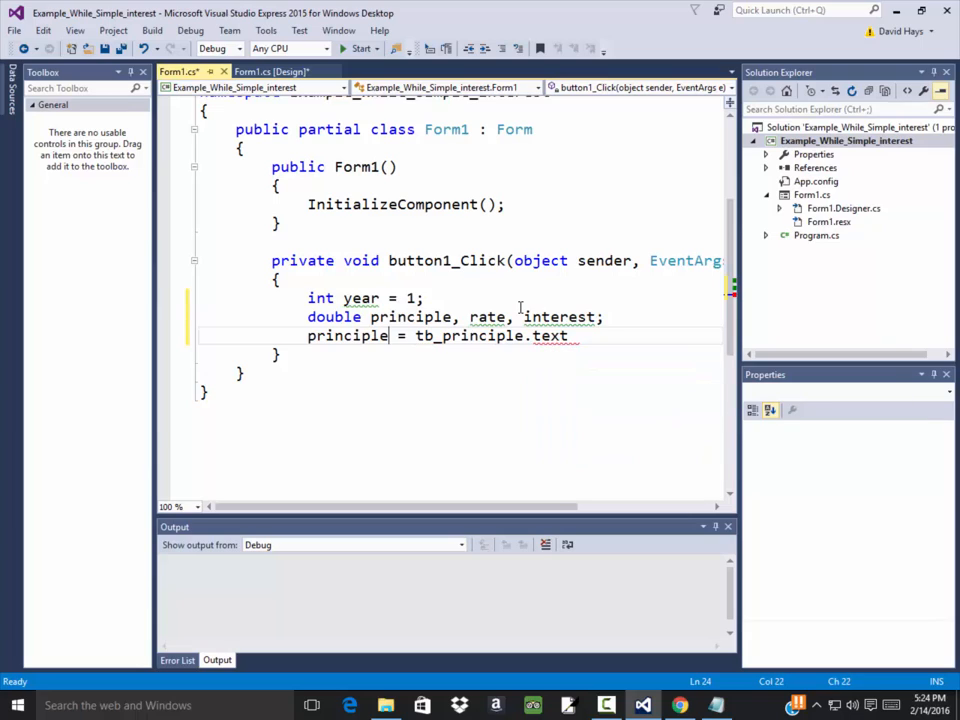
text(double)
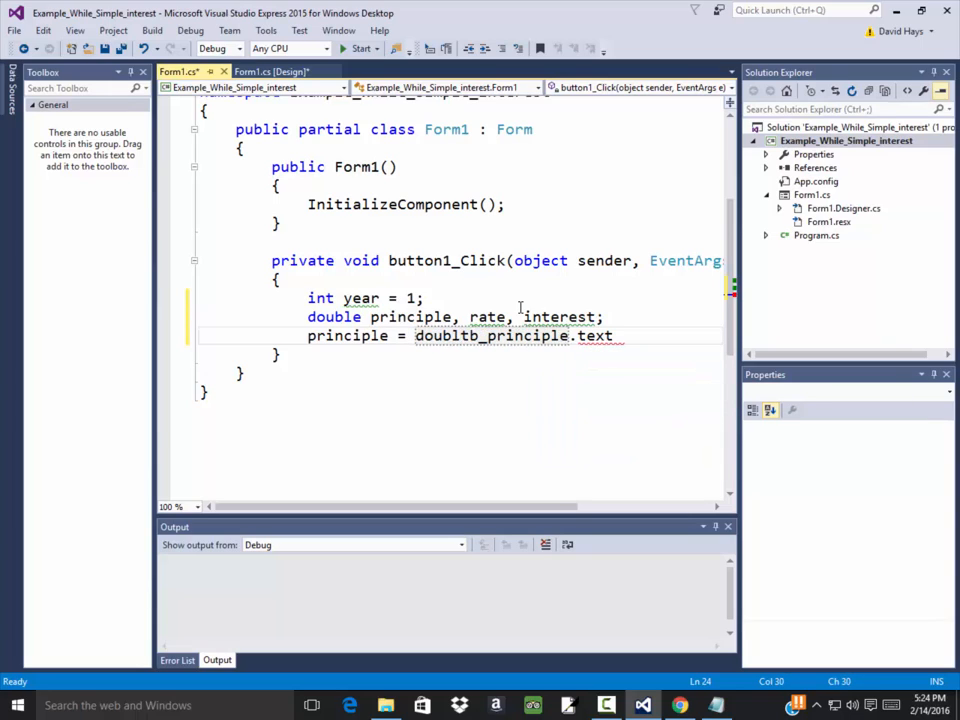
text(double.Parse)
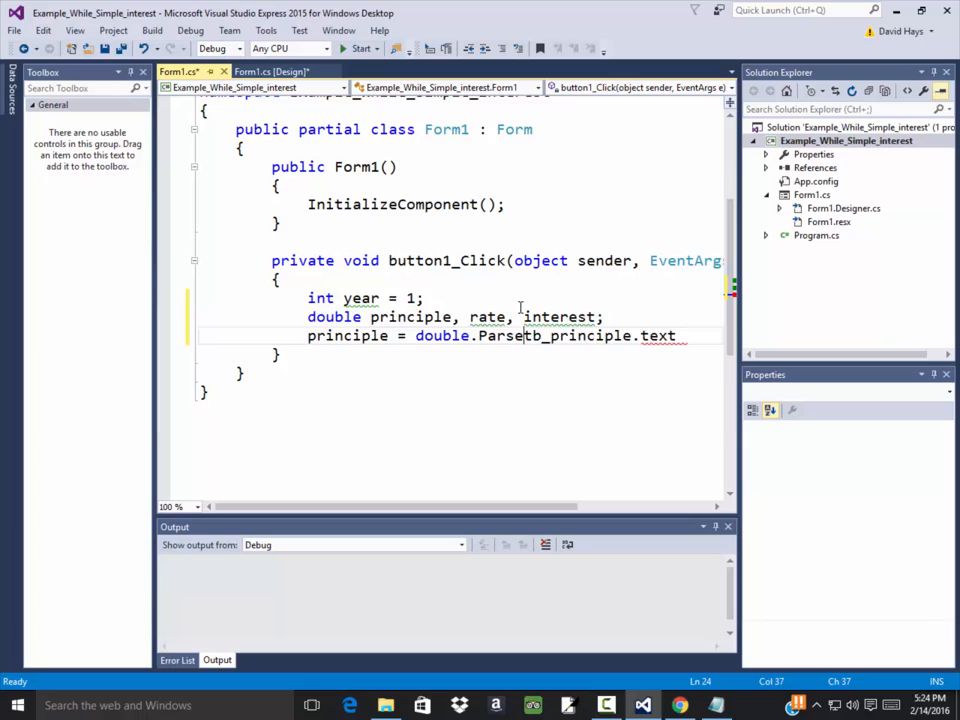
text(()
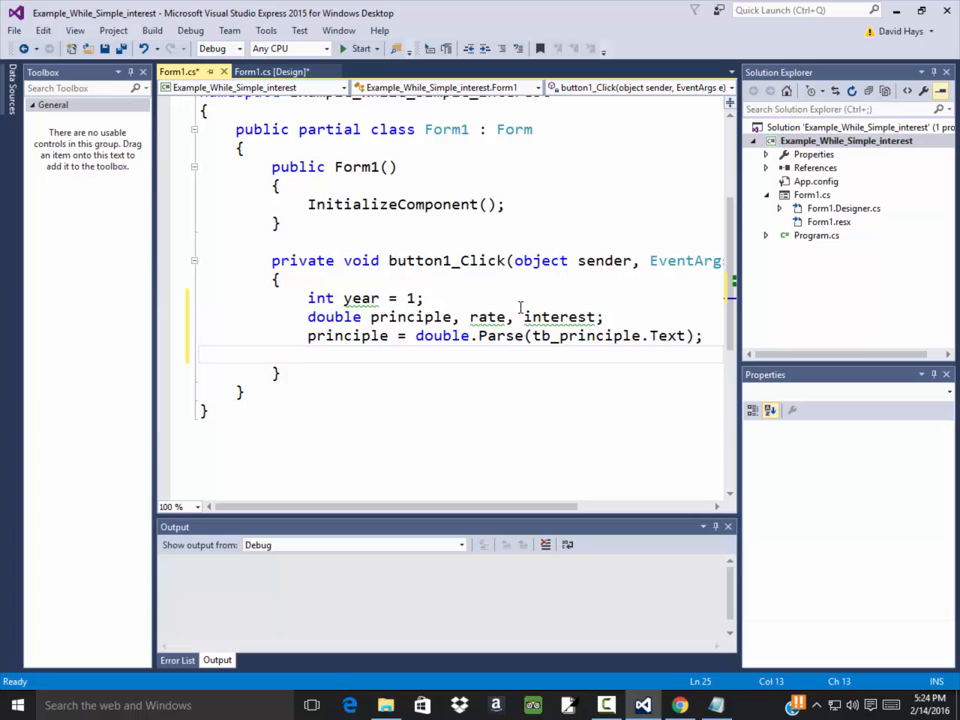
text(rate = doubl)
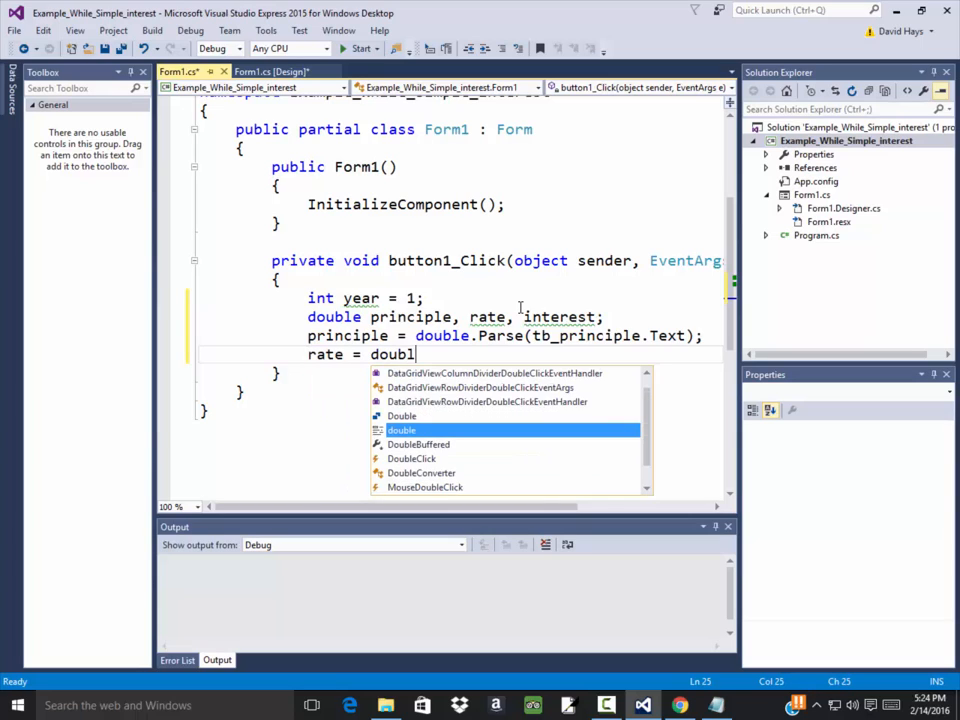
text(.Parse(t)
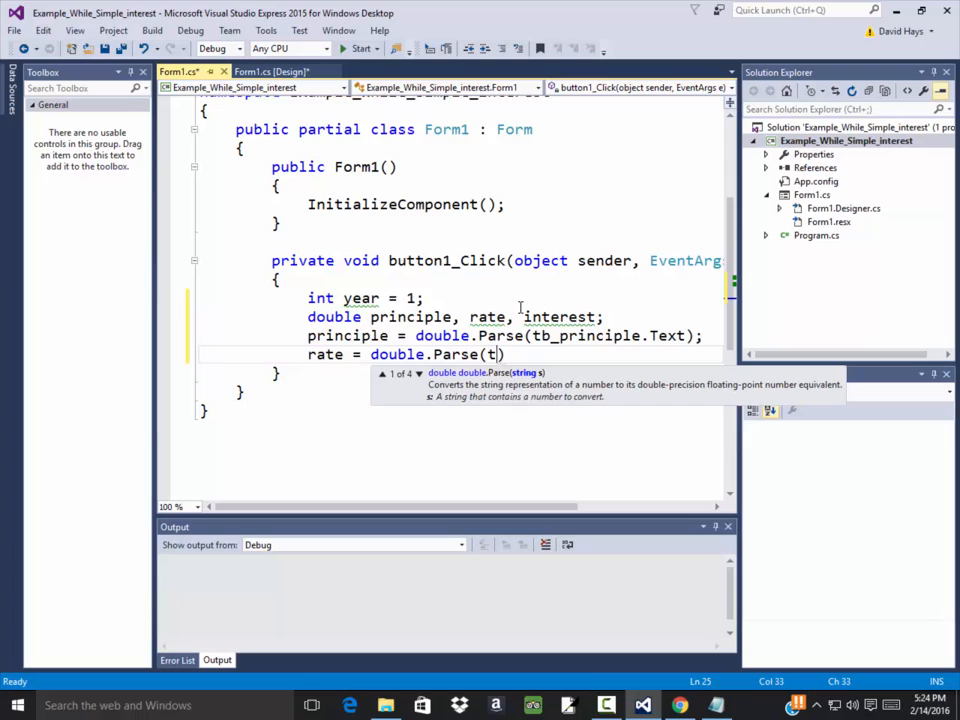
text(tb_rate.Text)
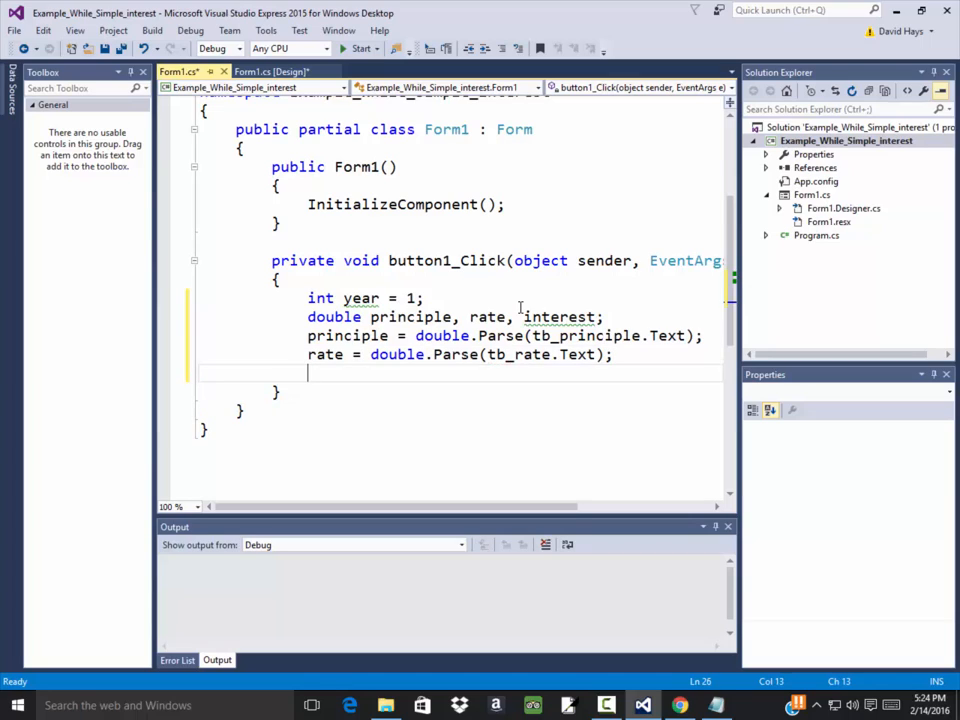
Write the while (year <= 5) loop header with its opening brace.
text(while ()
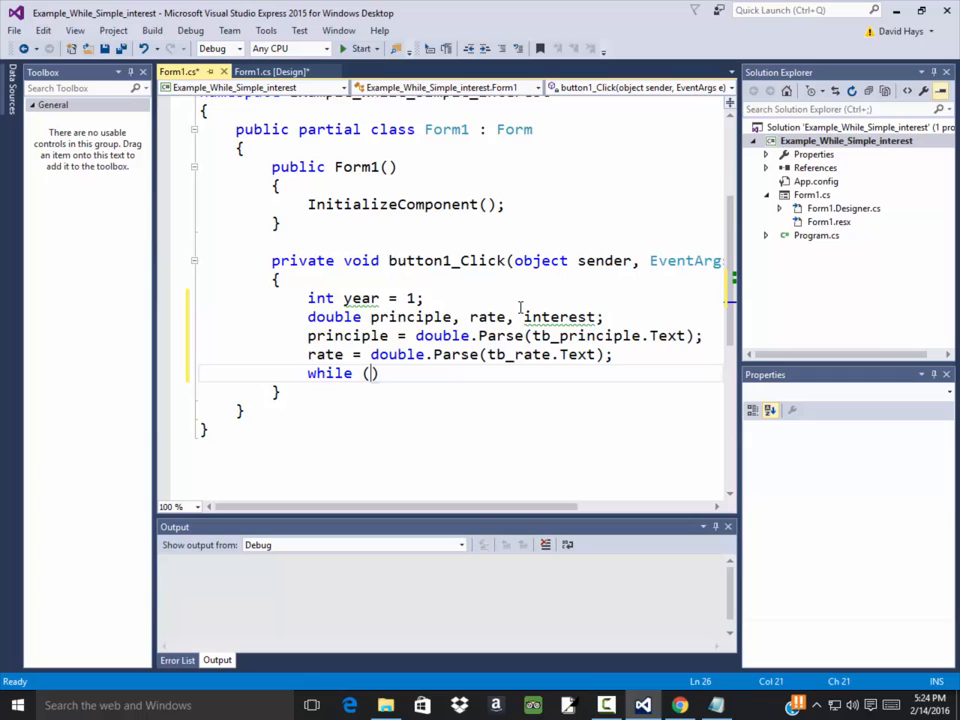
text(year <)
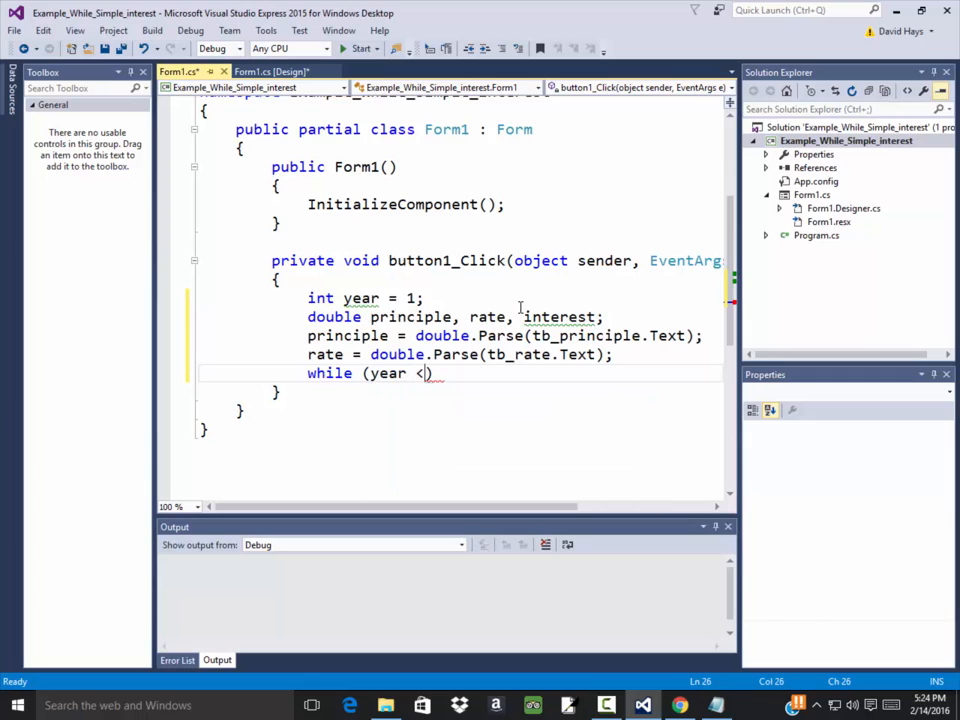
text(= 5)
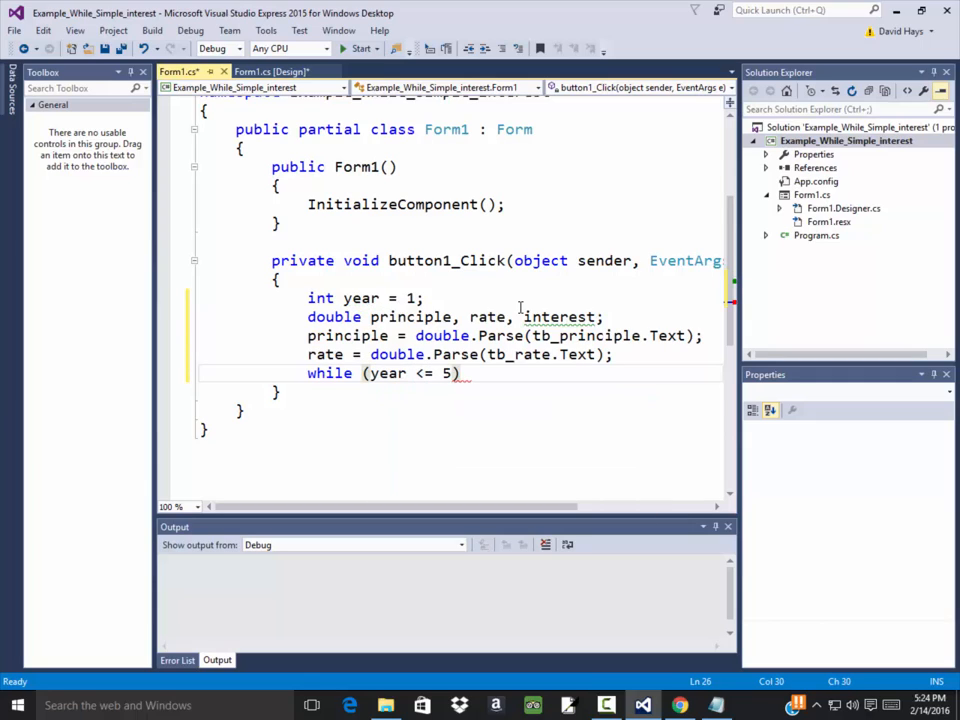
text({)
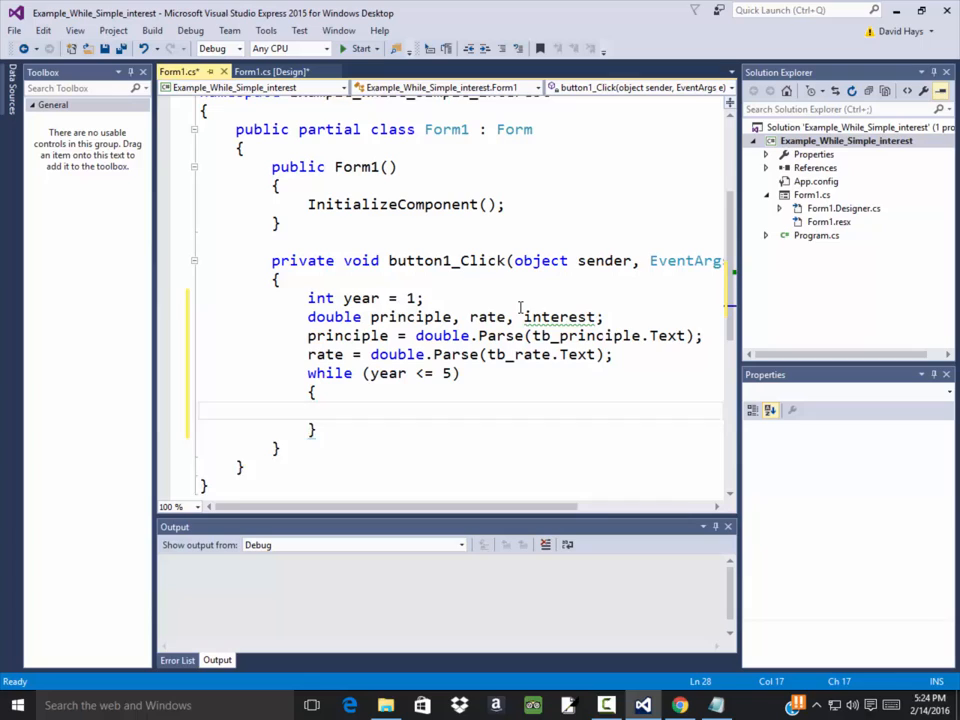
Fill the loop body with 'interest = principle * rate * year;' and 'year = year + 1;'.
text(year = year + 1;)
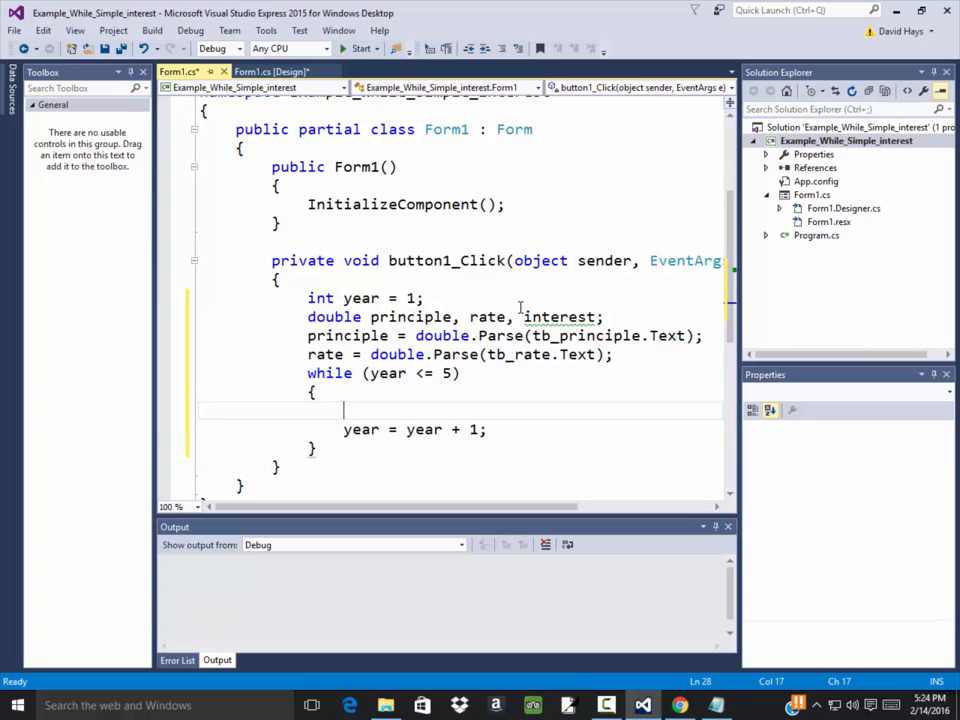
text(interest =)
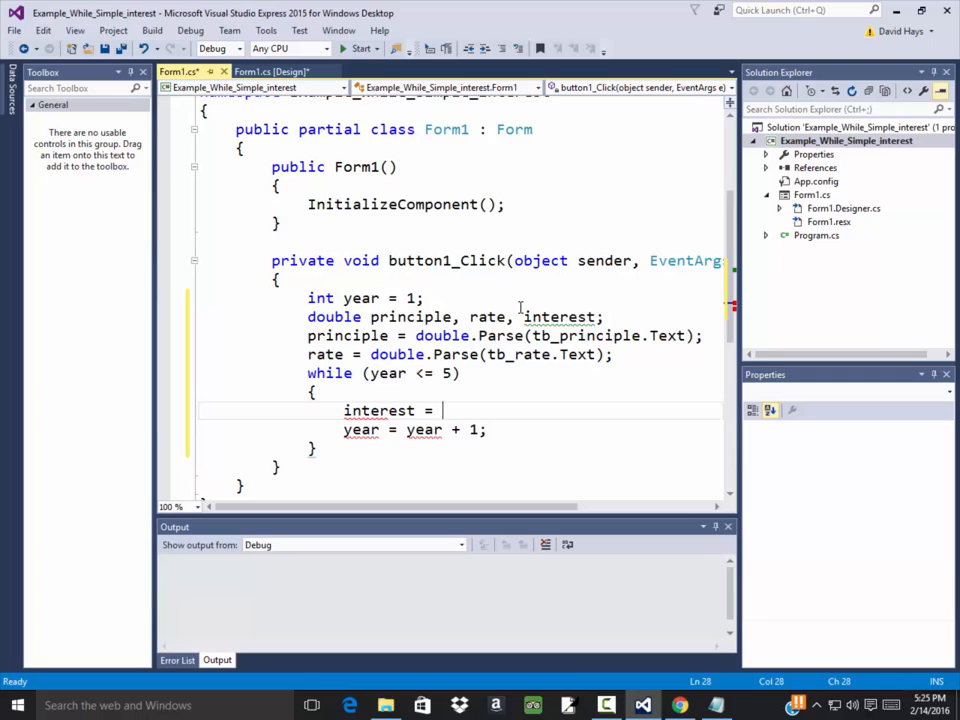
text(p)
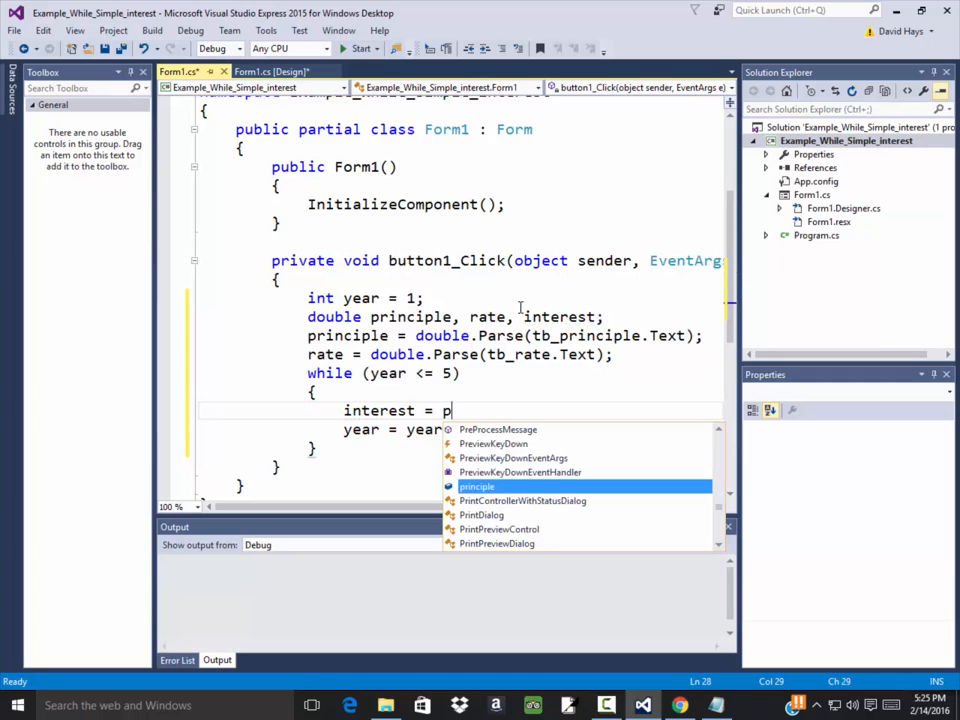
text(rinciple*)
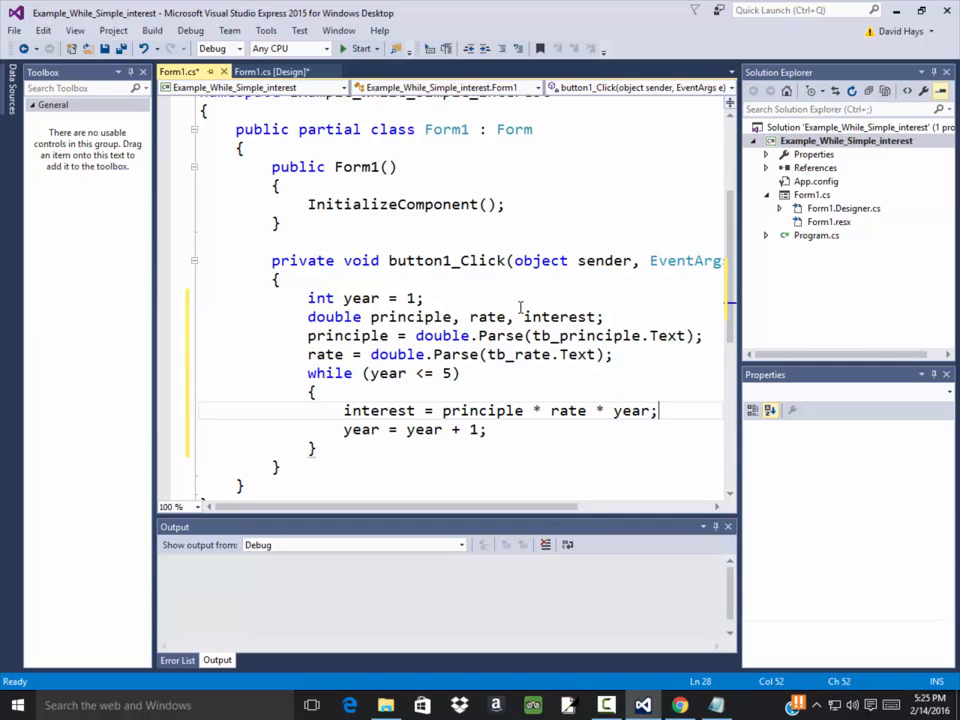
key(Enter)
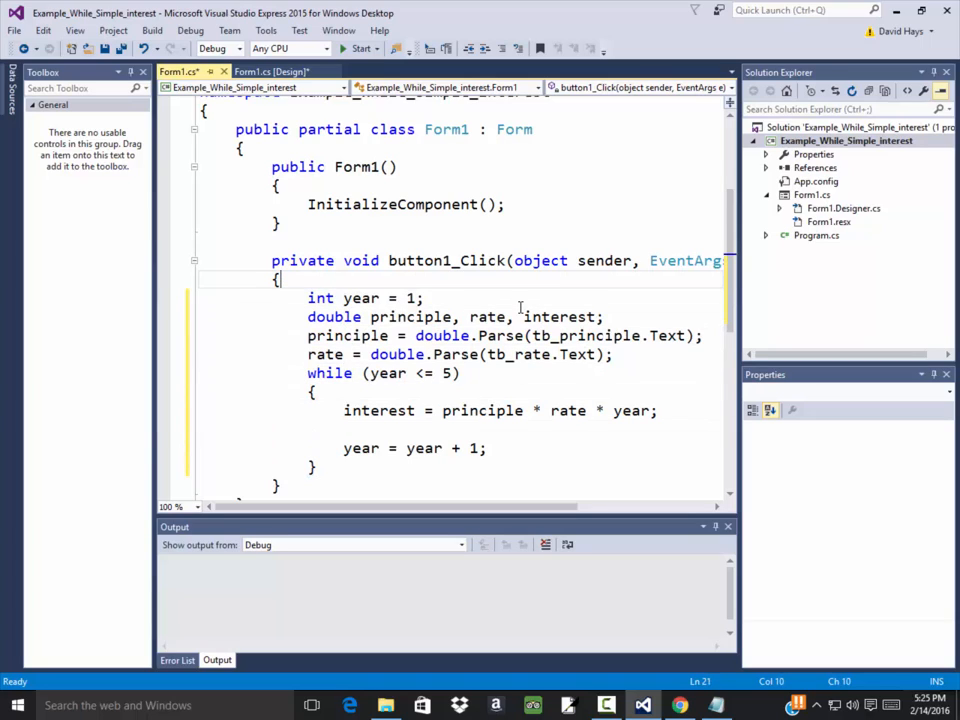
Declare 'string display;' and set display = "Year:" + year.ToString() + " gives " + interest.ToString().
text(string)
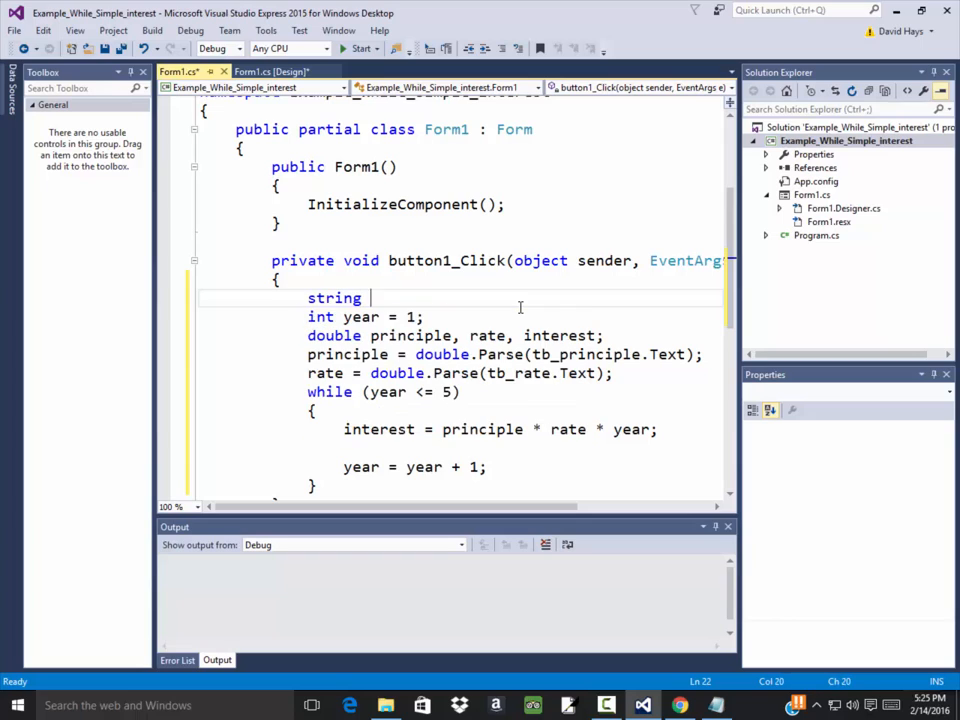
text(display;)
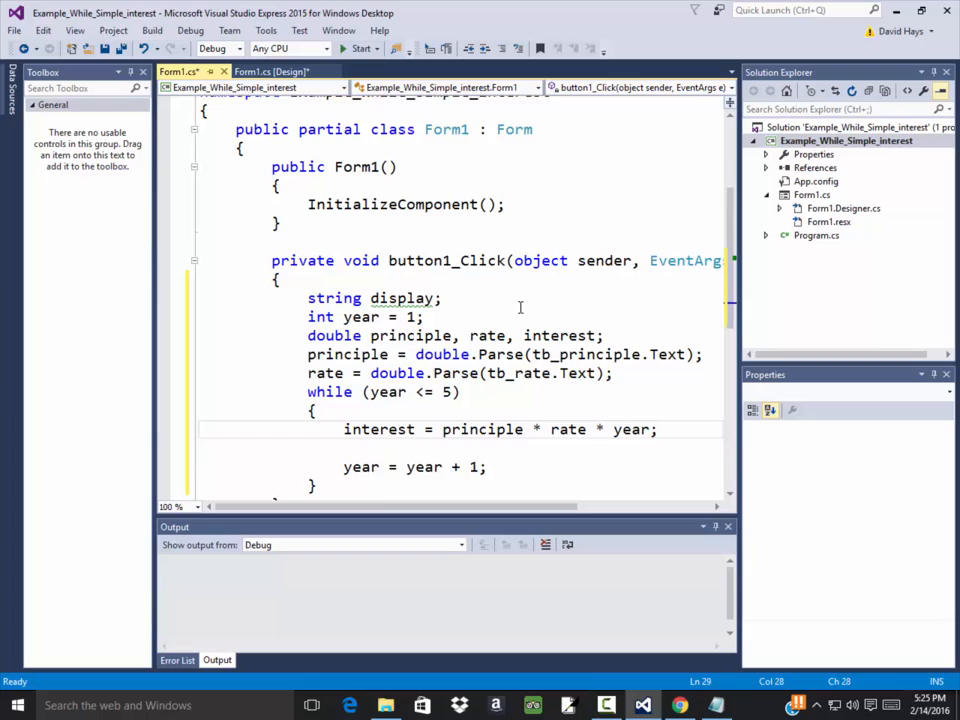
text(display = ")
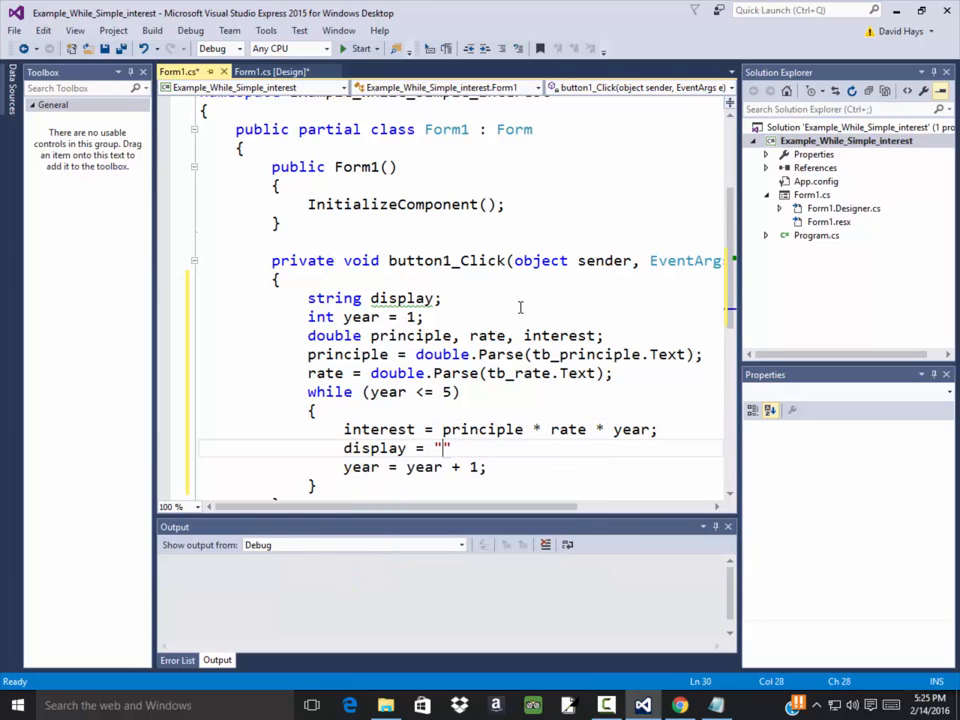
text(Year:)
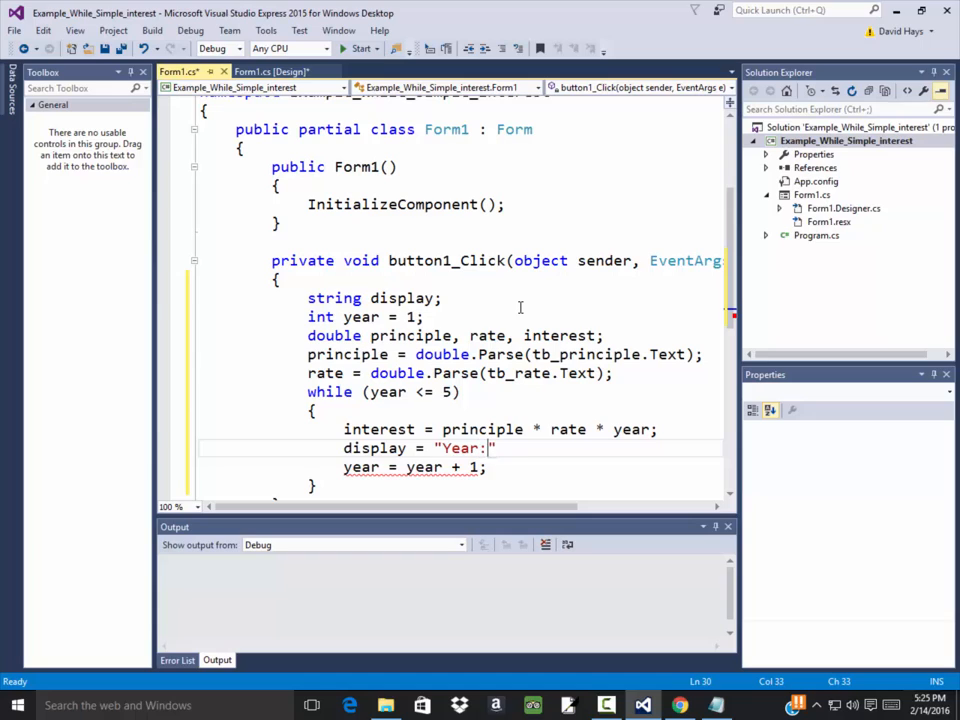
text(+)
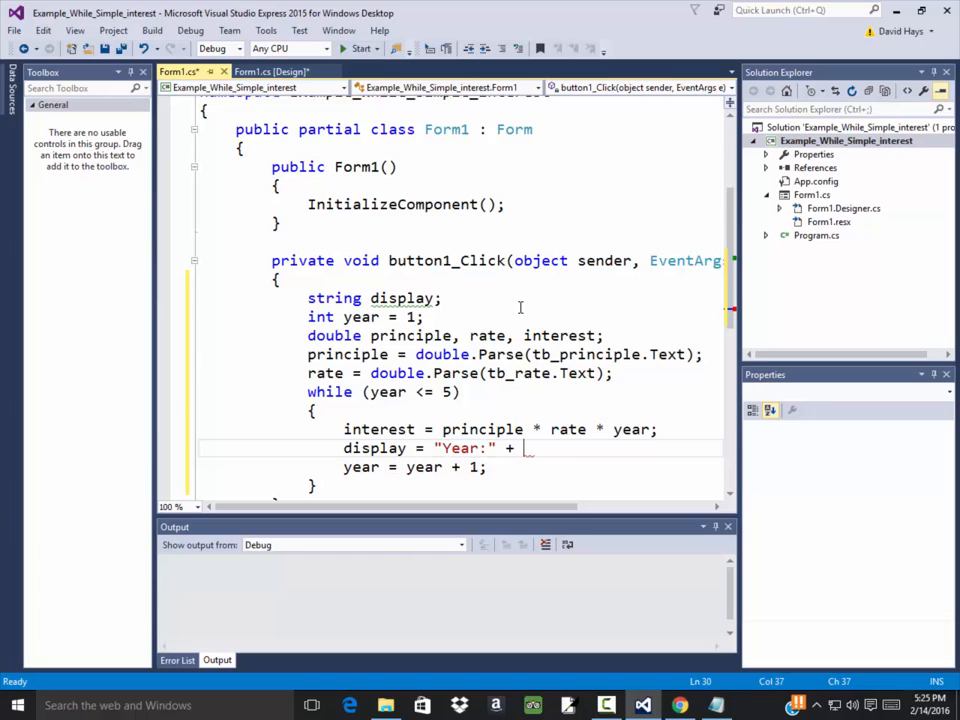
text(year.to)
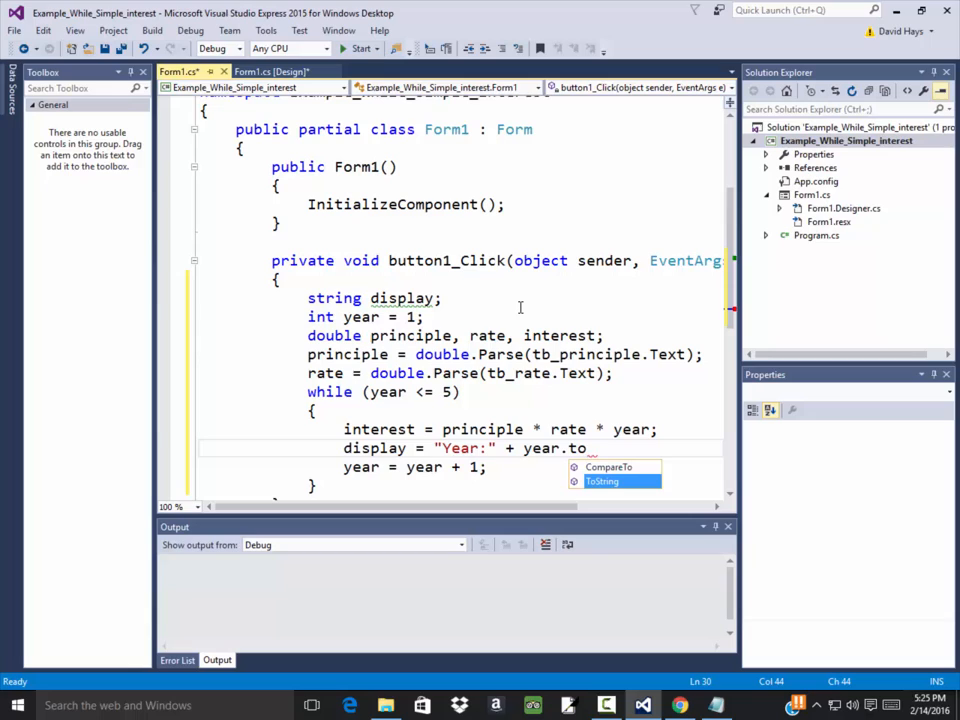
key(Tab)
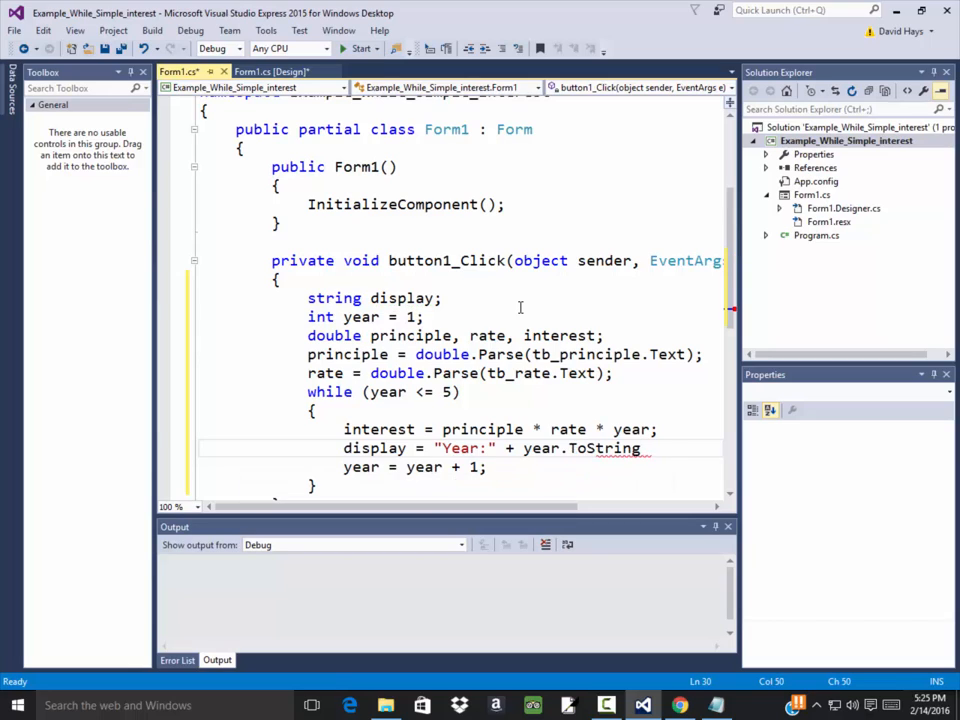
text(+ " gives " +)
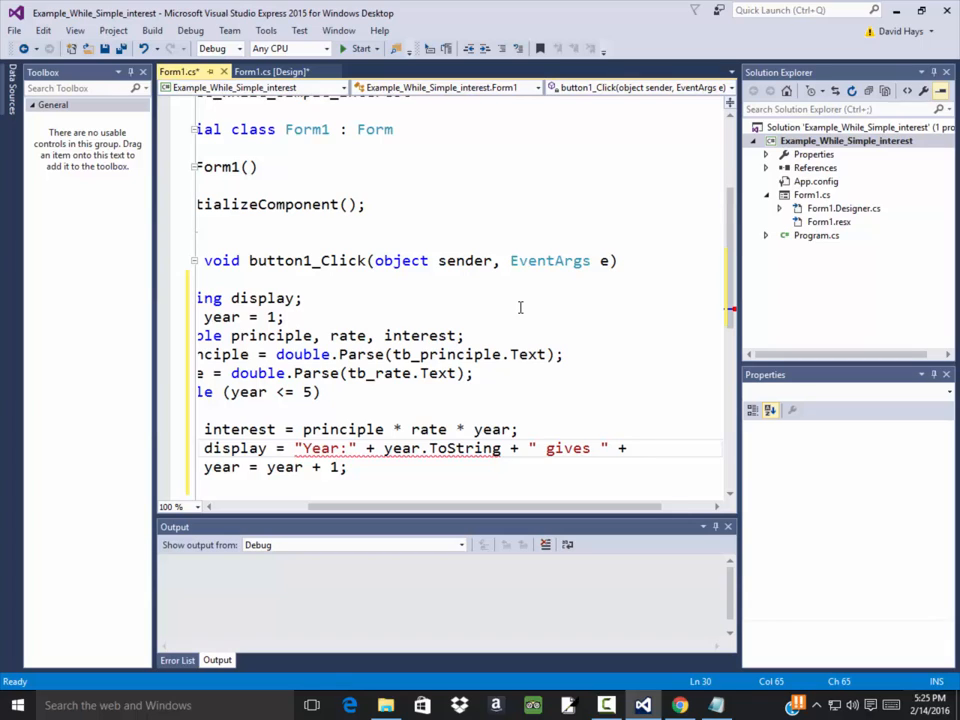
text(interest.ToSt)
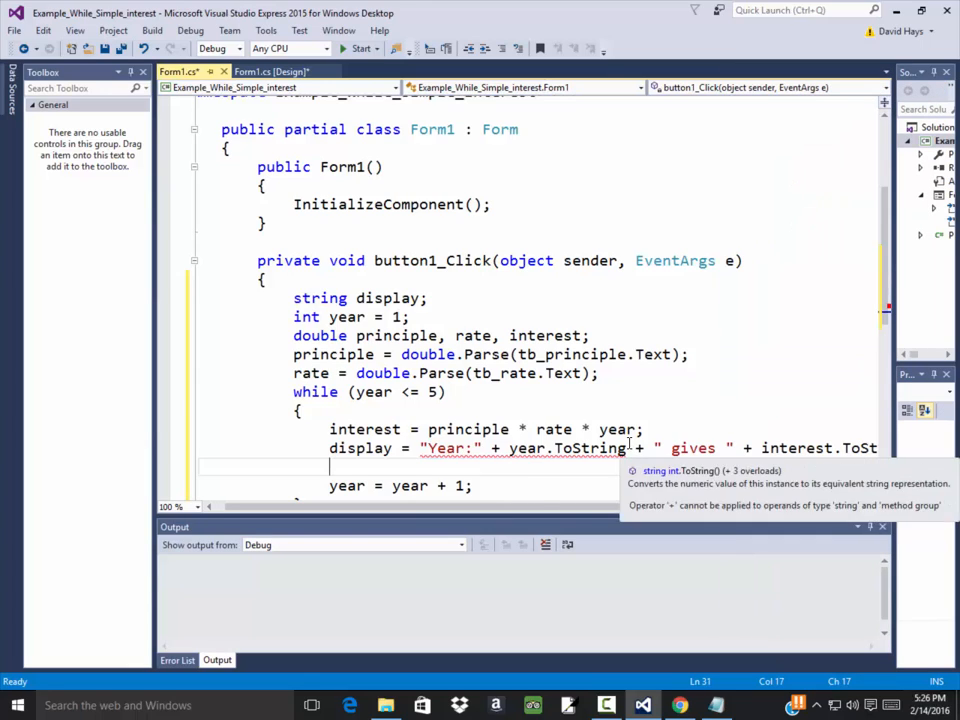
text(())
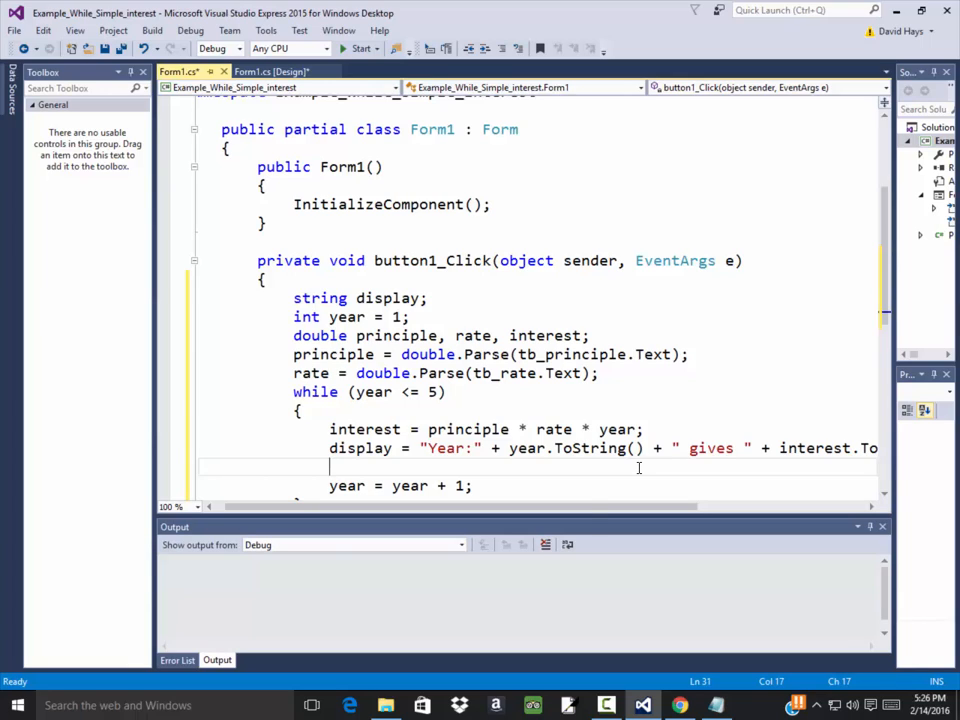
text(lb)
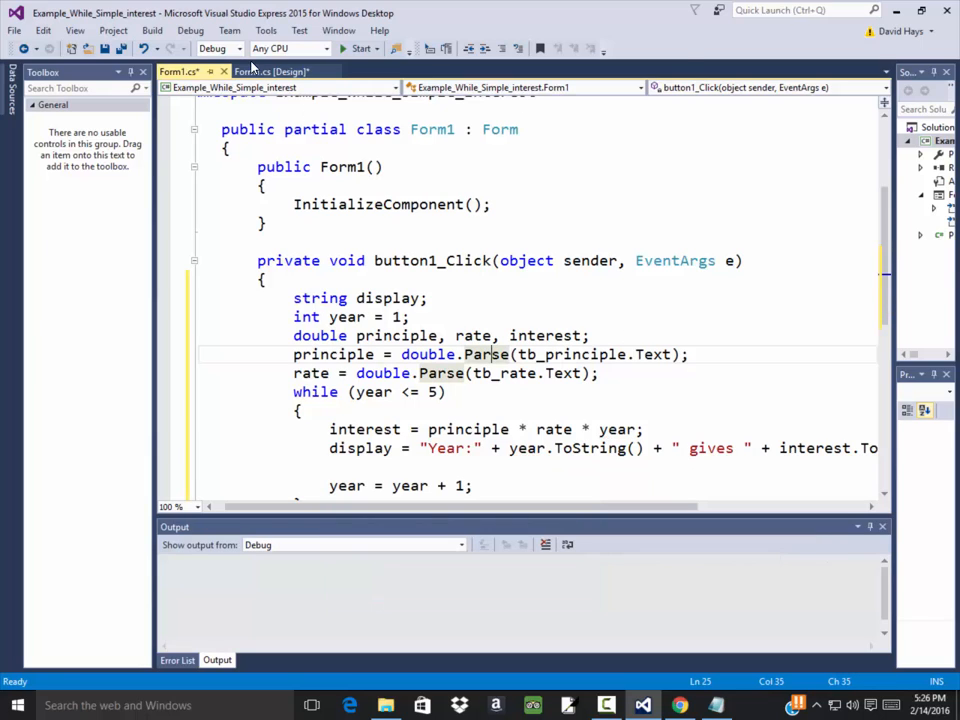
click(270, 87)
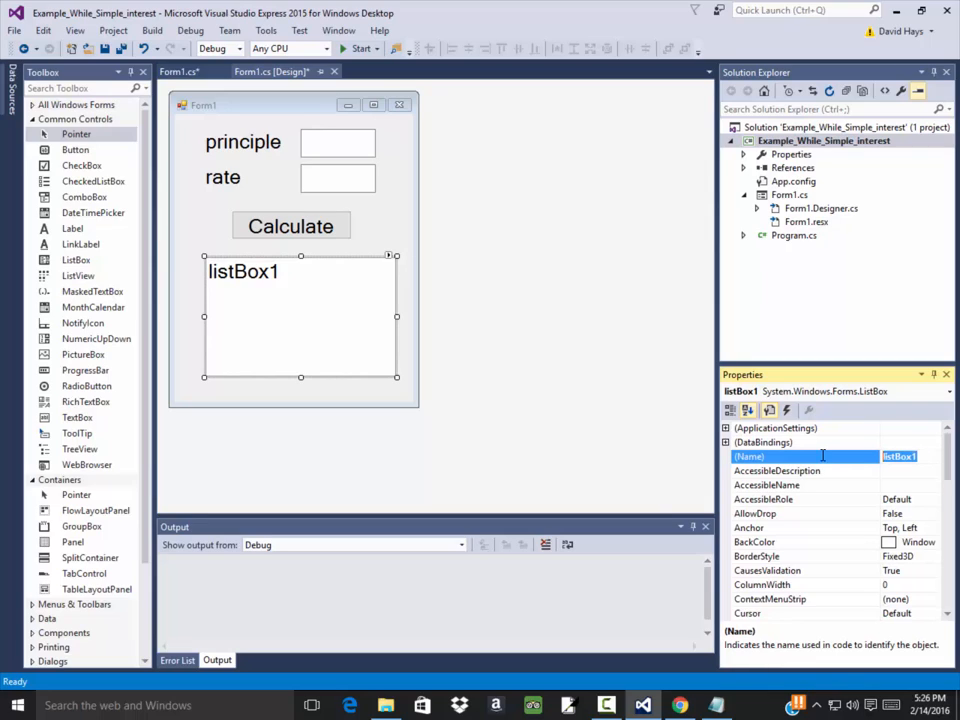
Set the list box's (Name) property to lb_results and return to the code.
text(lb_)
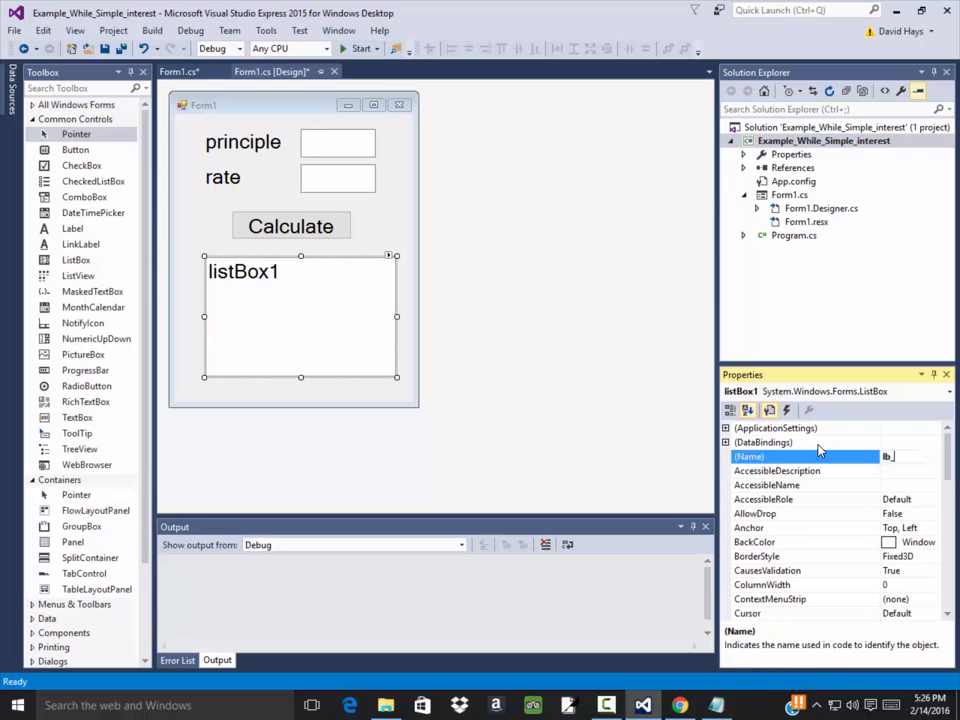
text(lb_results)
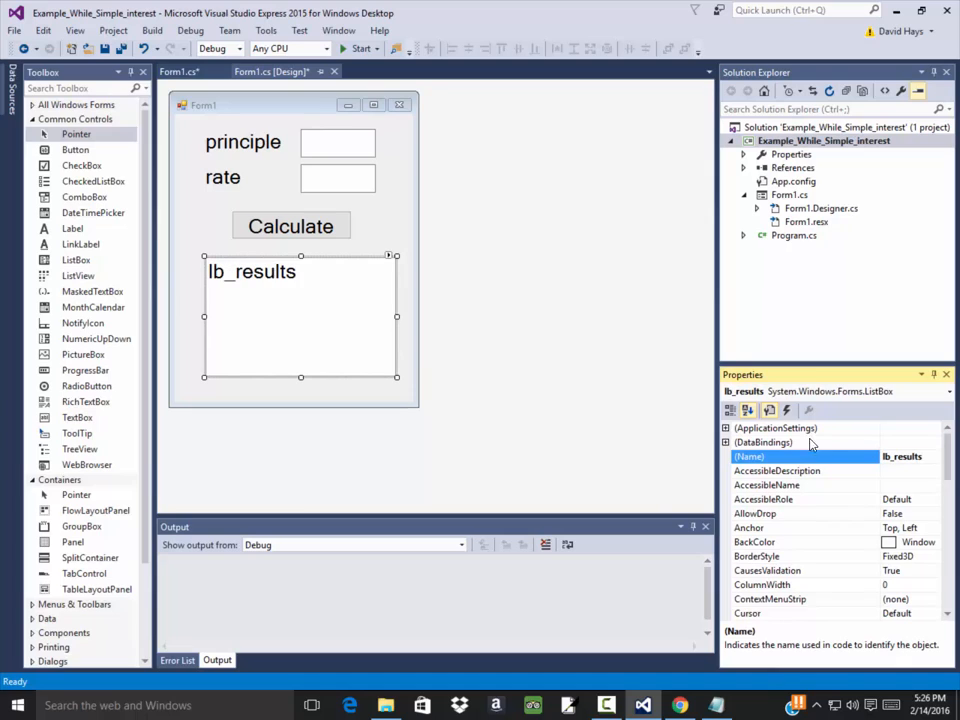
click(185, 71)
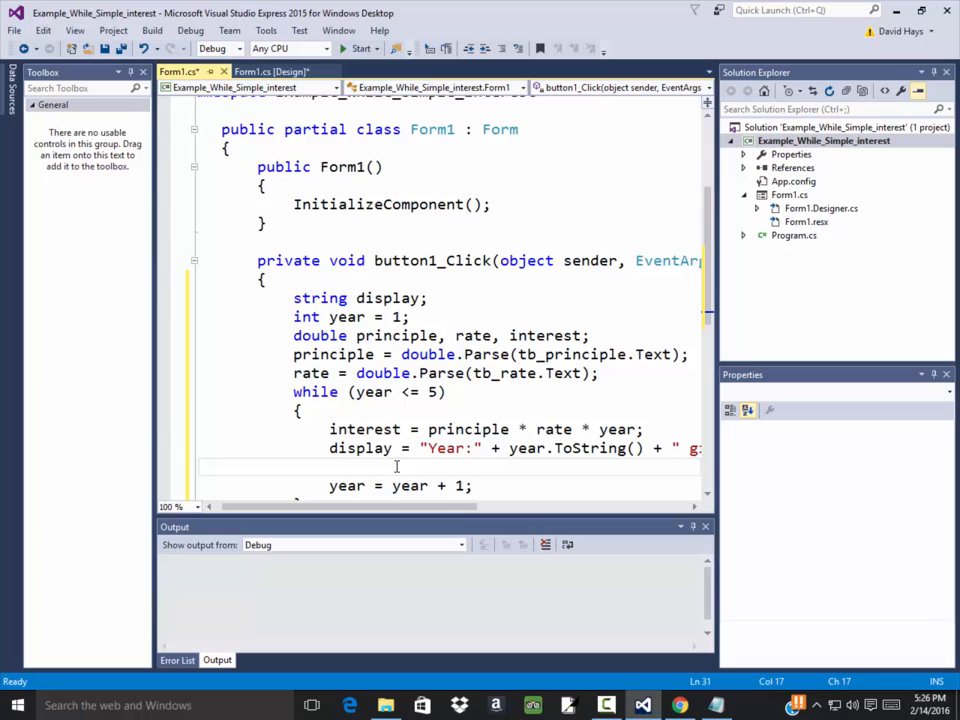
Add 'lb_results.Items.Add(display);' inside the loop and start building the app.
text(lb)
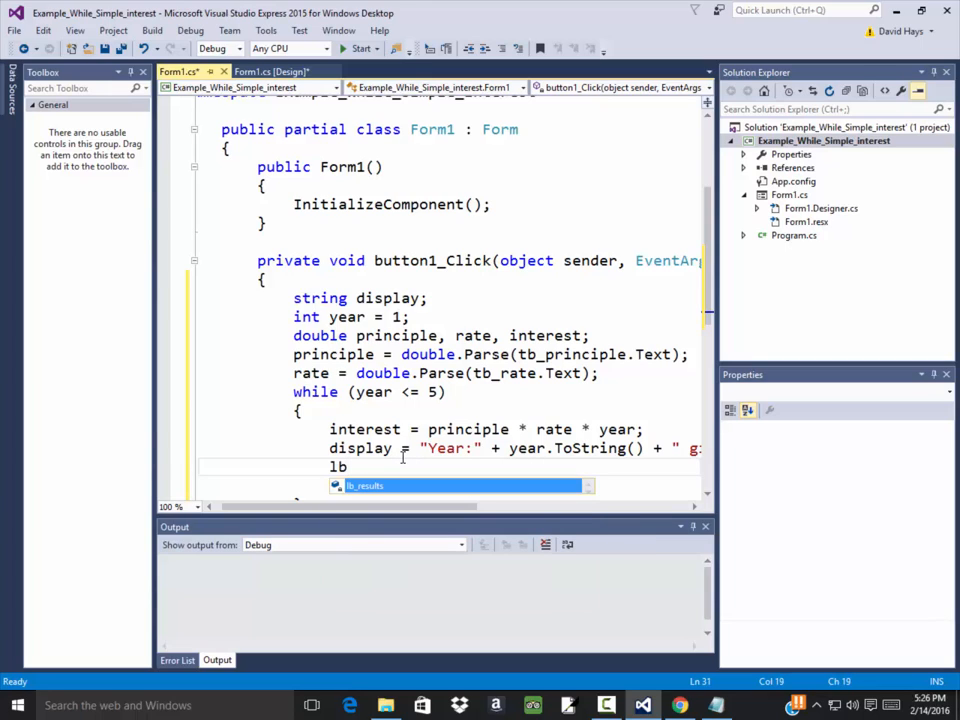
text(lb_results.)
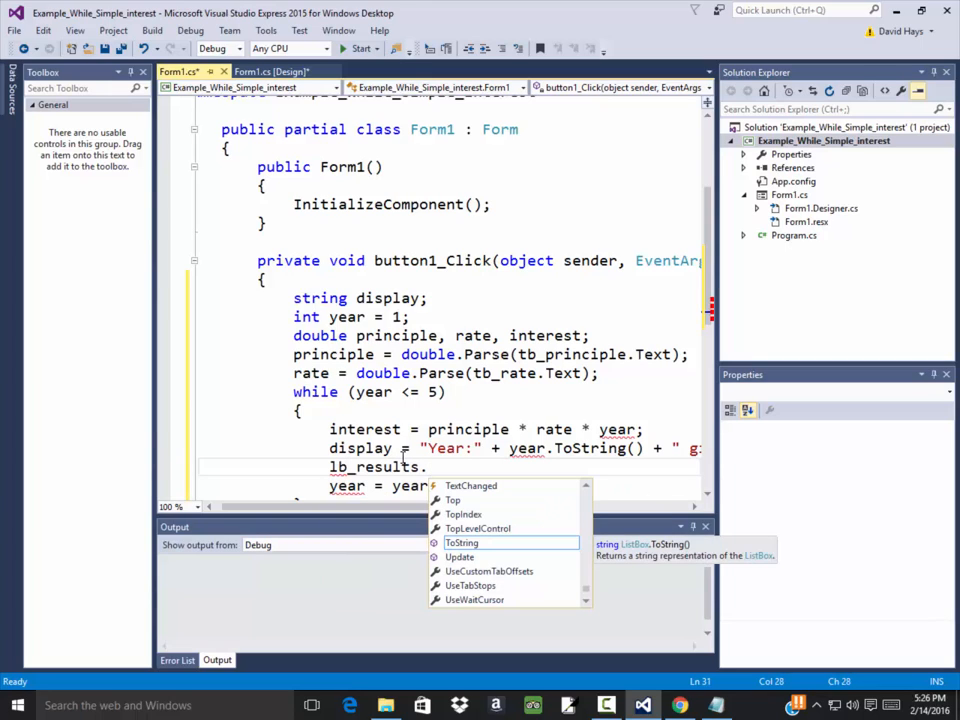
text(Items.)
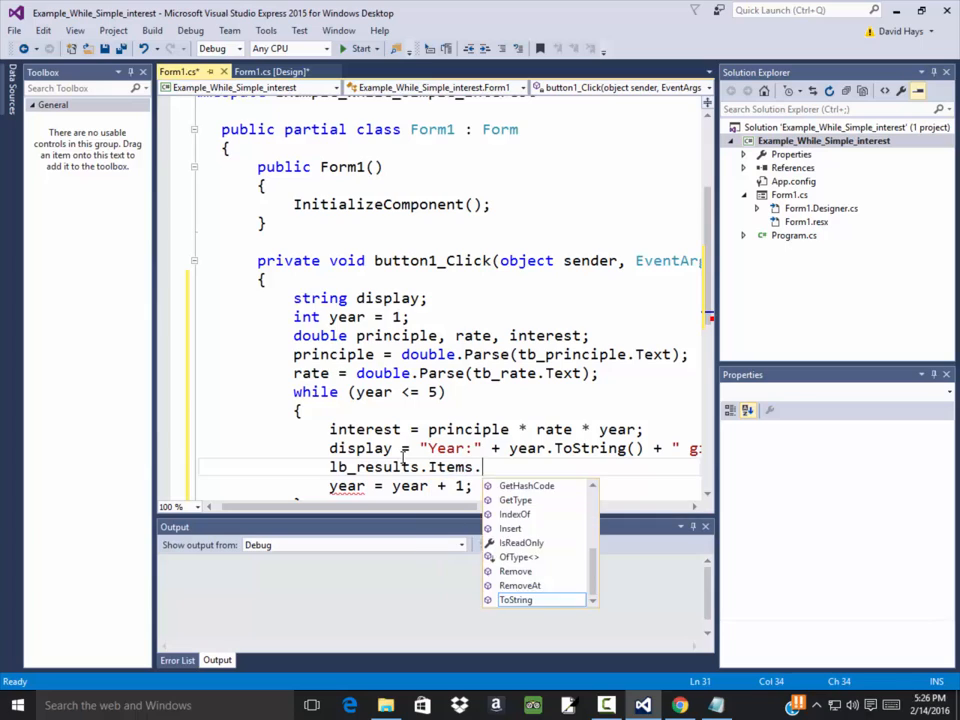
text(Add())
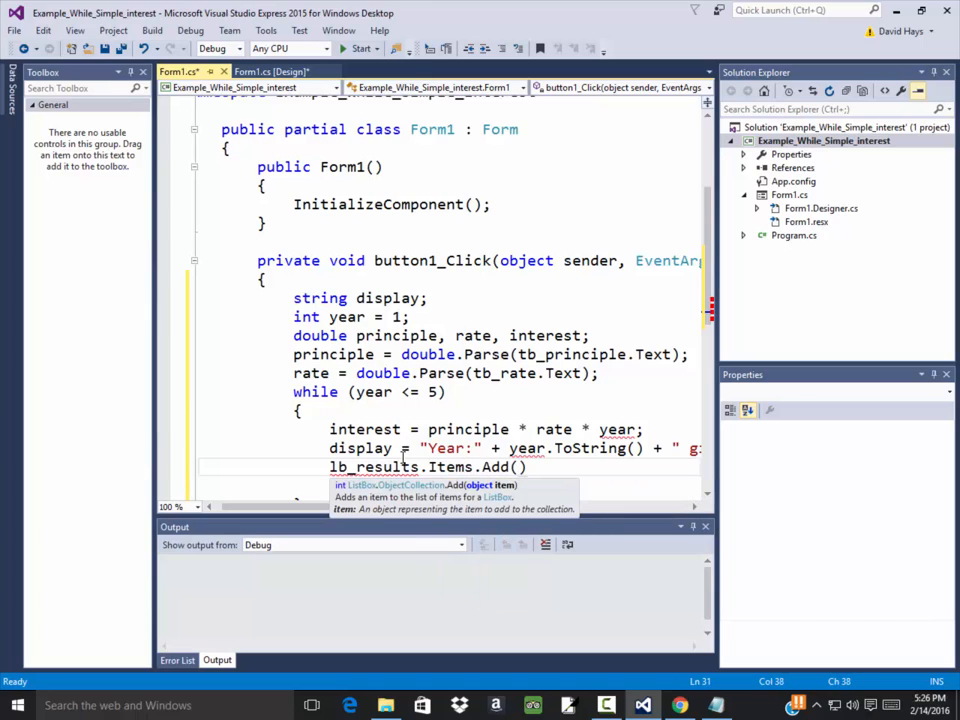
text(display)
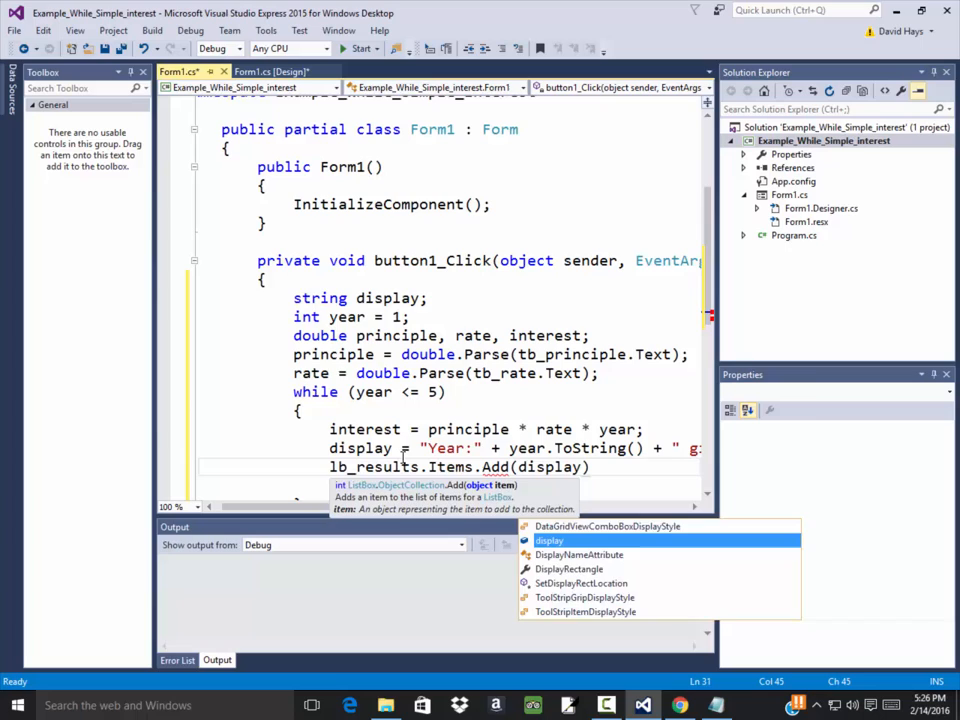
text(year = year + 1;)
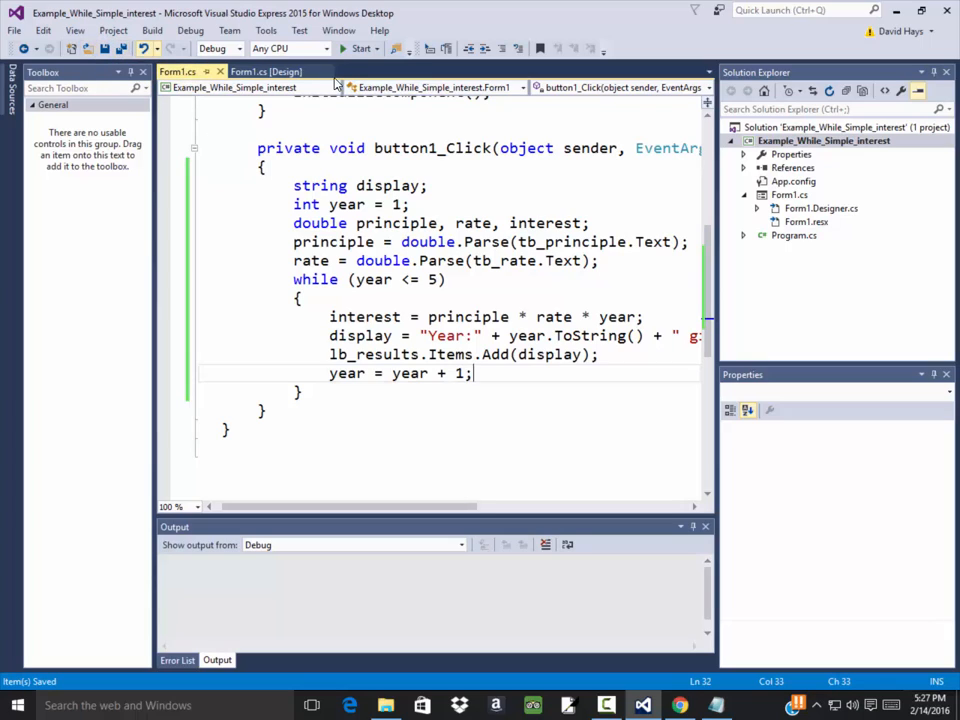
click(358, 51)
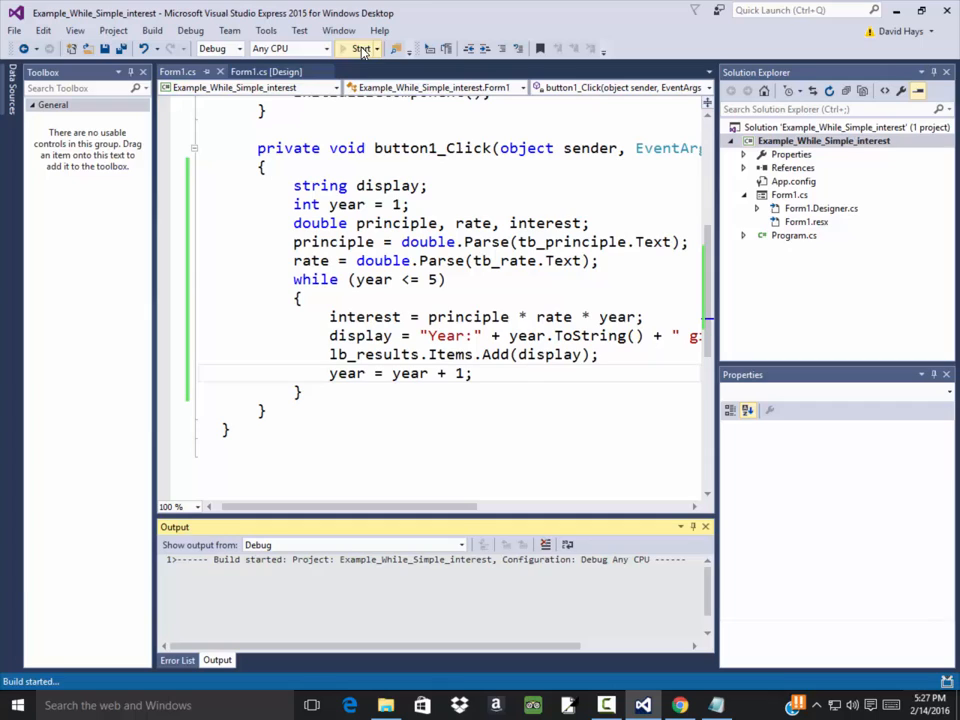
Calculate interest for principle 2000 at rate .05.
click(356, 49)
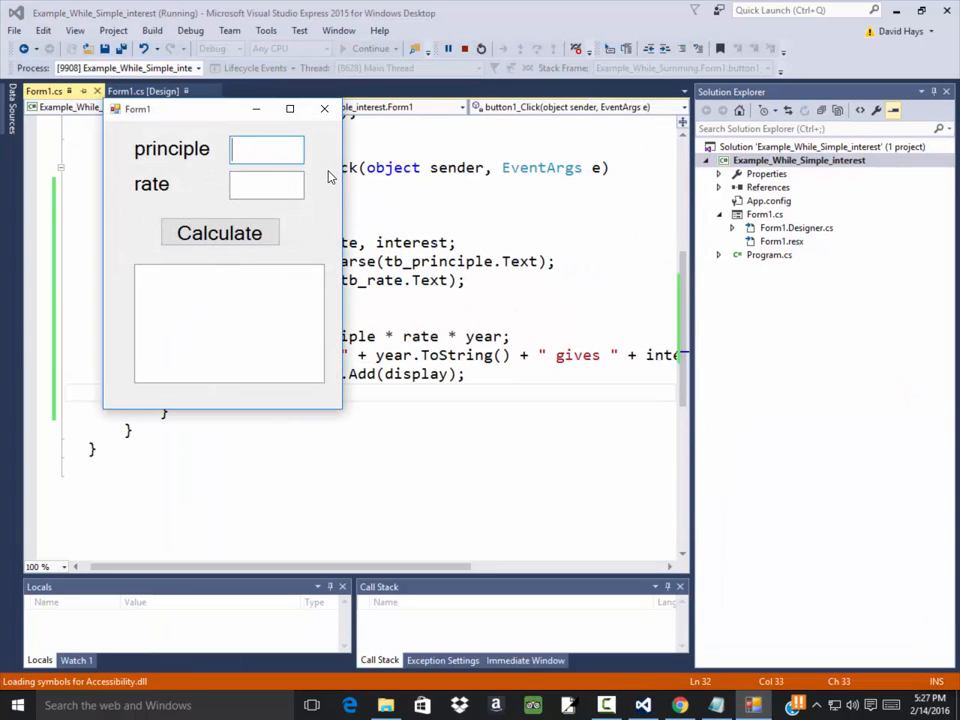
text(2000)
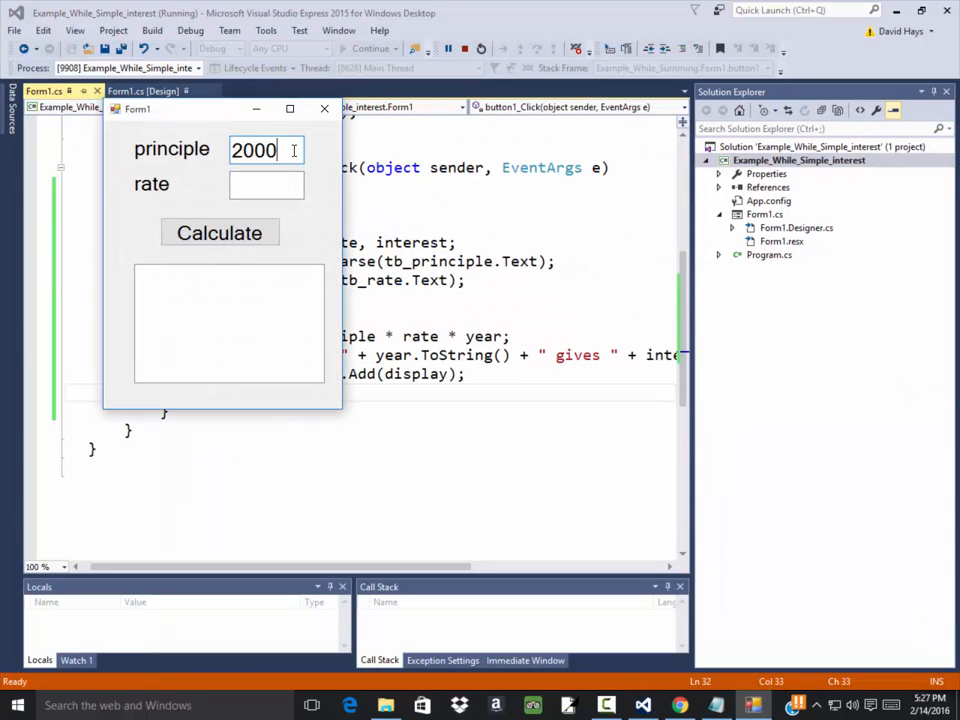
text(.05)
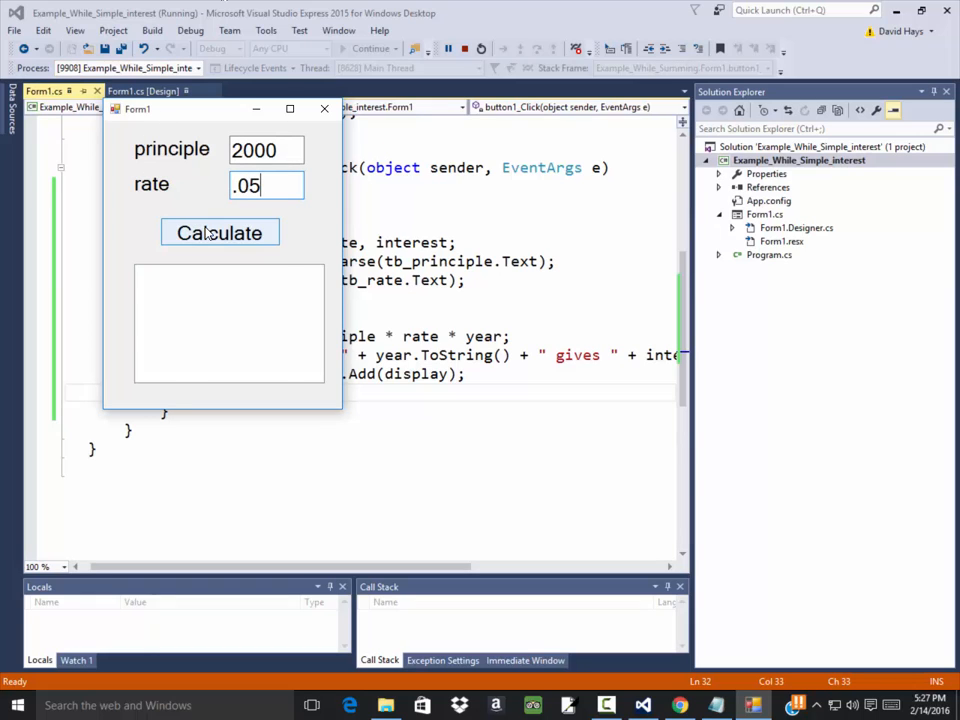
click(219, 232)
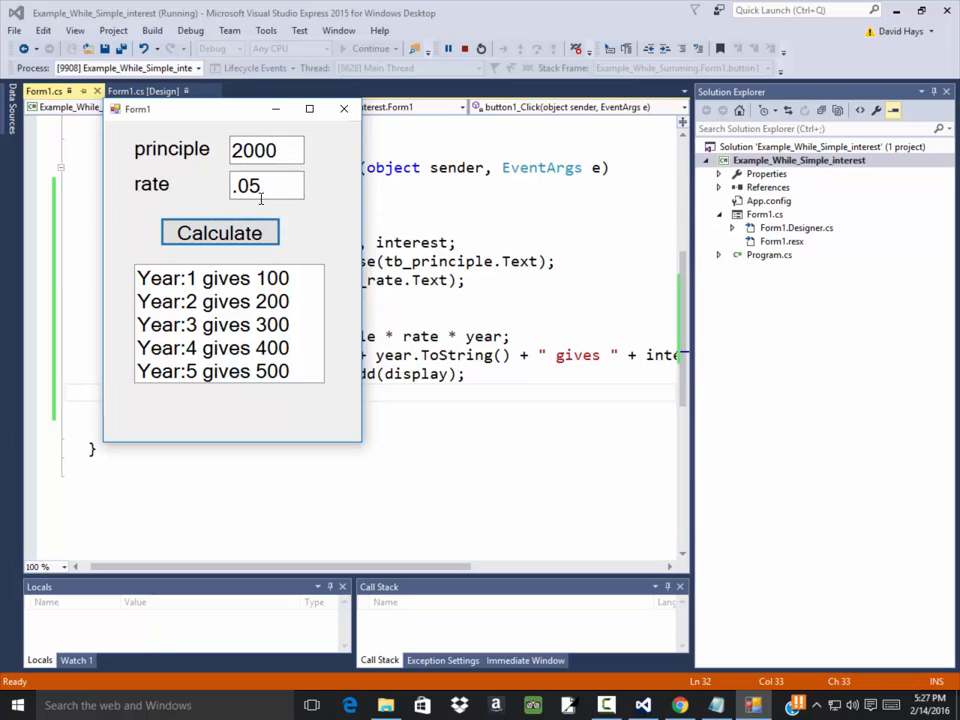
mouse_move(312, 217)
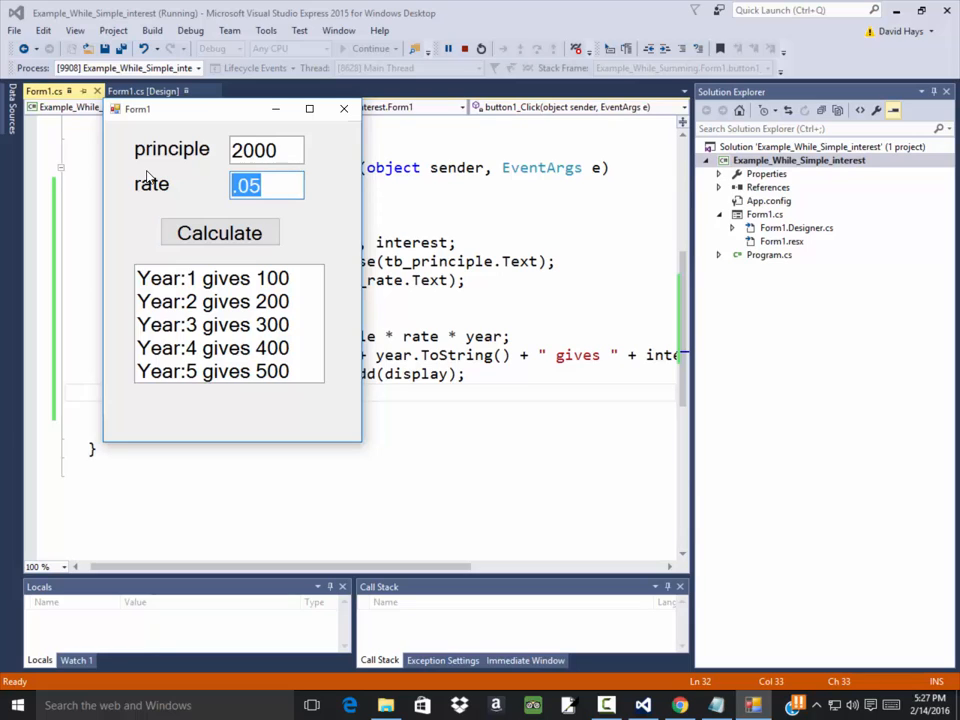
Recalculate with rate .03, then with principle 2123.
text(.03)
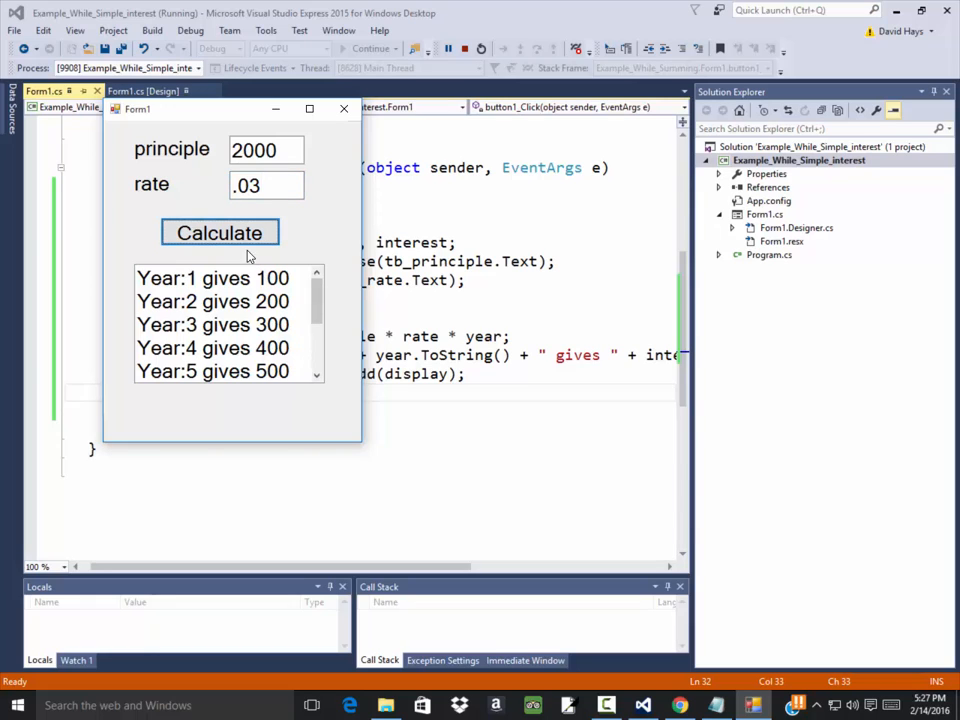
scroll(down, 3)
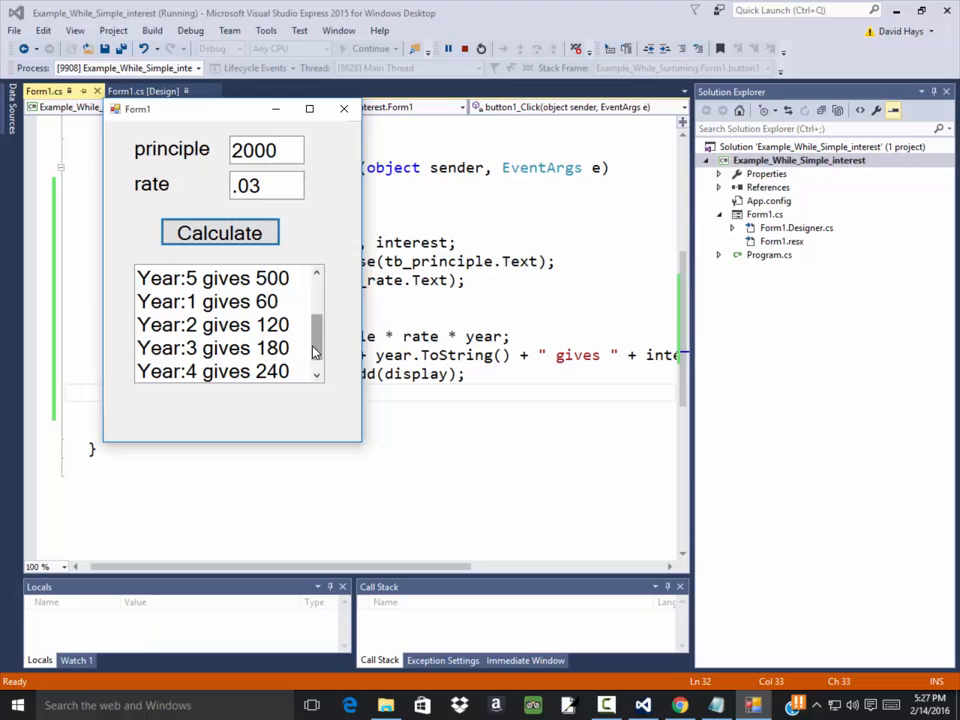
mouse_move(285, 335)
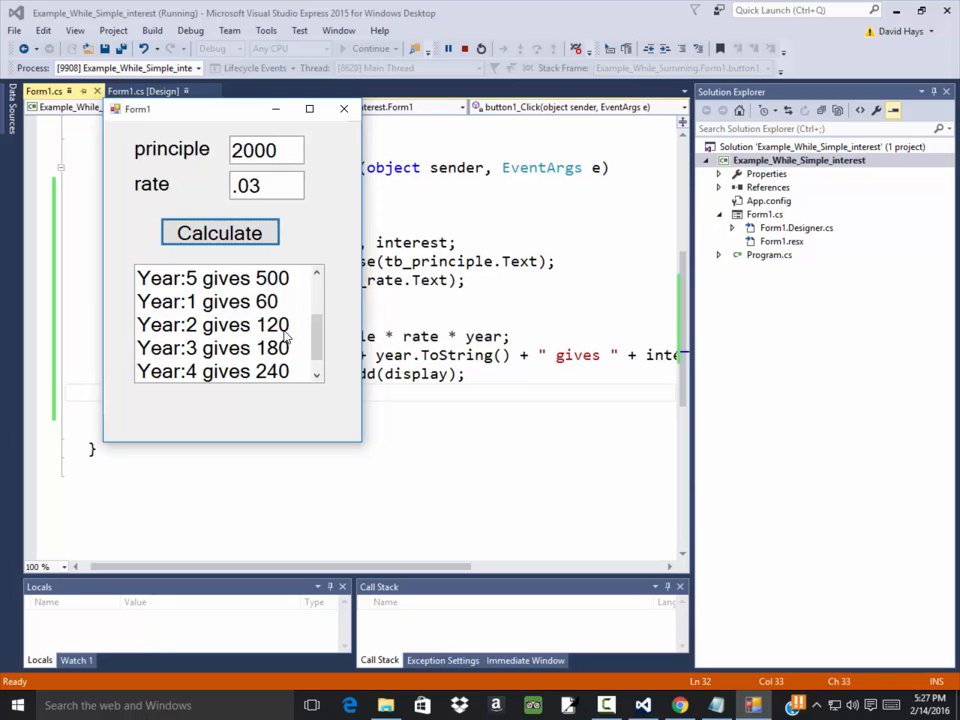
triple_click(265, 150)
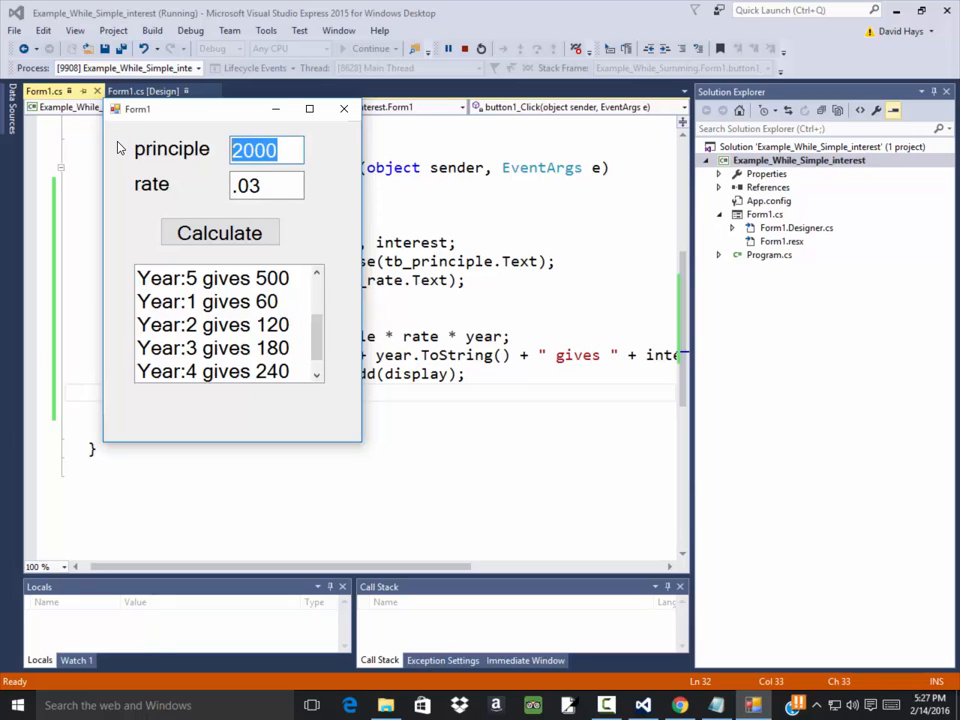
text(2123)
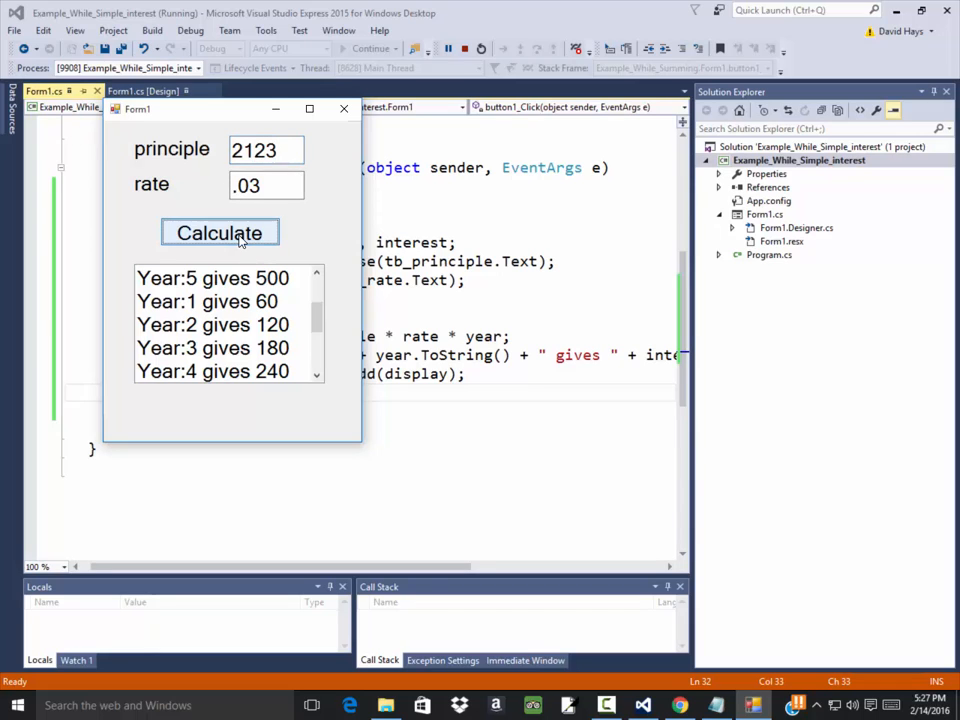
click(219, 232)
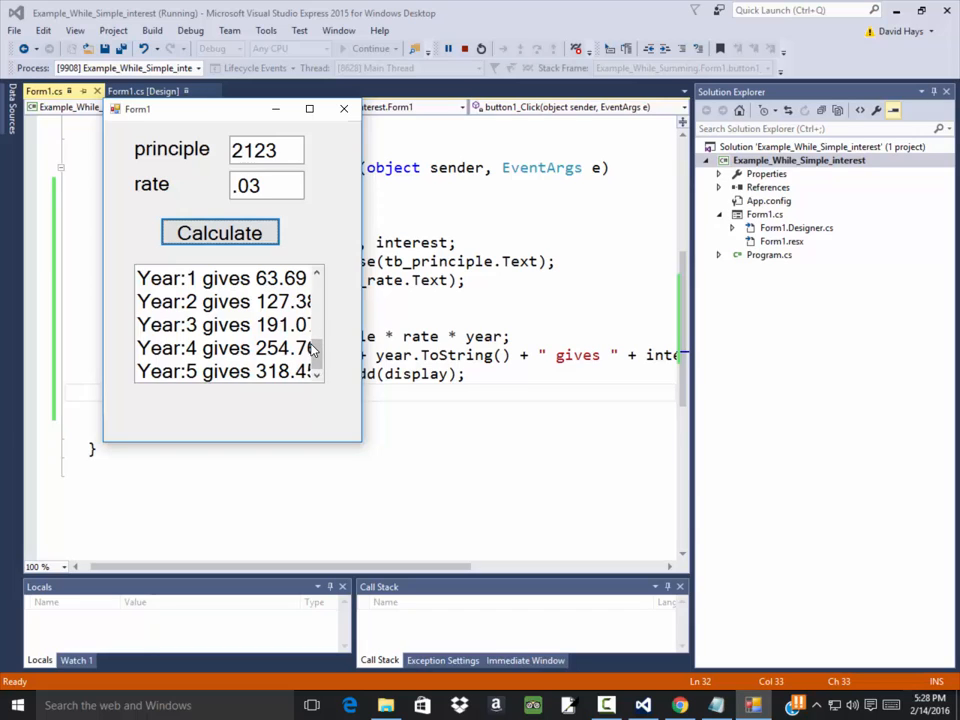
mouse_move(253, 247)
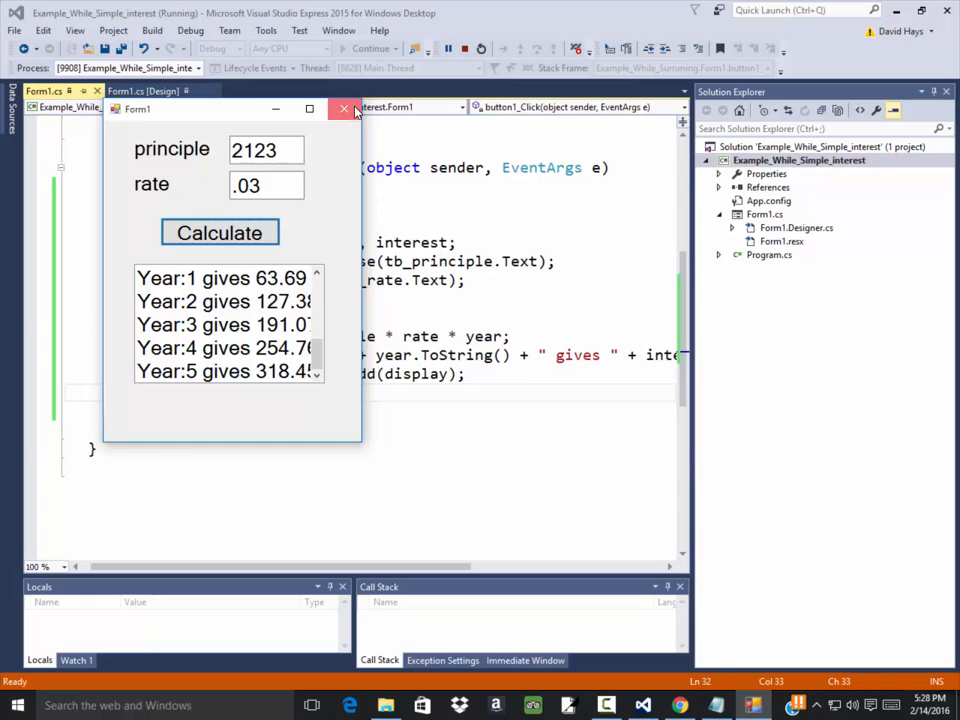
Close the running app and add 'lb_results.Items.Clear();' to button1_Click.
click(344, 108)
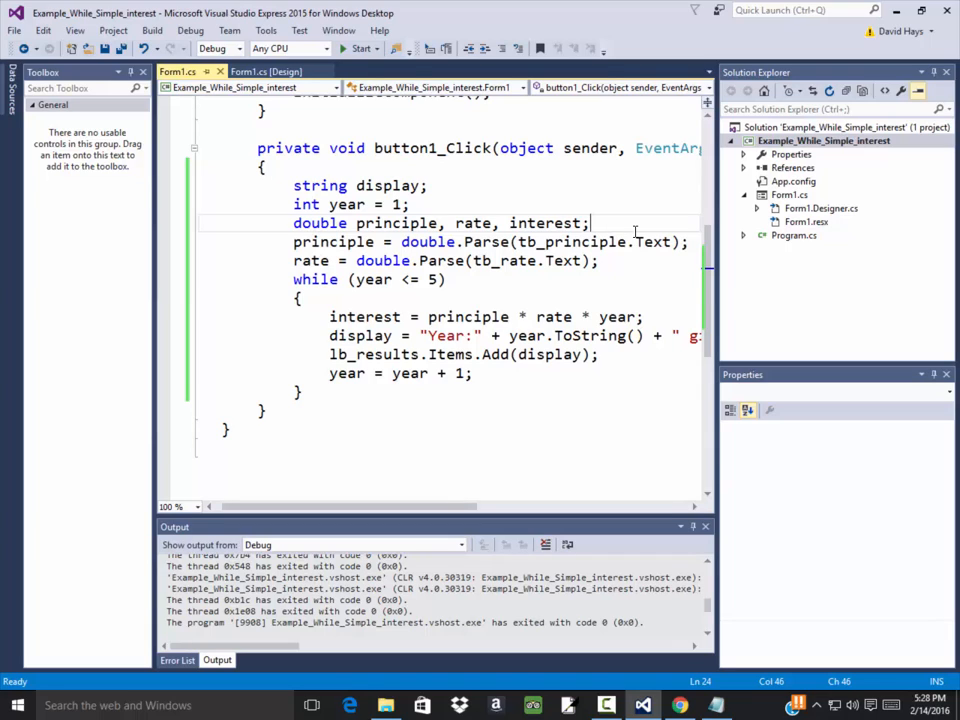
text(lb_results.)
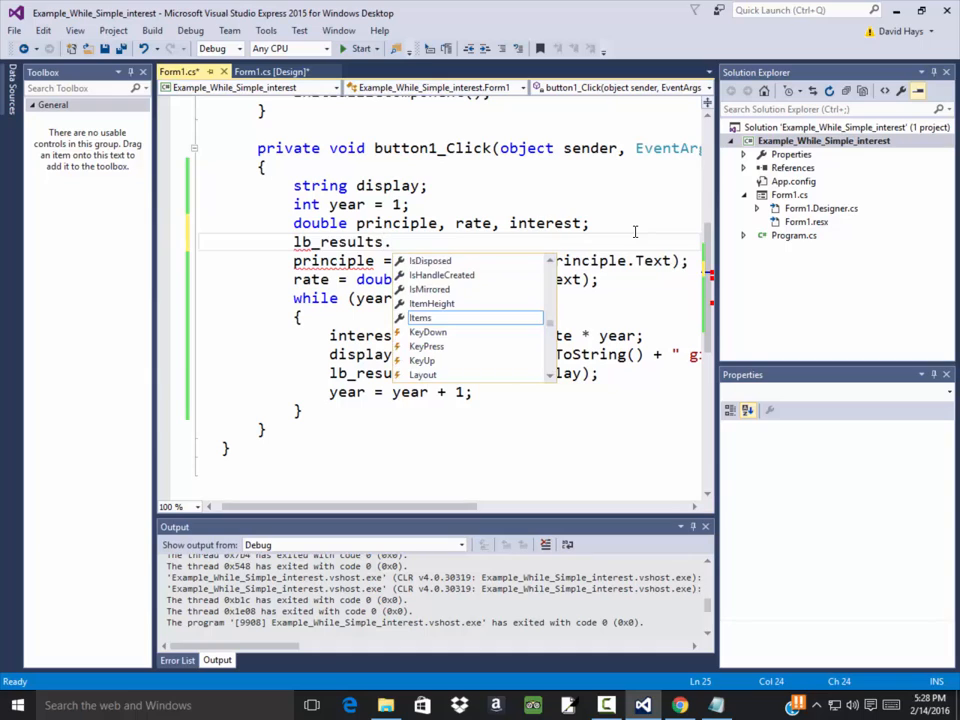
text(ite)
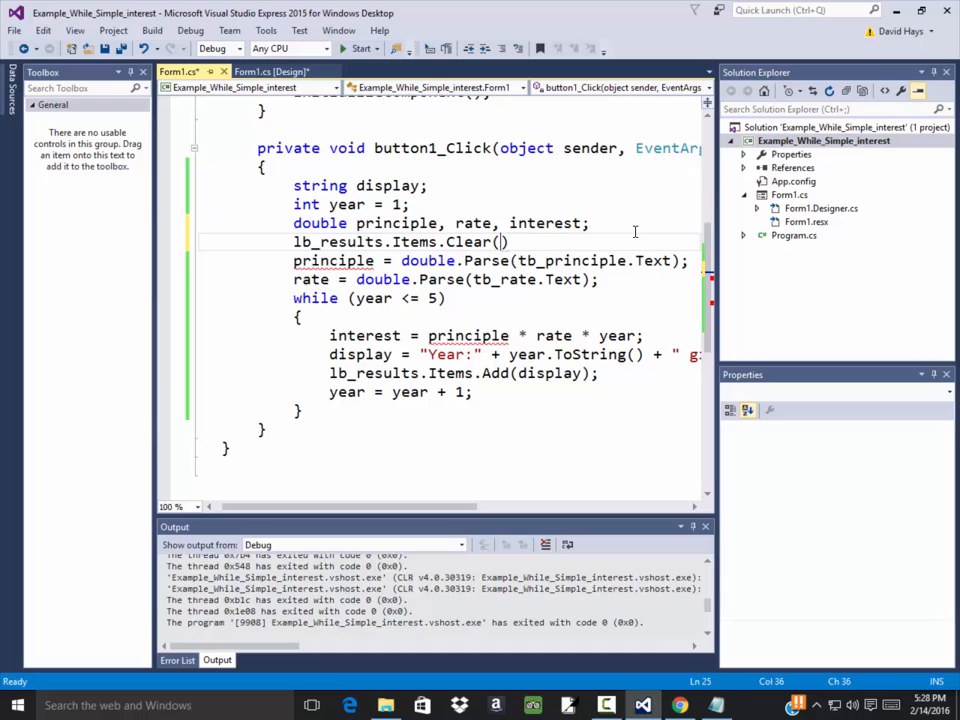
text();)
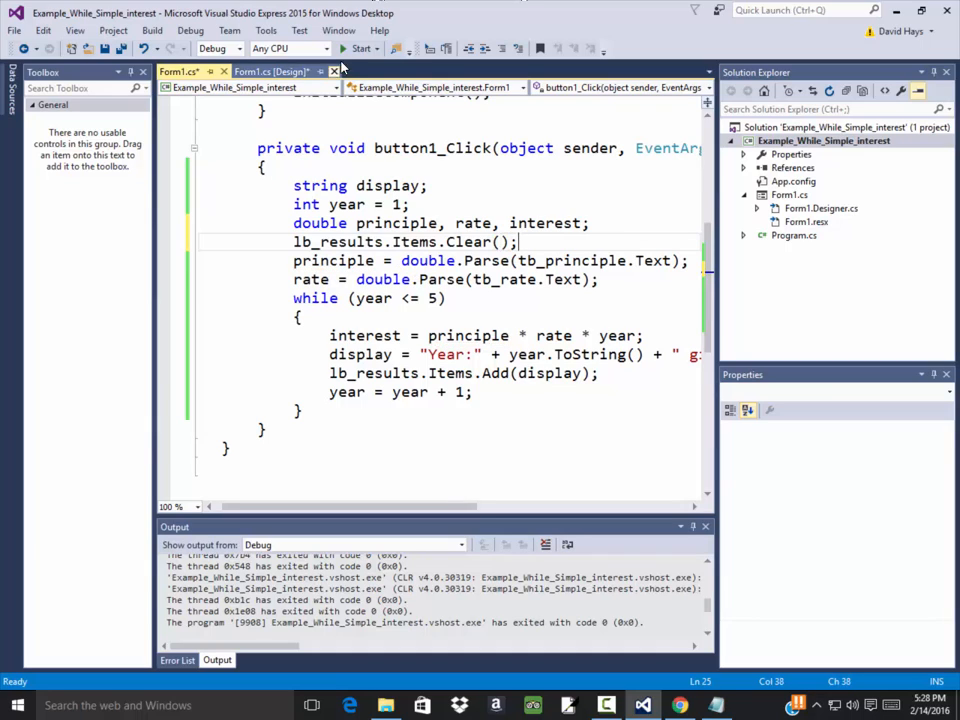
Rerun the app with 2000 at .03, check five results (60 to 300), and close it.
click(351, 48)
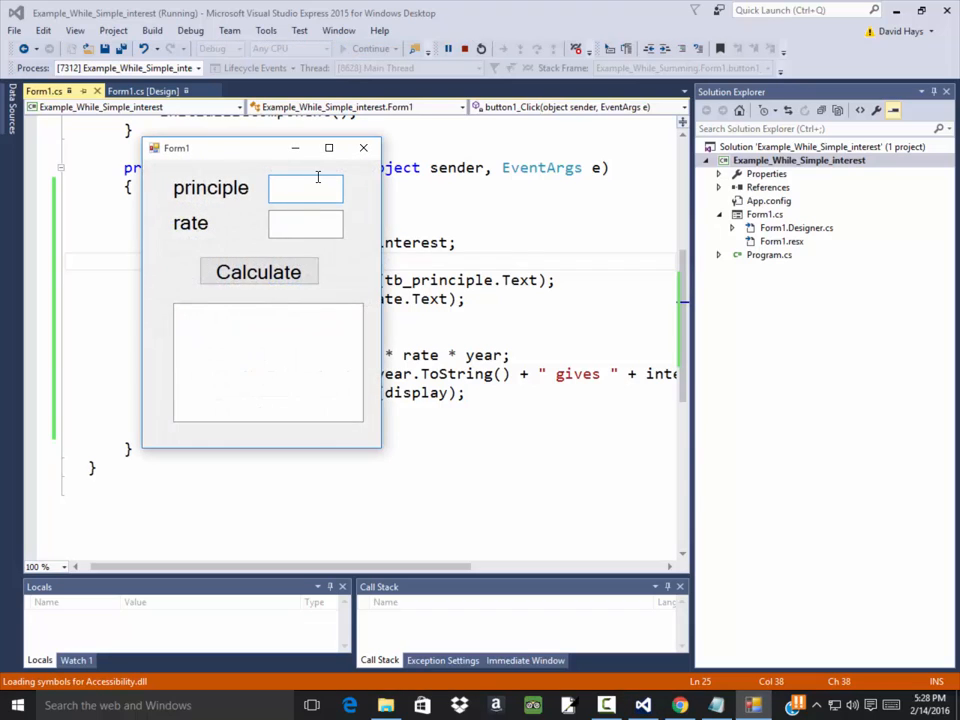
text(200)
click(305, 224)
text(.)
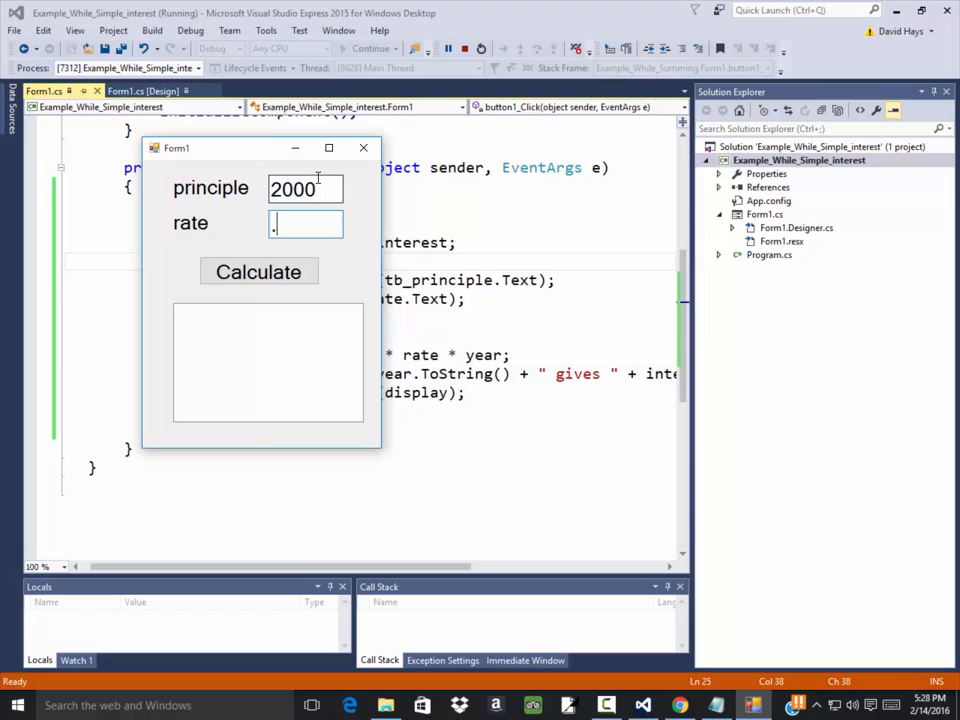
text(03)
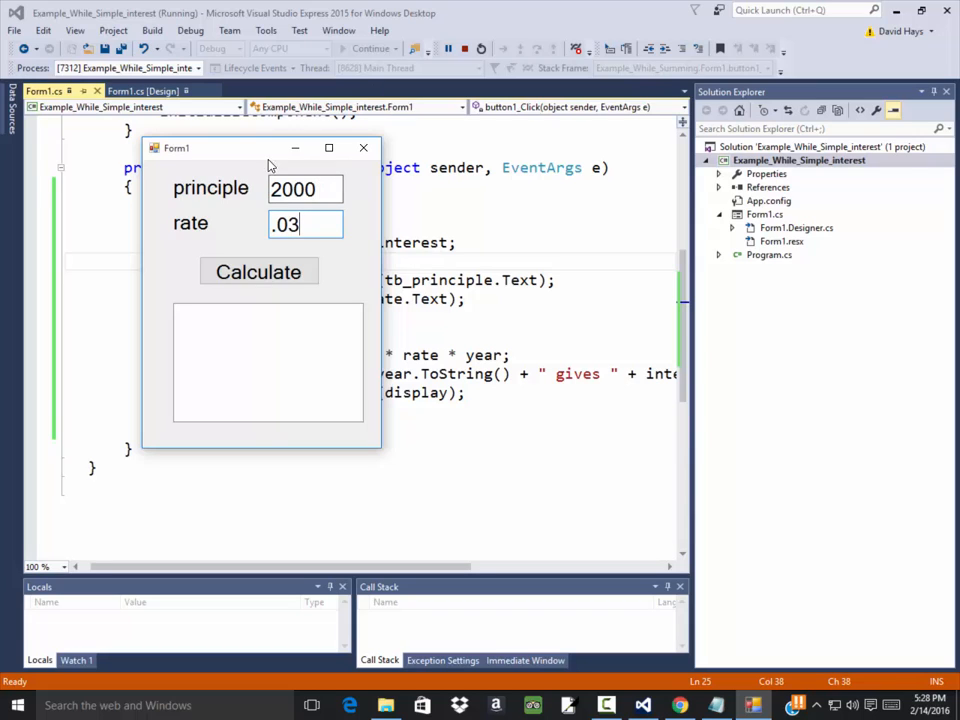
click(258, 271)
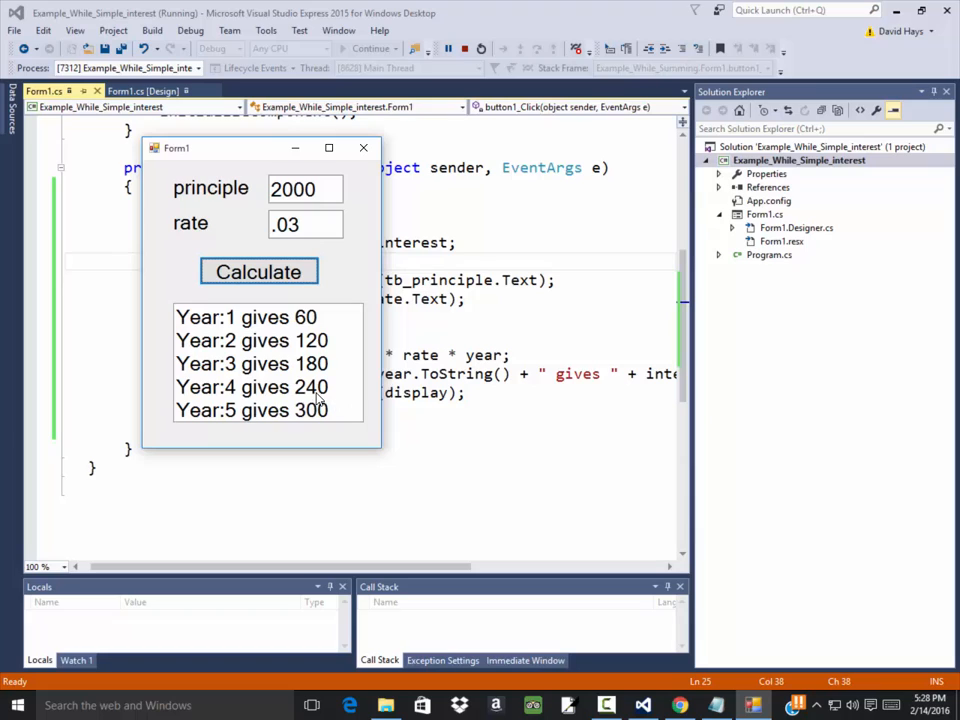
mouse_move(345, 228)
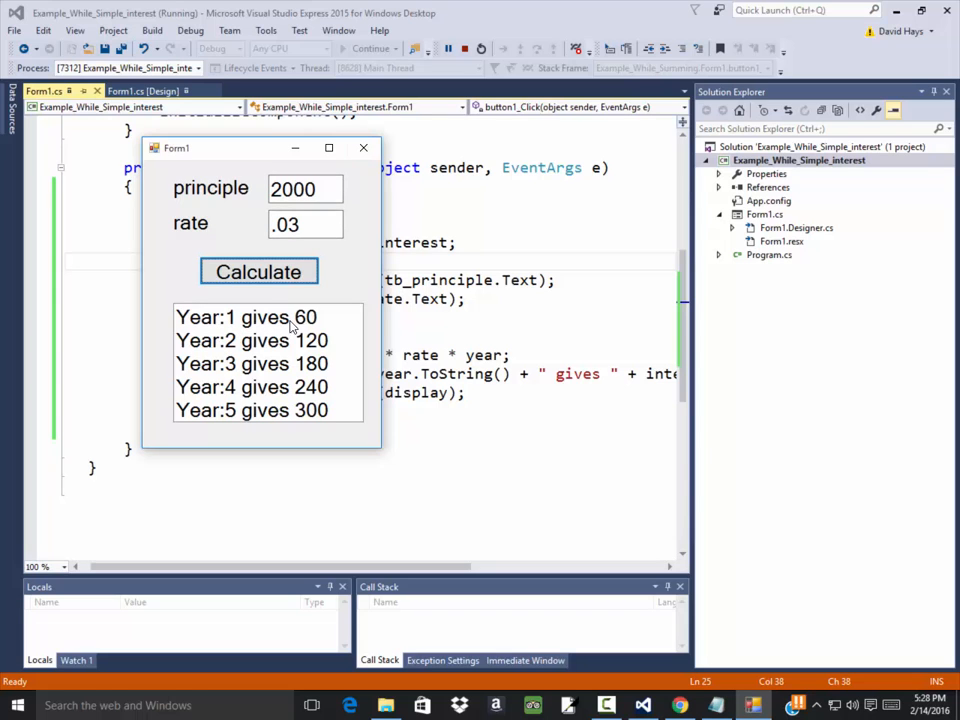
click(363, 147)
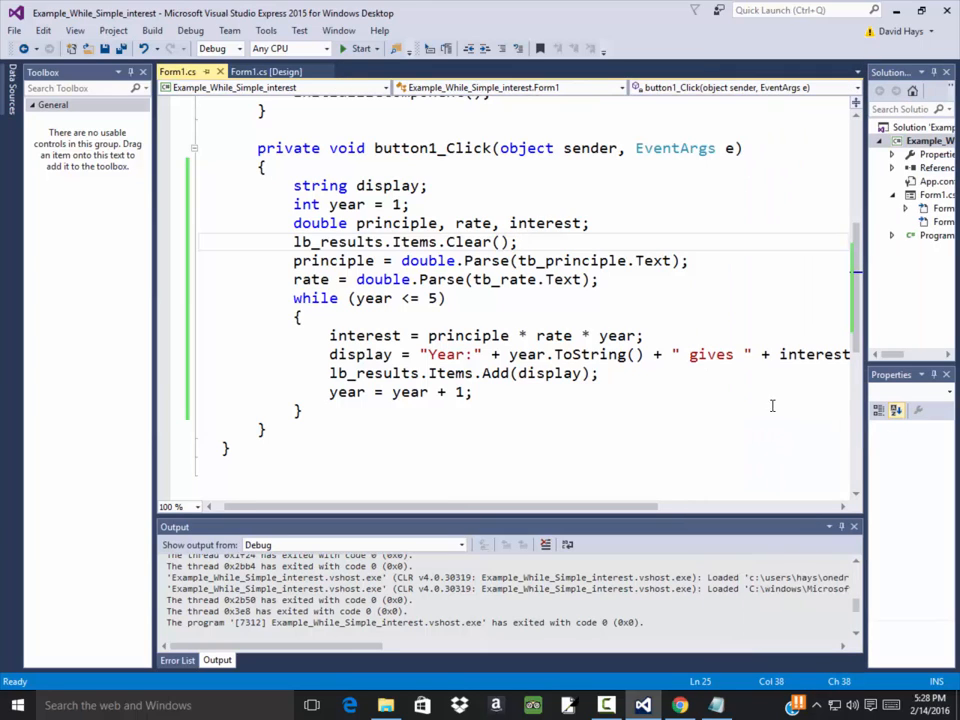
mouse_move(435, 354)
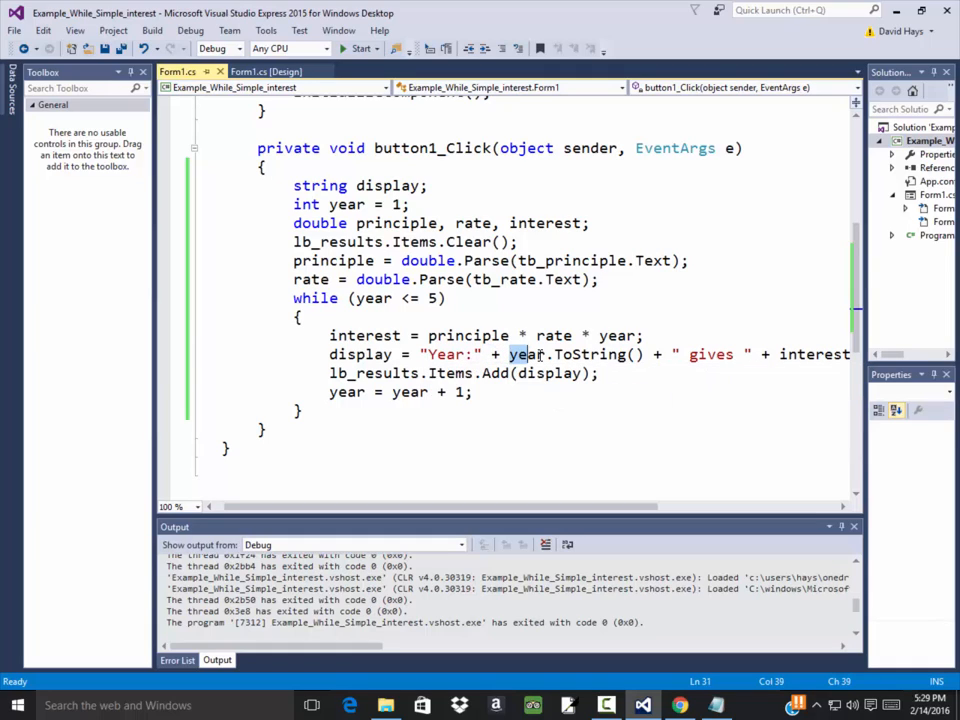
drag(509, 354, 647, 354)
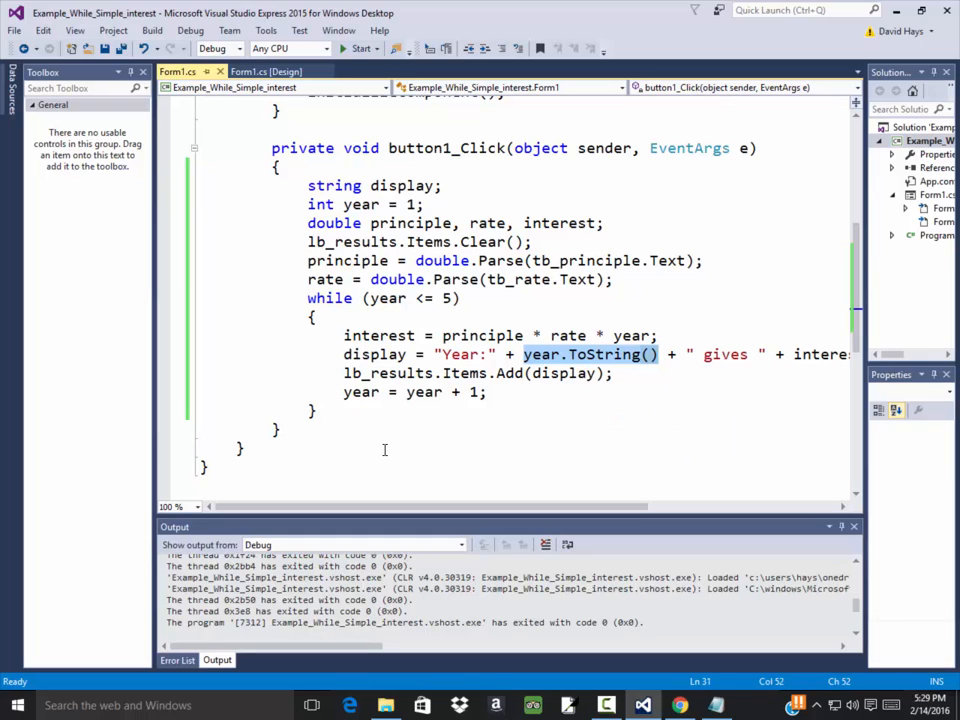
mouse_move(389, 444)
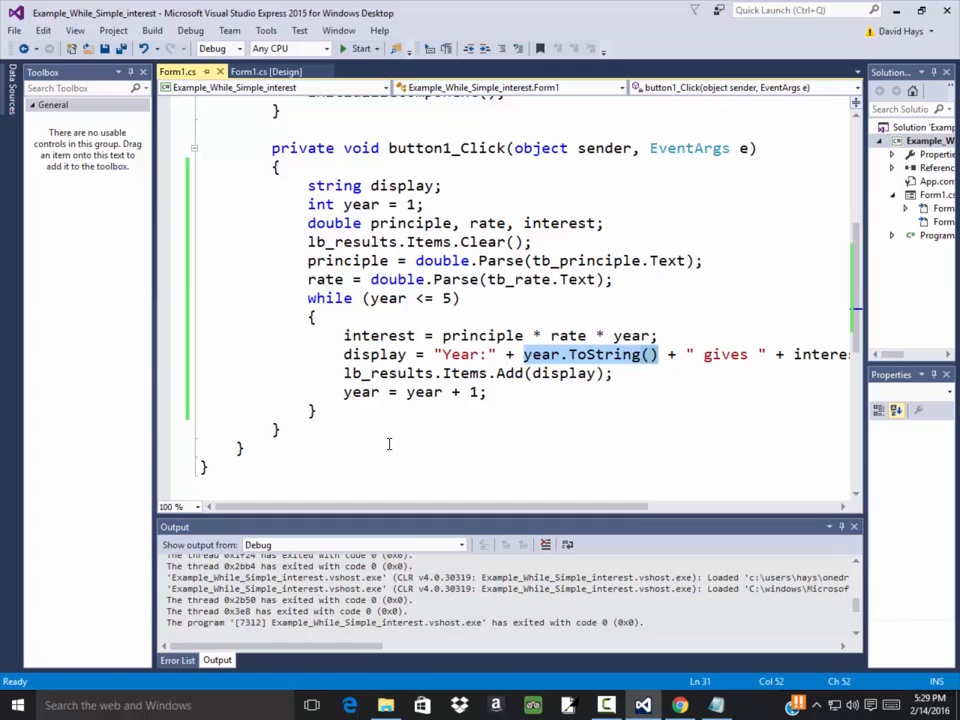
mouse_move(435, 414)
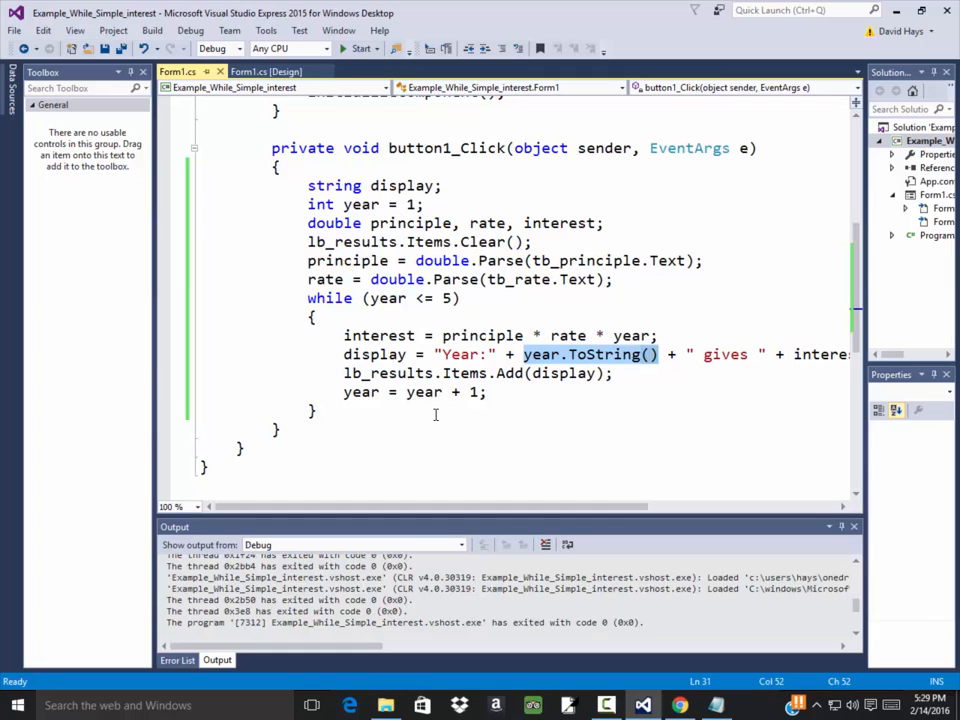